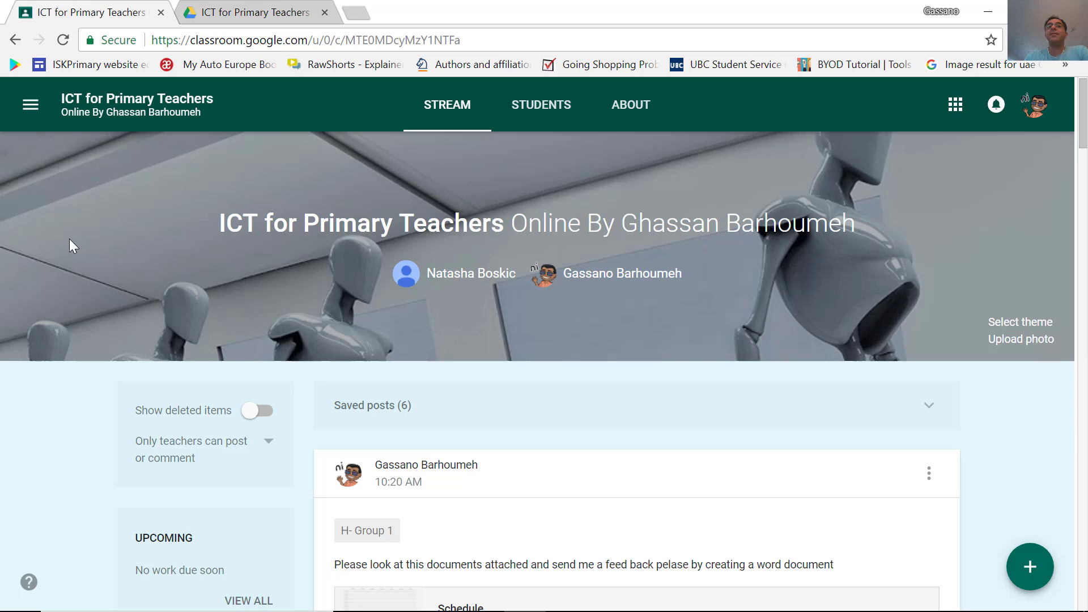
mouse_move(97, 212)
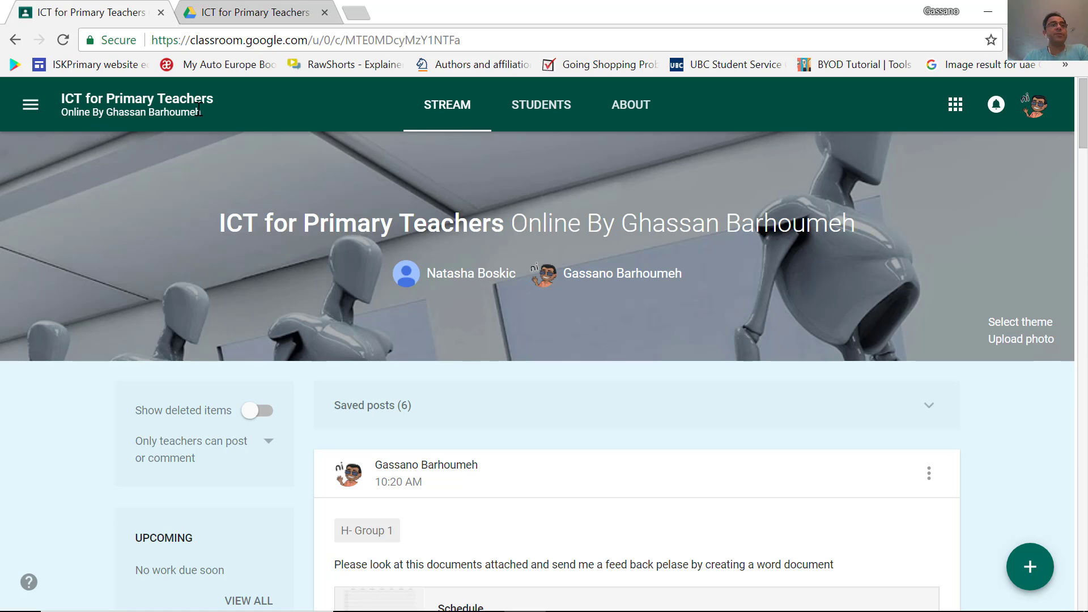
Browse the course stream, then the Students and About pages, and return to Stream
scroll("down", 3)
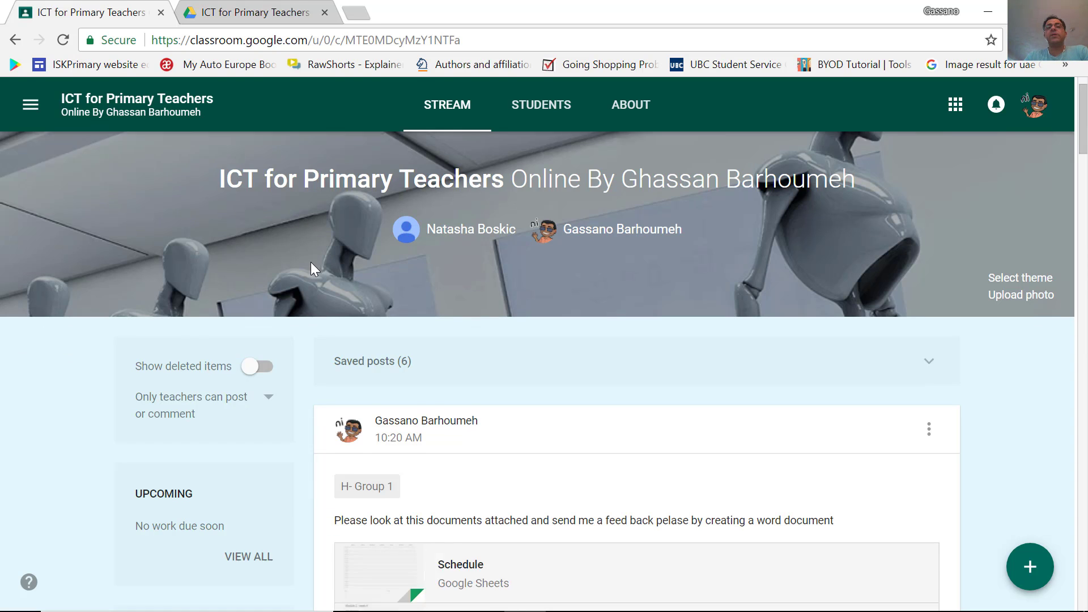
scroll("down", 3)
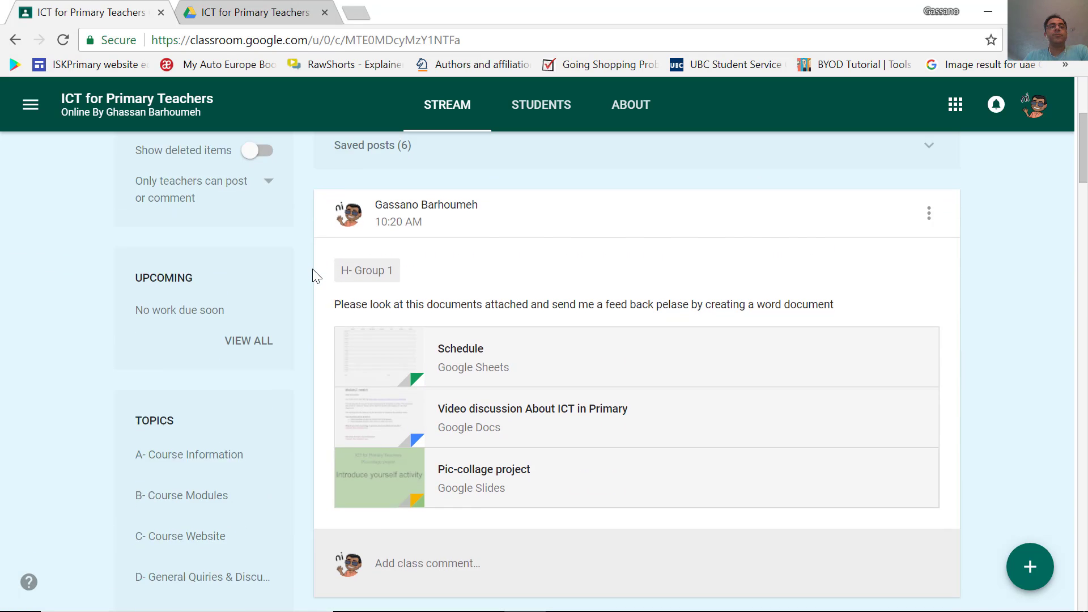
scroll("down", 3)
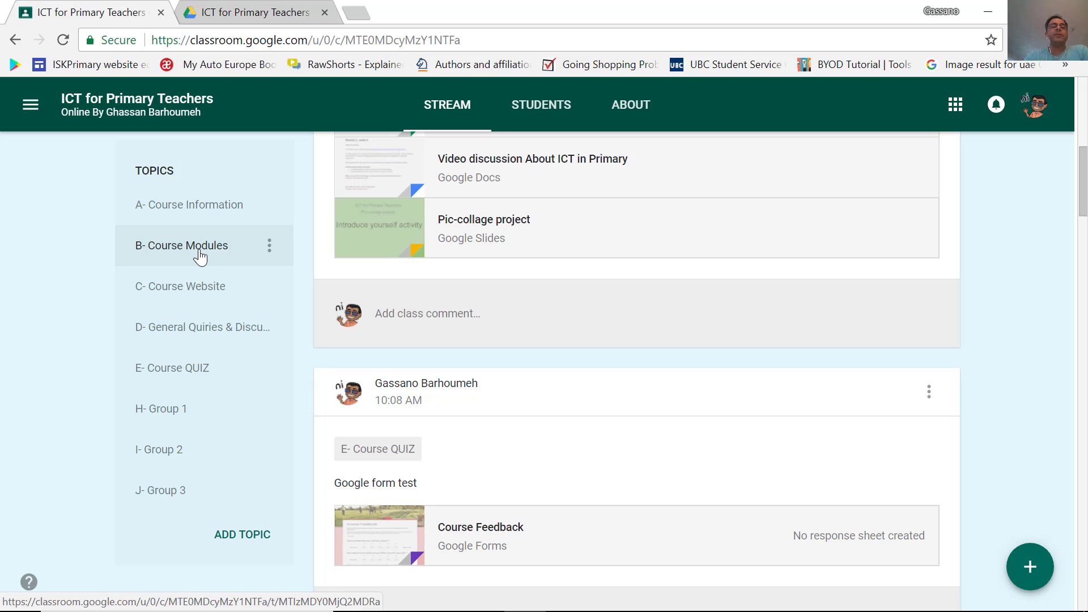
left_click(180, 286)
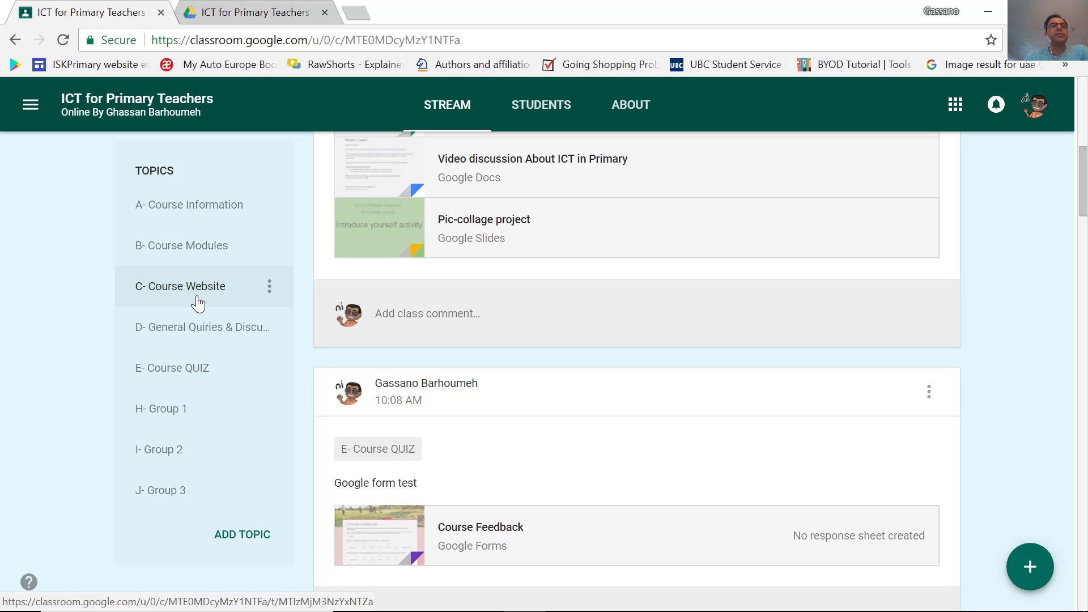
mouse_move(181, 295)
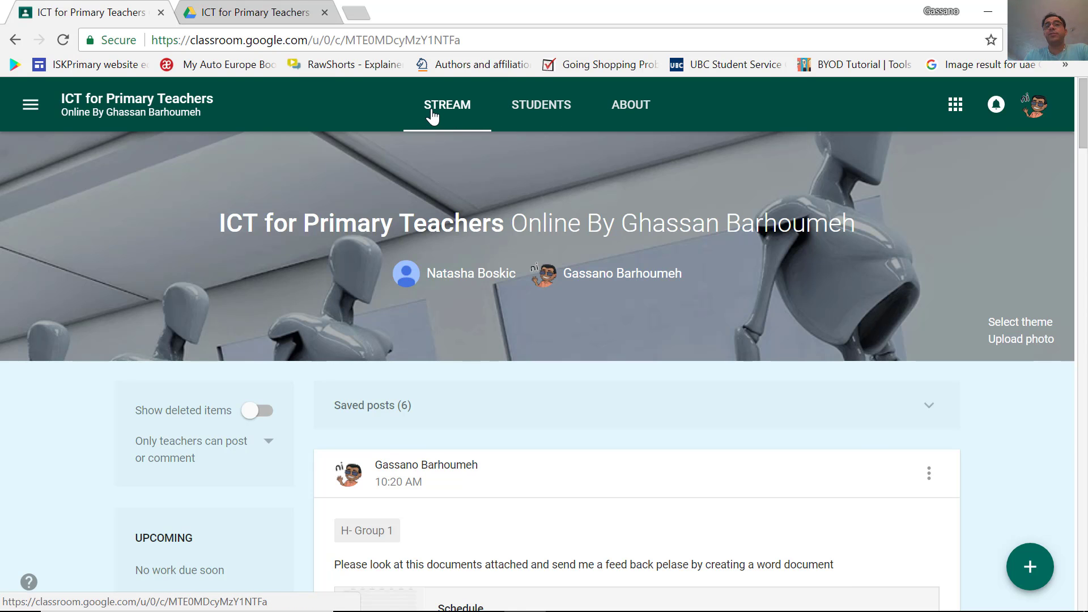
scroll("down", 3)
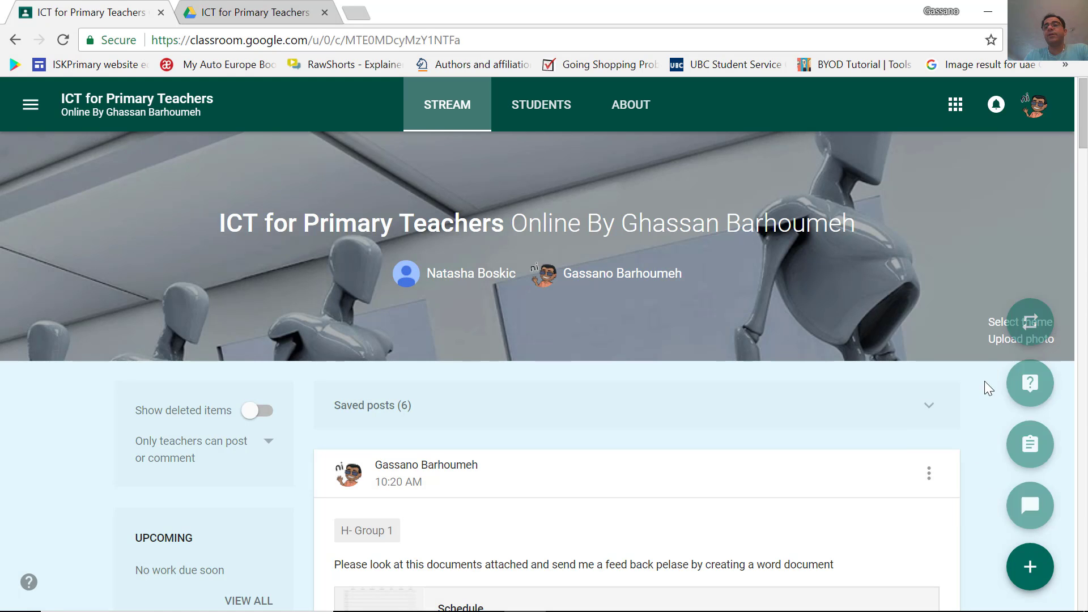
left_click(541, 104)
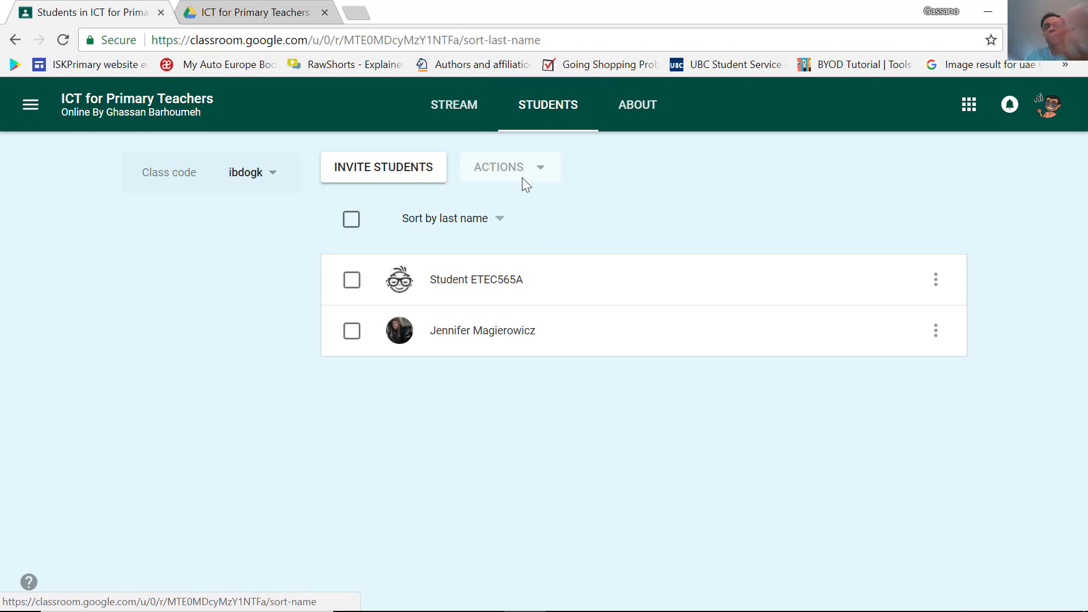
left_click(636, 104)
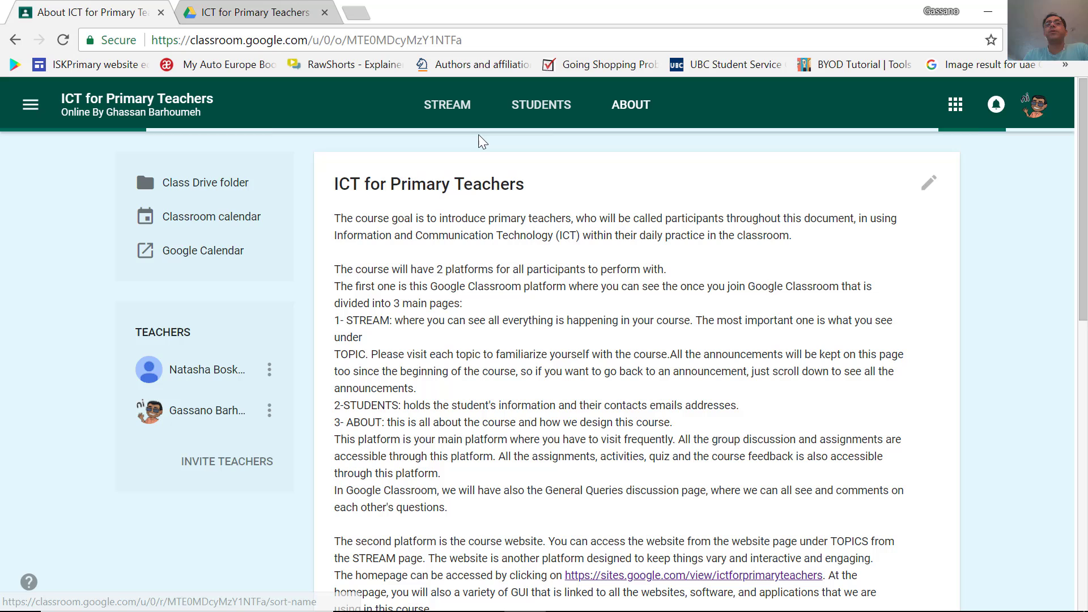
left_click(447, 104)
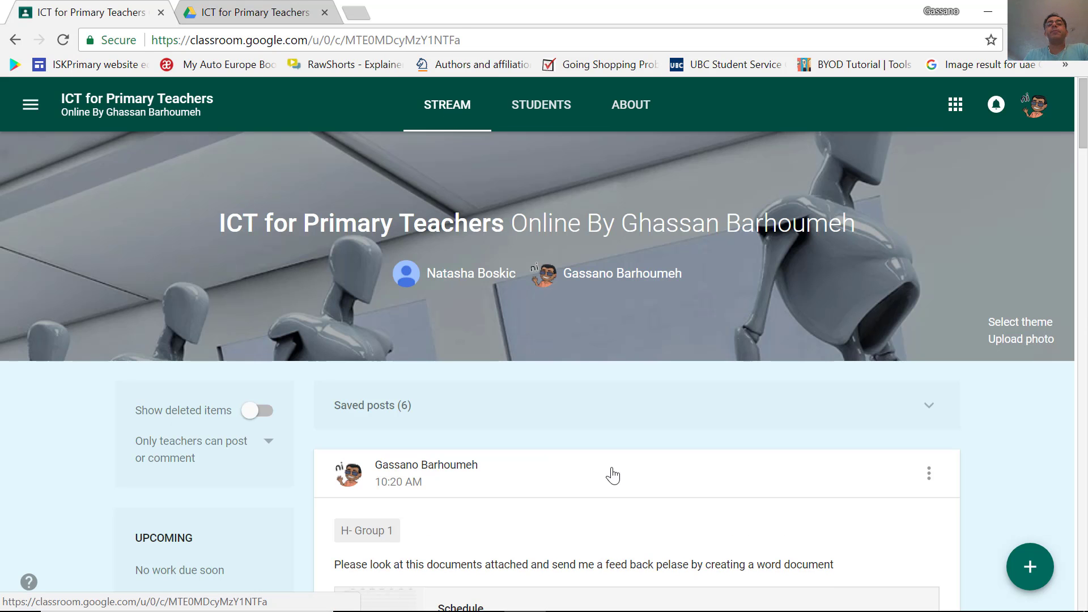
Toggle the + post-creation options and bring up the Google apps launcher
left_click(1031, 567)
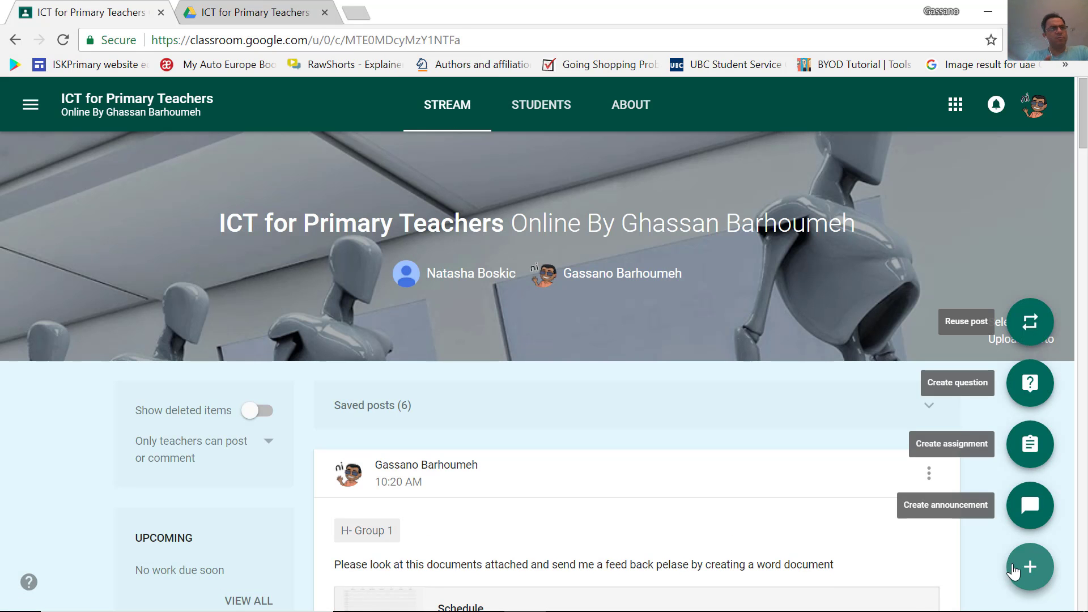
left_click(1030, 566)
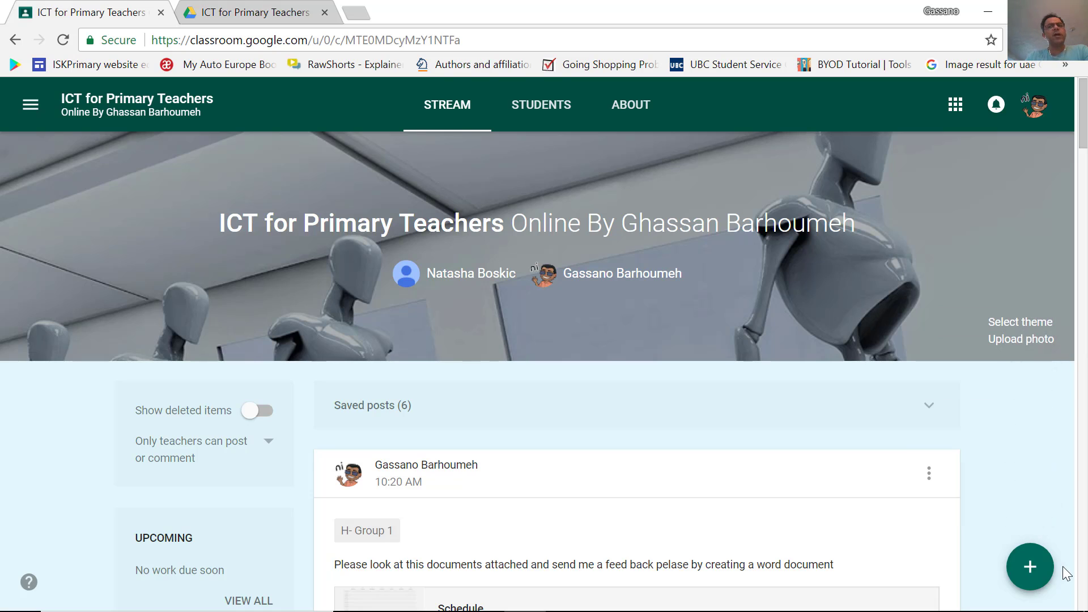
left_click(1031, 567)
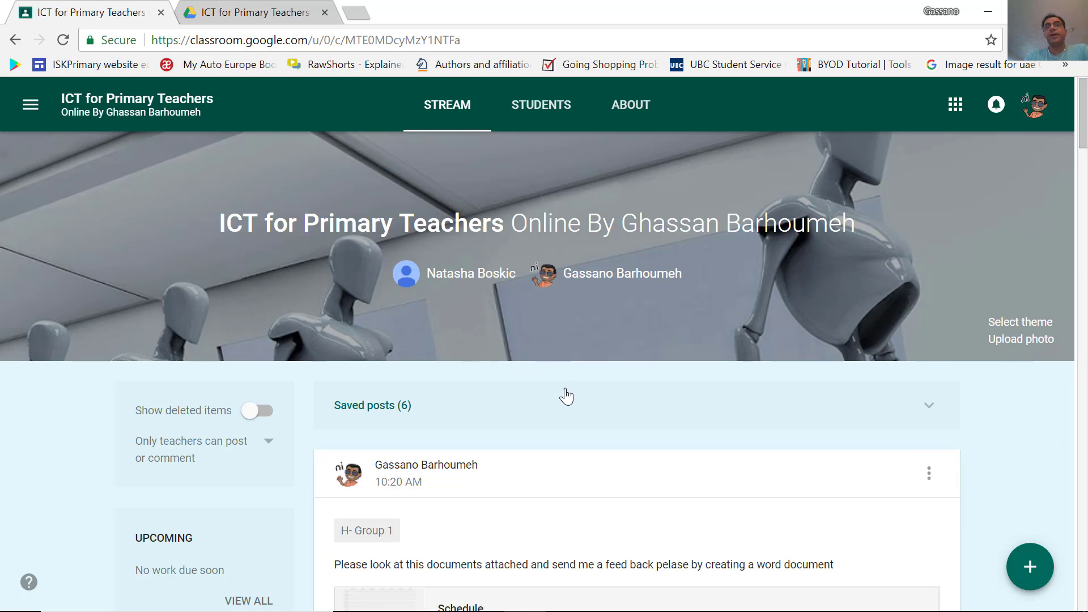
mouse_move(545, 402)
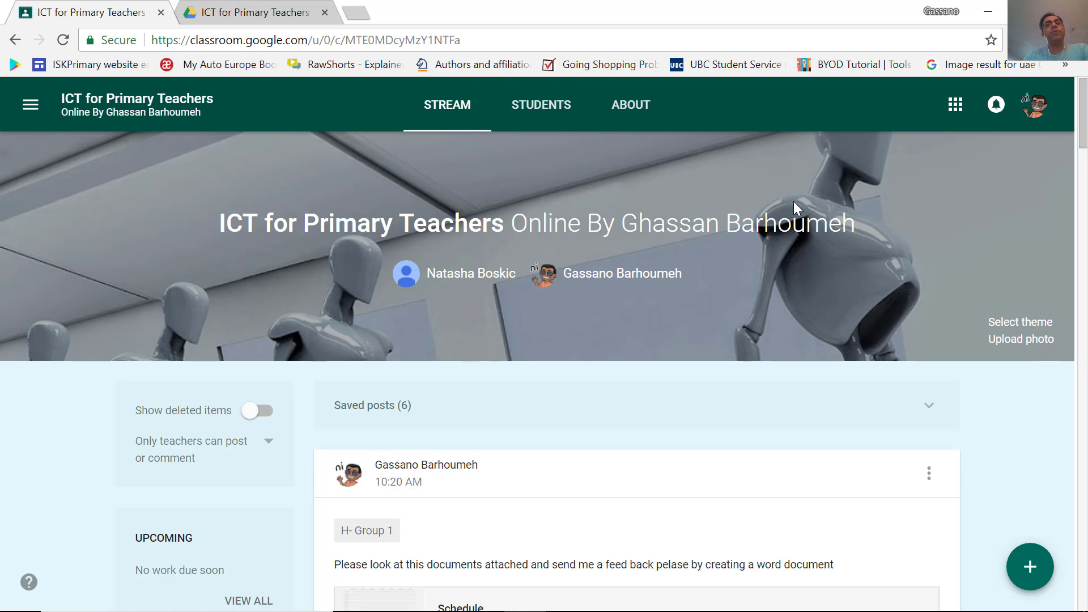
left_click(955, 104)
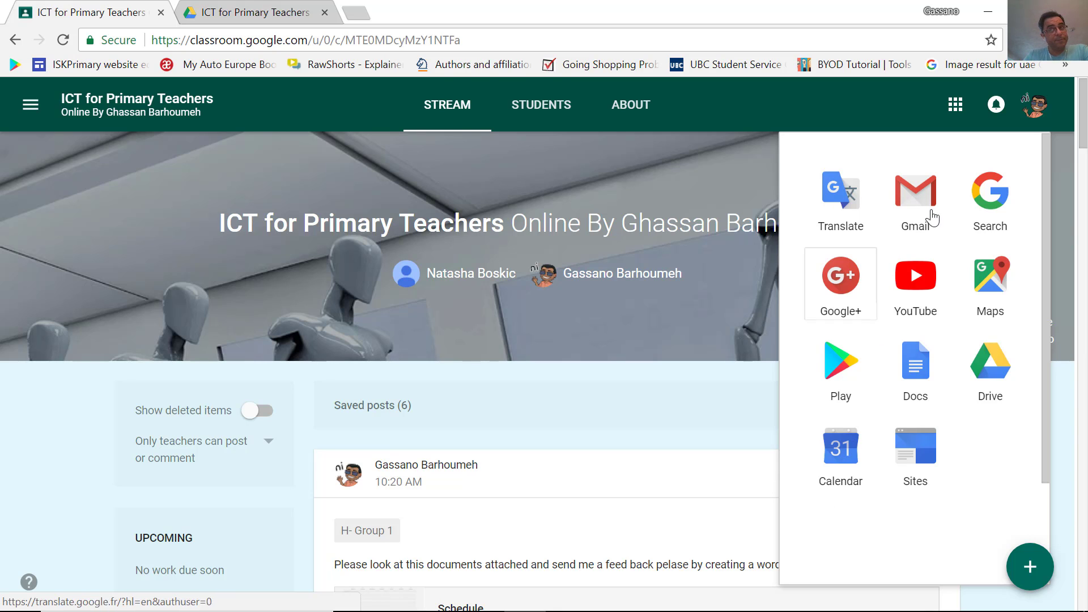
mouse_move(749, 305)
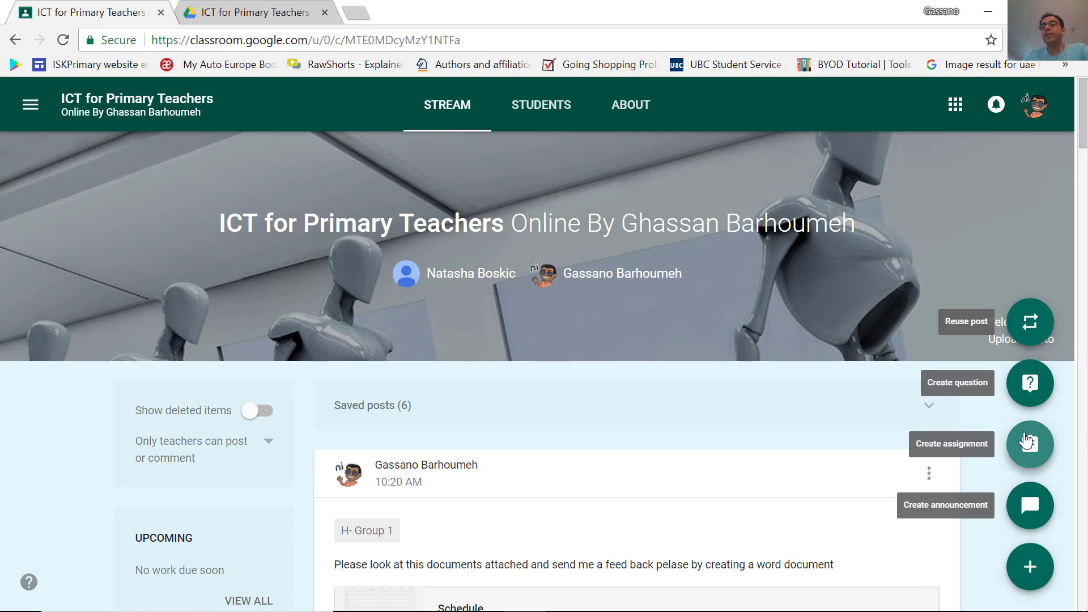
left_click(1030, 382)
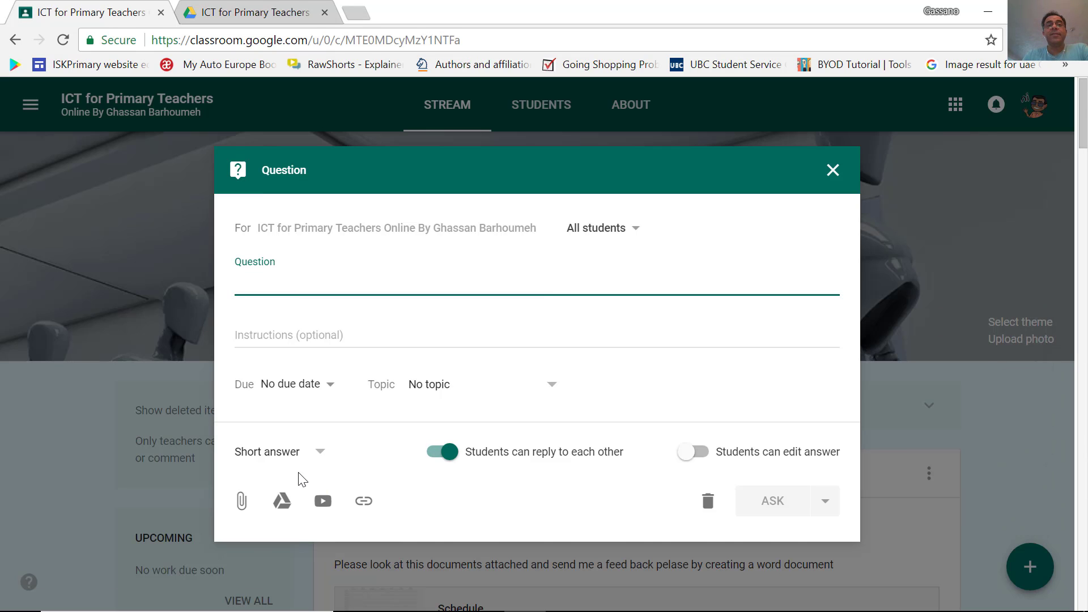
left_click(280, 451)
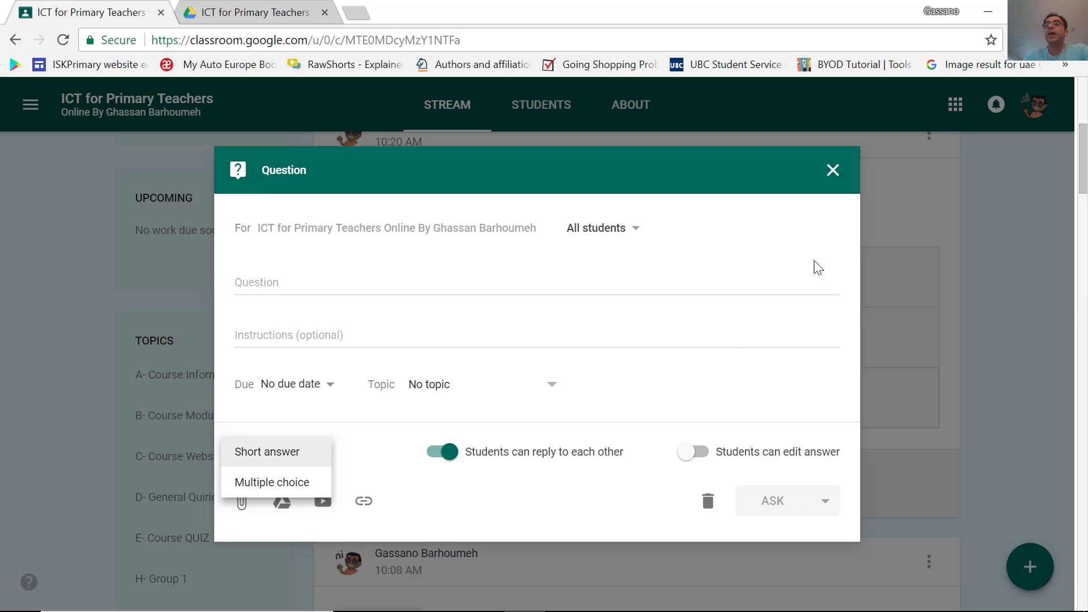
left_click(832, 170)
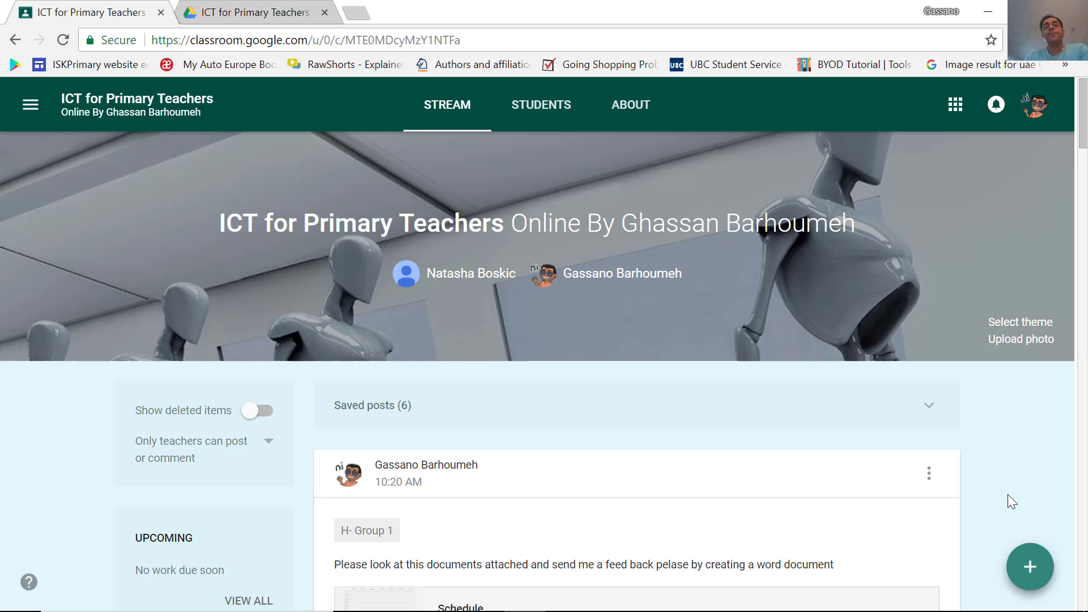
left_click(1030, 567)
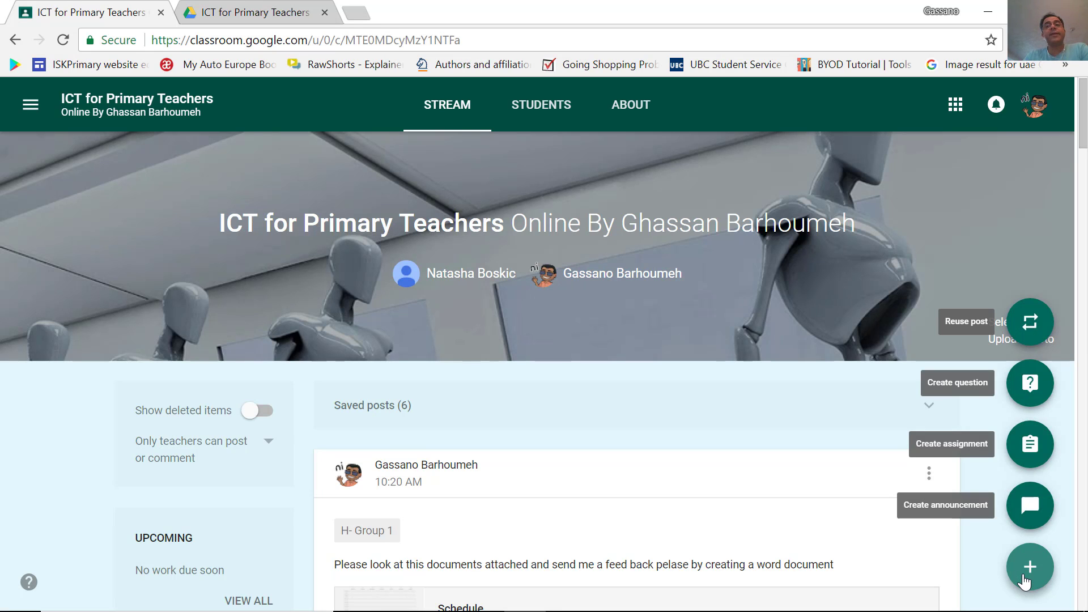
left_click(1030, 566)
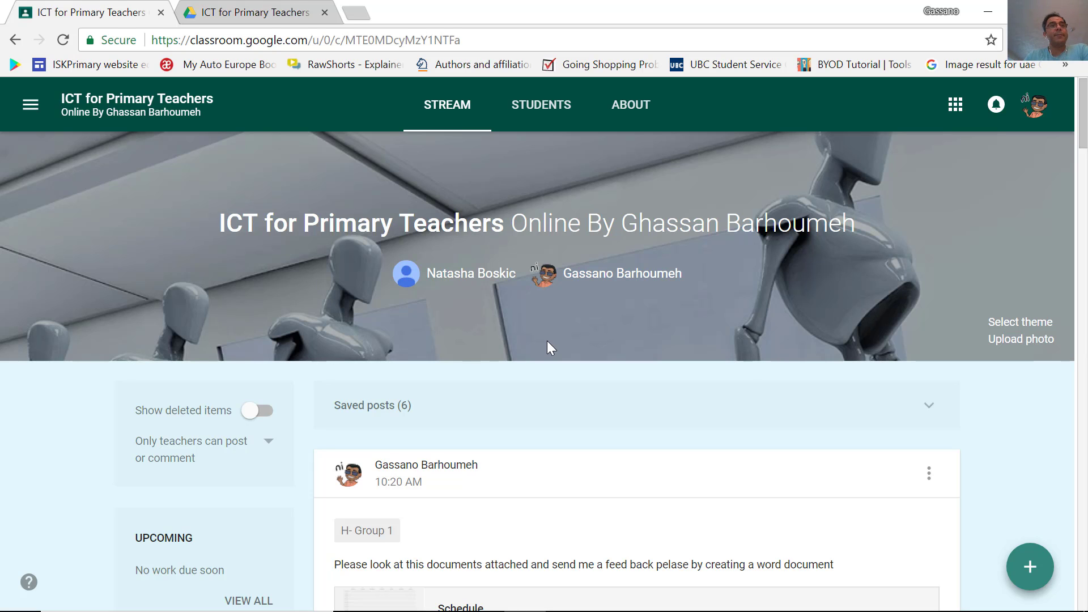
From the About page, show the class's Drive folder with its three folders in a new tab
left_click(630, 104)
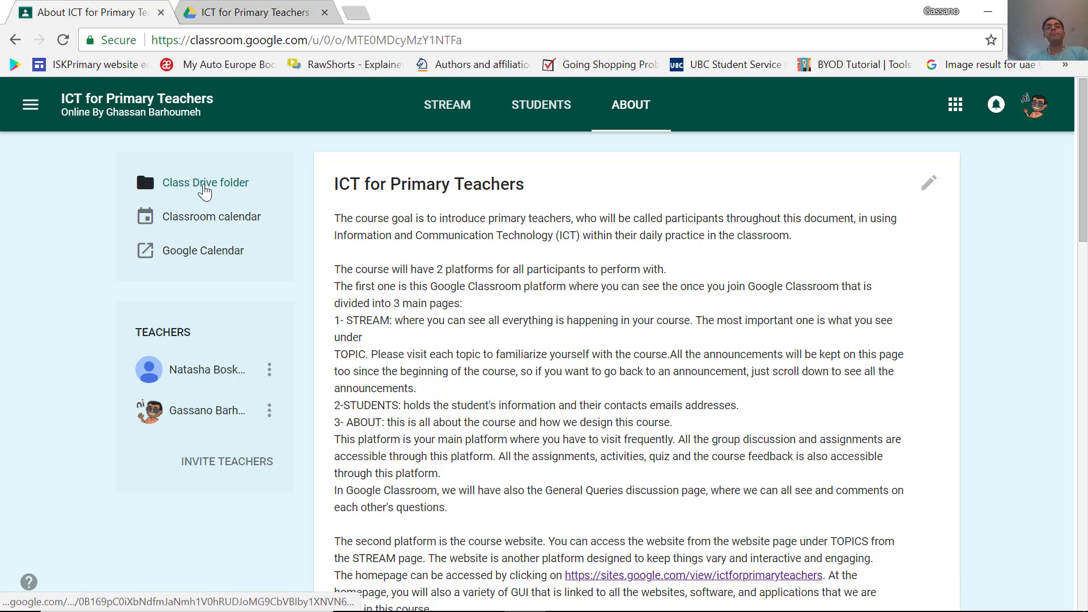
mouse_move(204, 182)
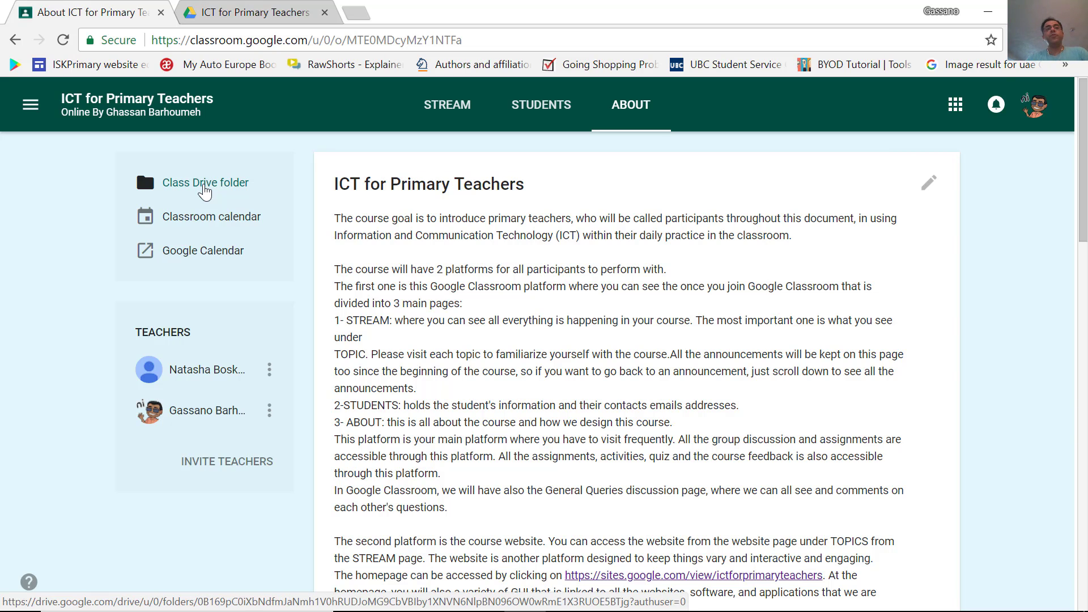
left_click(205, 182)
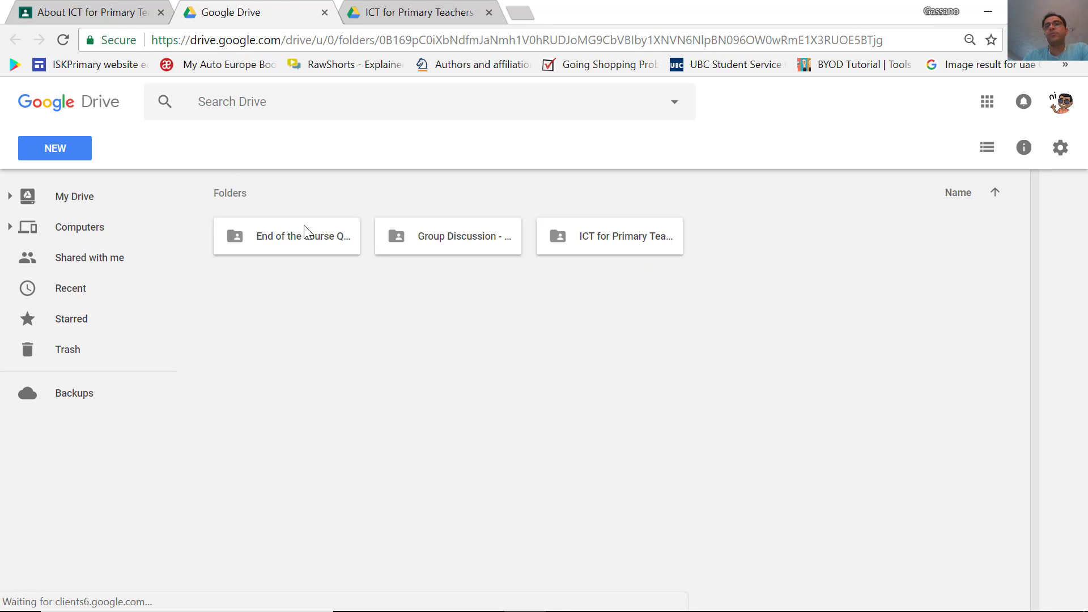
Enter the shared ICT for Primary Teachers folder in Google Drive
left_click(609, 236)
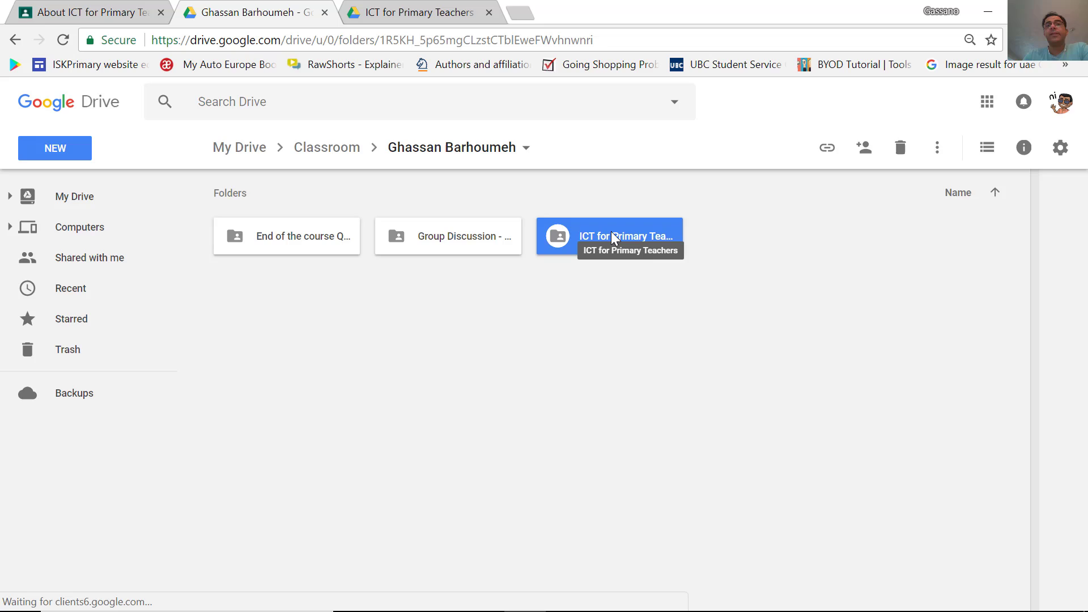
double_click(609, 236)
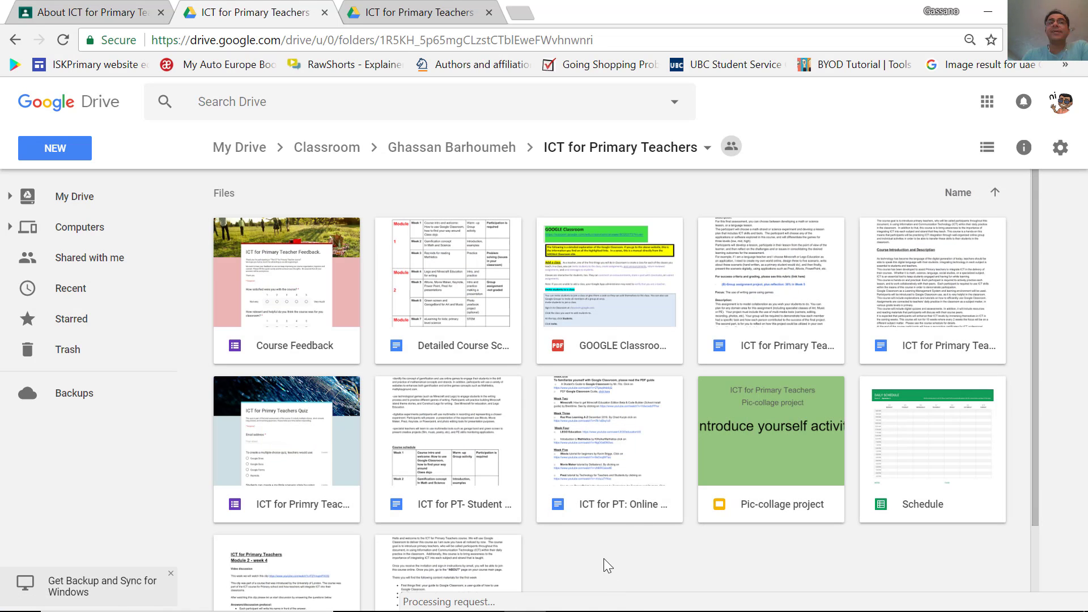
left_click(485, 13)
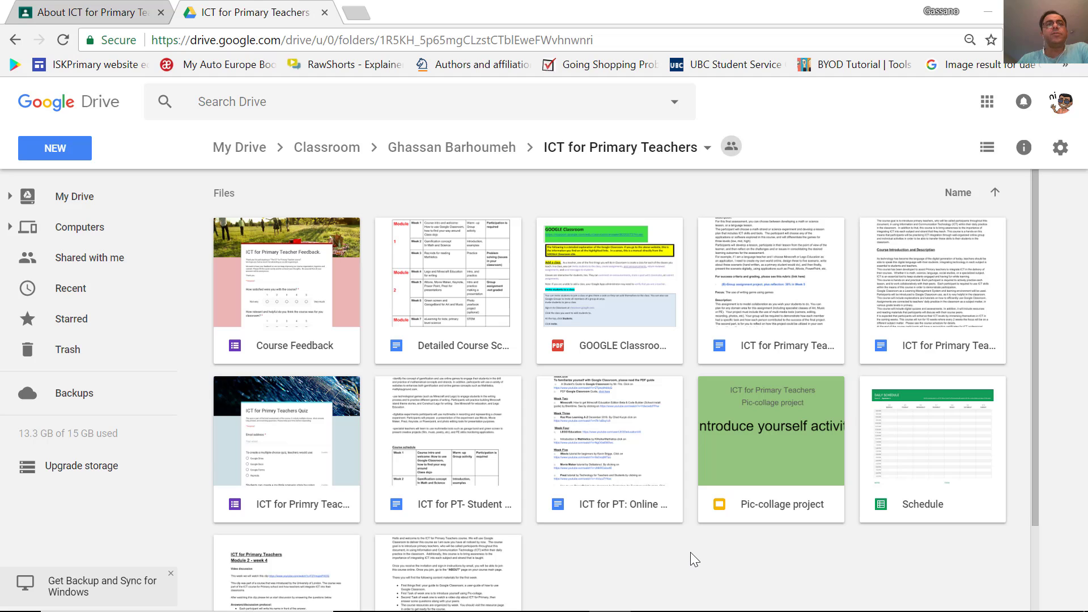
mouse_move(524, 473)
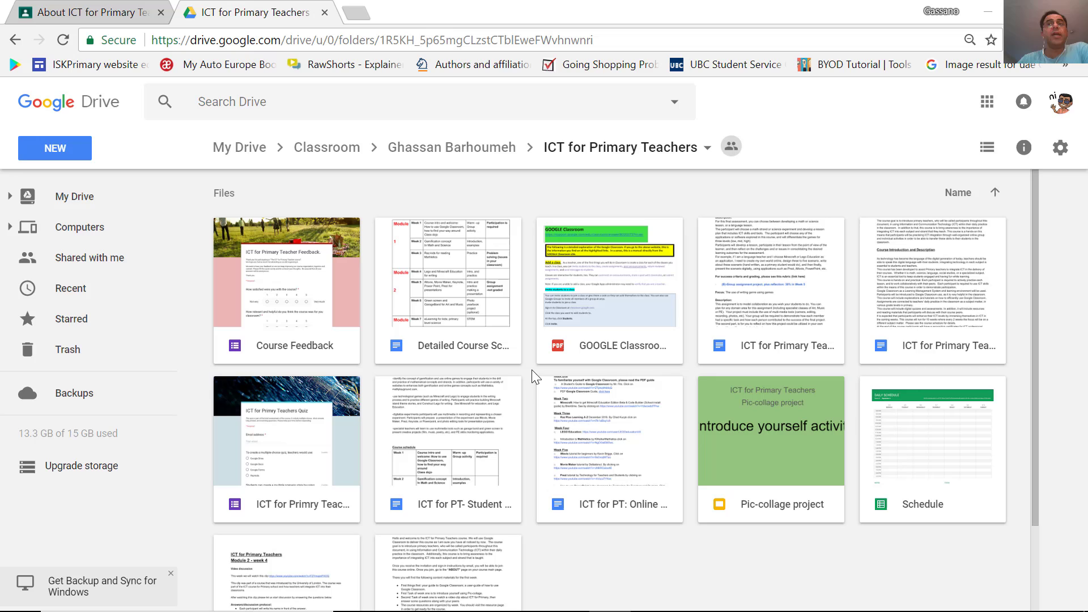
mouse_move(563, 376)
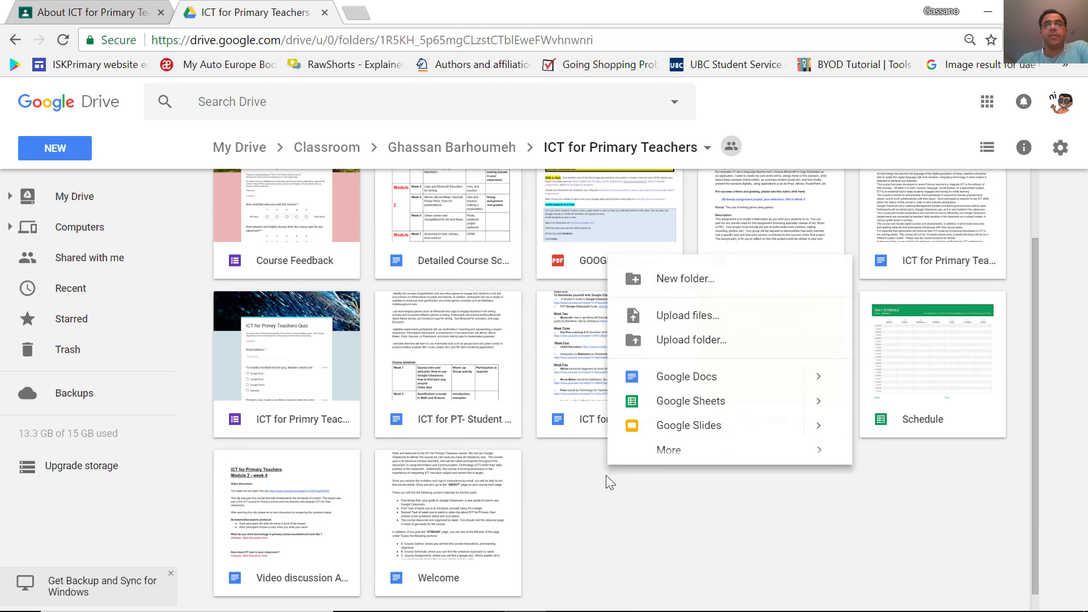
mouse_move(706, 383)
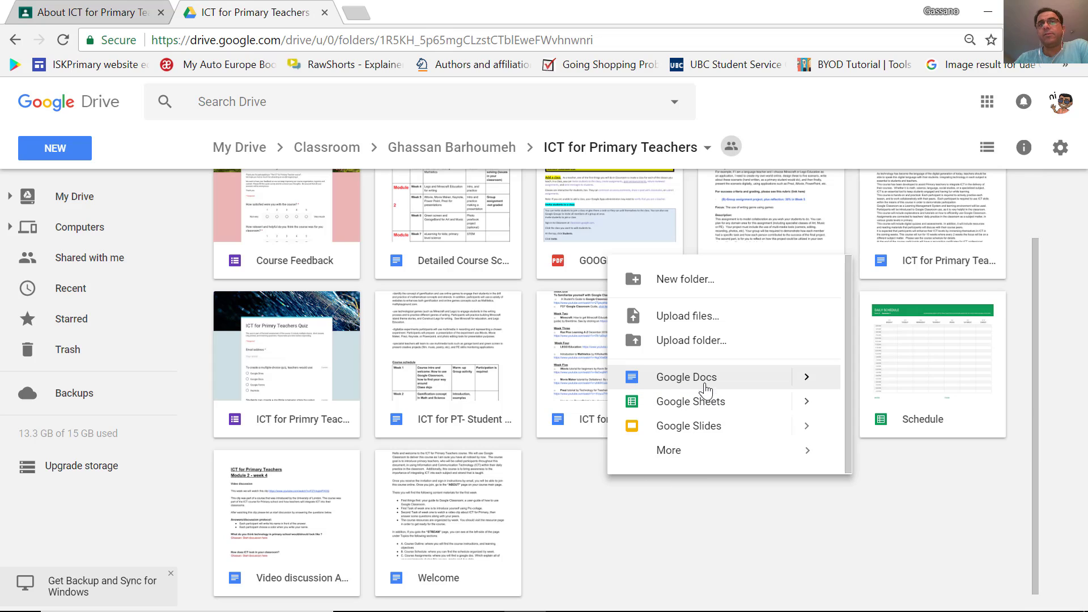
mouse_move(706, 405)
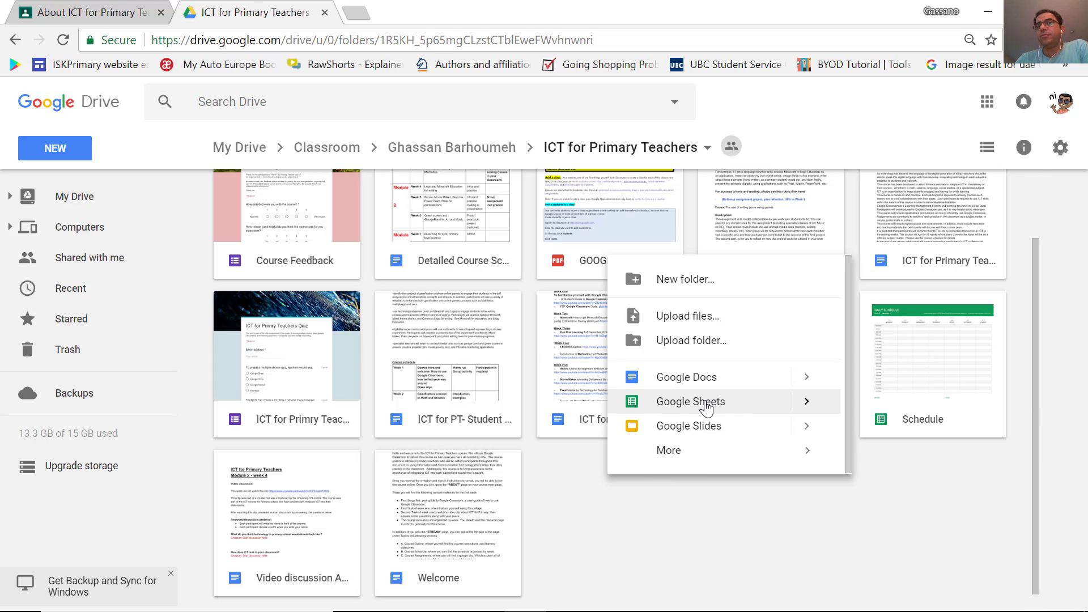
Create a new Google Form in the shared folder, confirming Create and Share
left_click(669, 450)
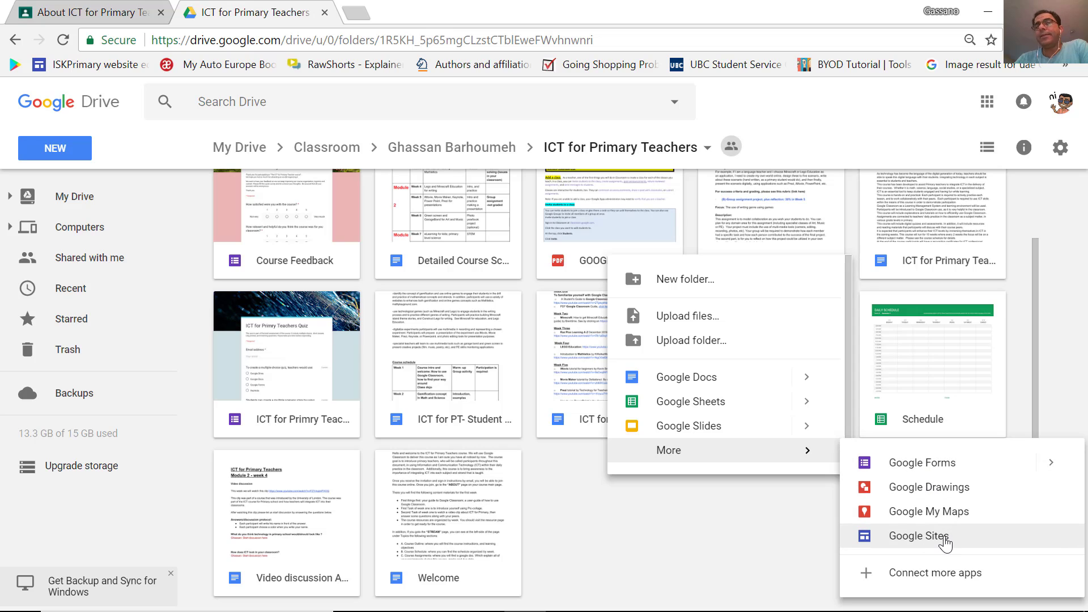
mouse_move(922, 462)
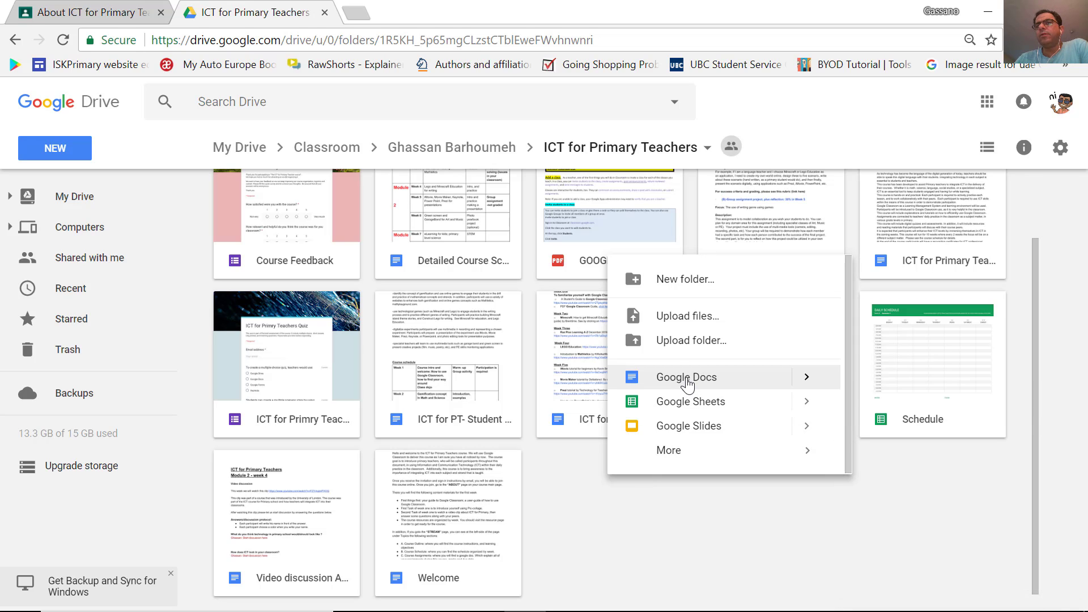
mouse_move(240, 384)
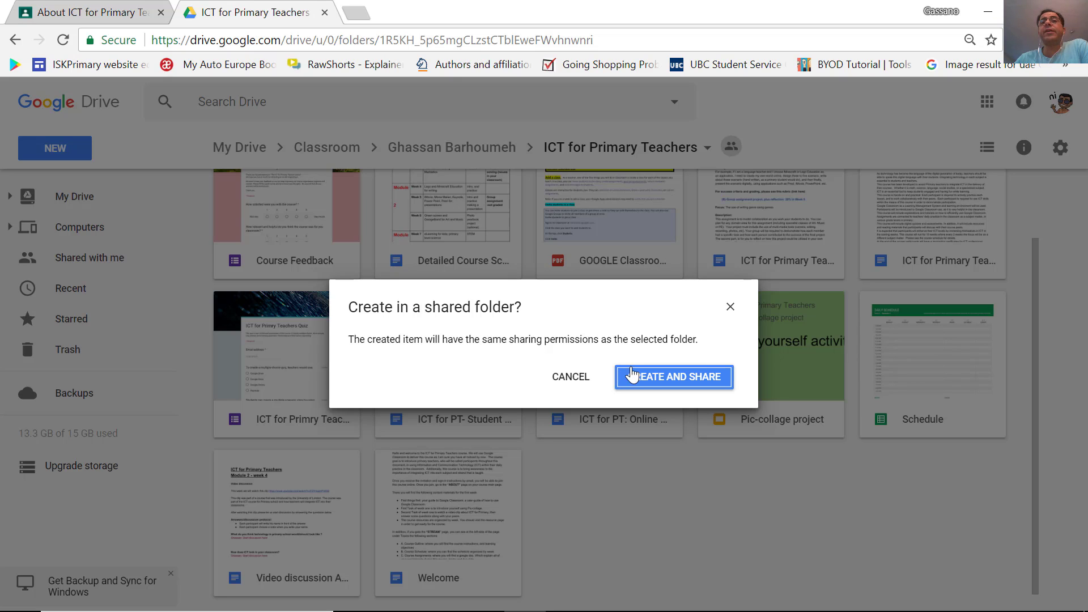
left_click(672, 376)
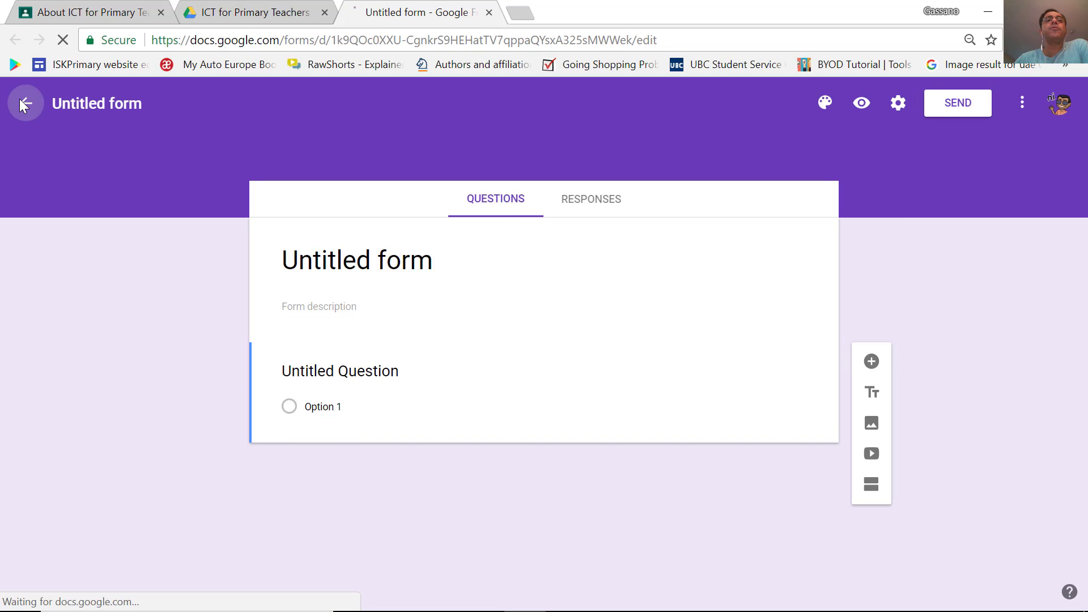
From the Forms home, browse the full template gallery down to the Education section
left_click(25, 103)
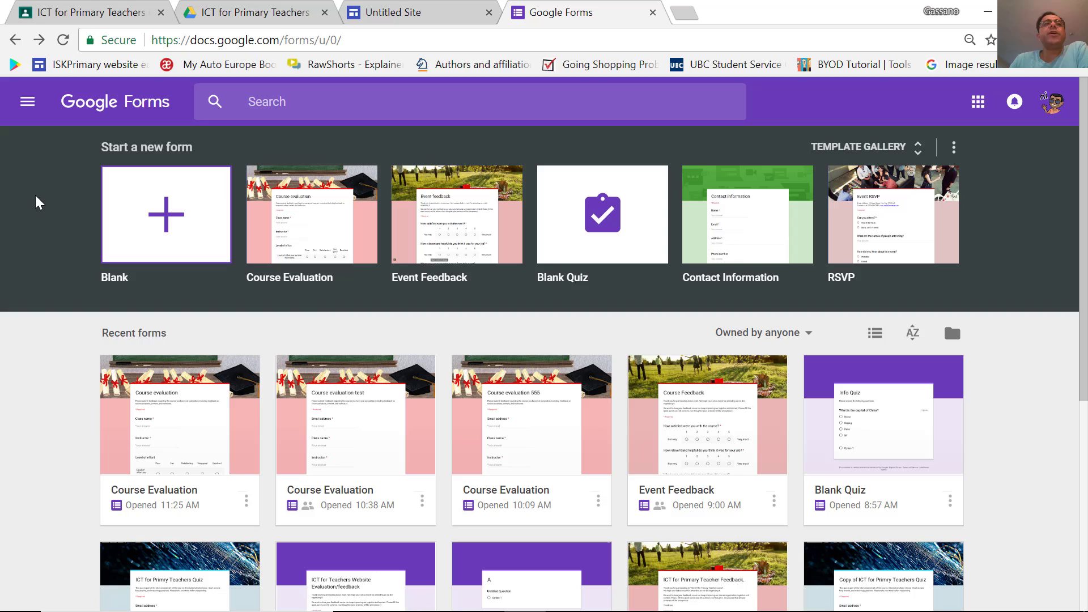
mouse_move(56, 112)
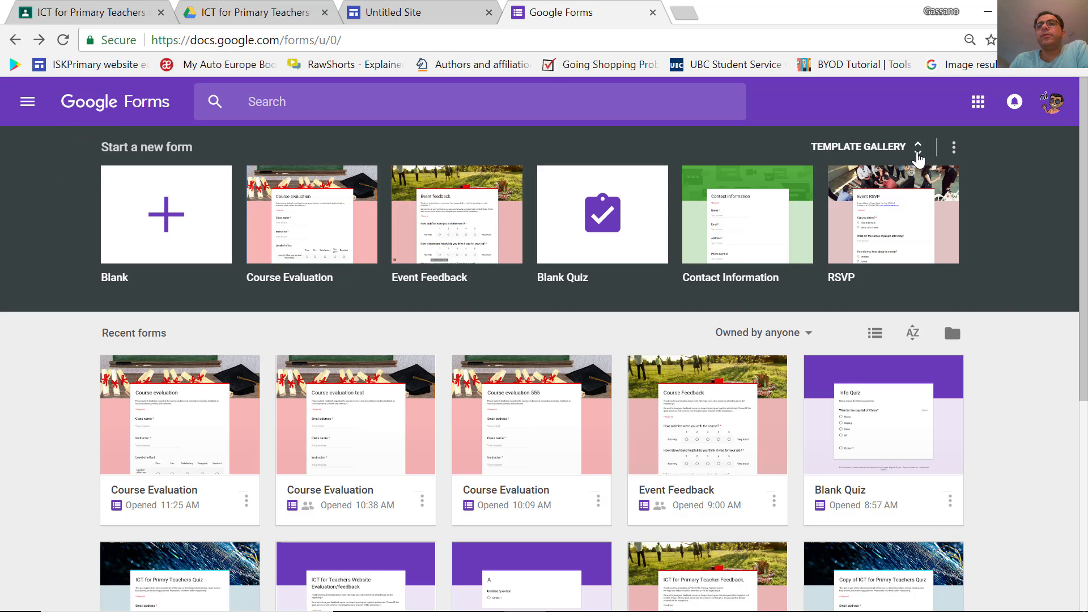
left_click(917, 147)
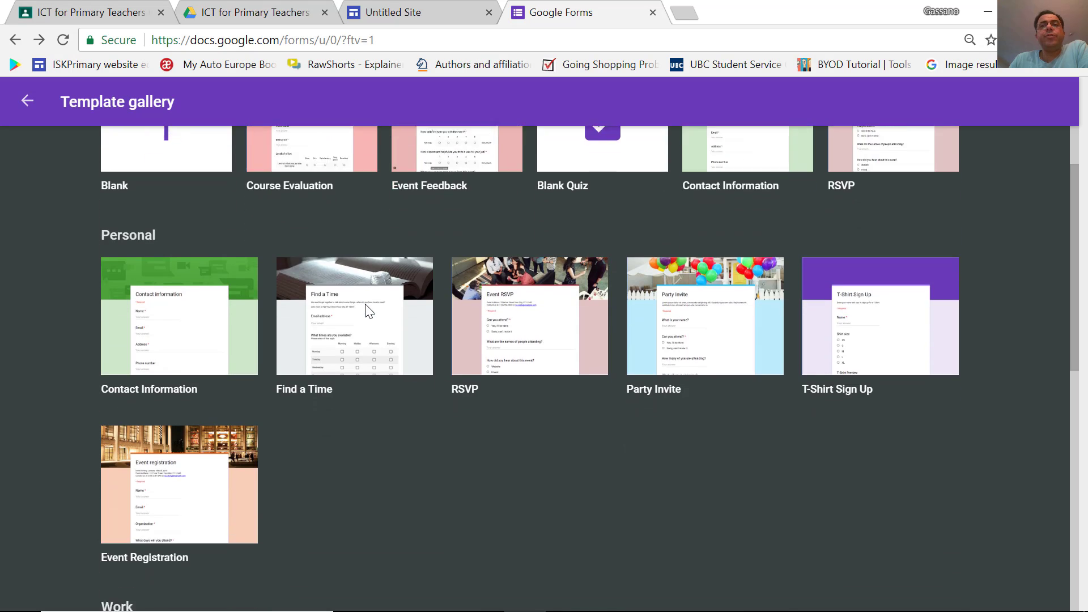
scroll("down", 3)
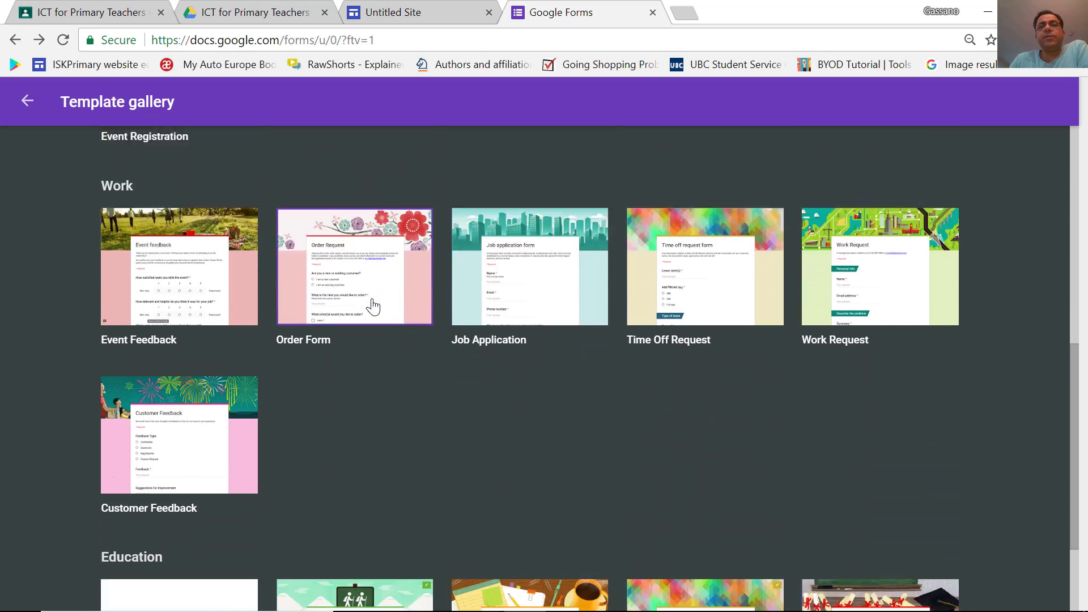
scroll("down", 3)
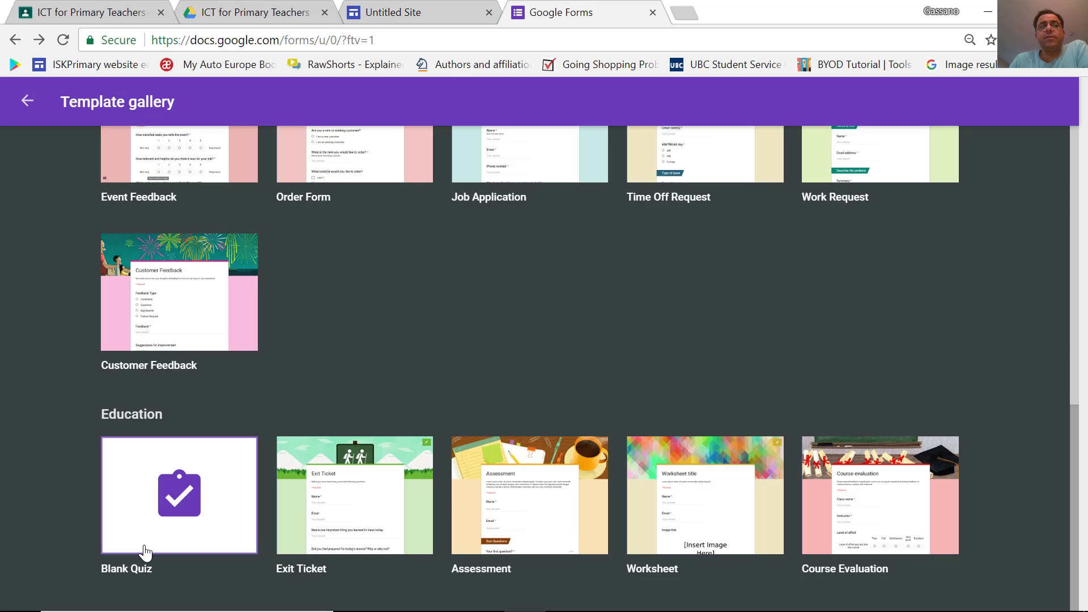
mouse_move(353, 496)
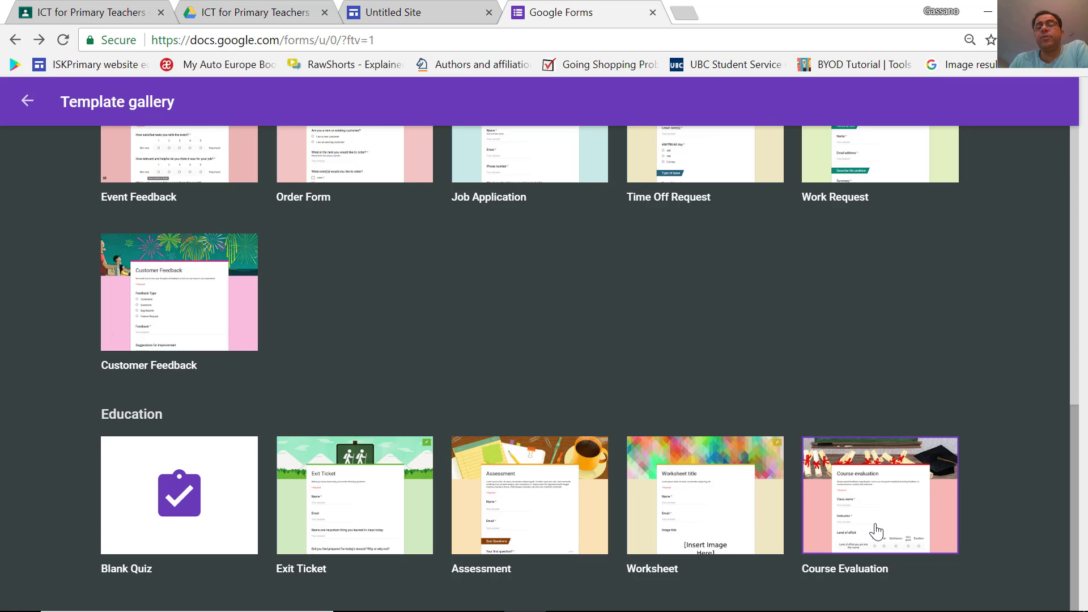
Start a new quiz from the Education Blank Quiz template and select its title for renaming
left_click(880, 495)
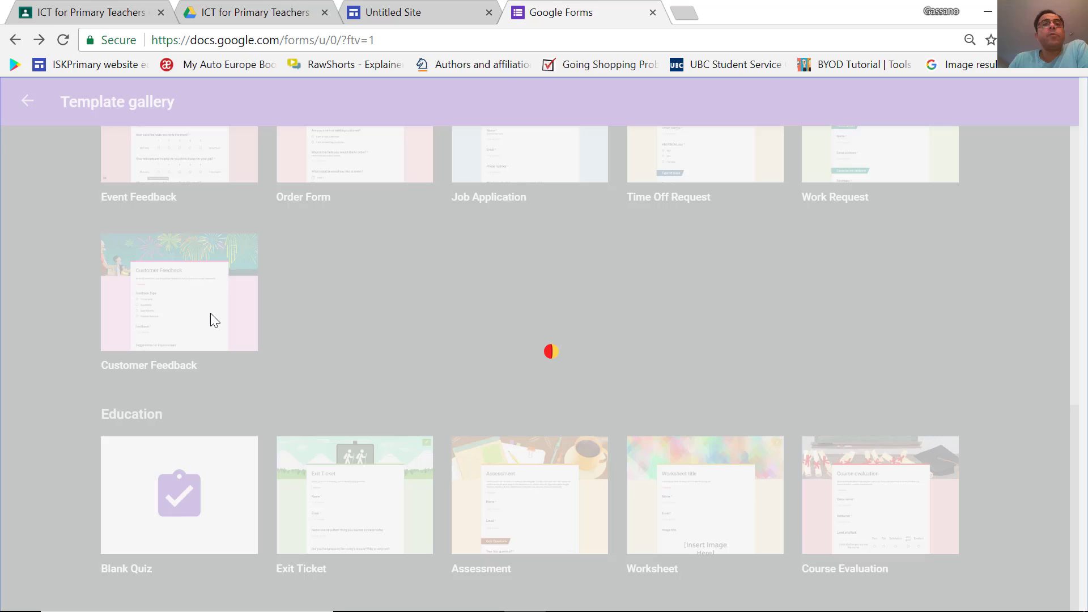
left_click(178, 495)
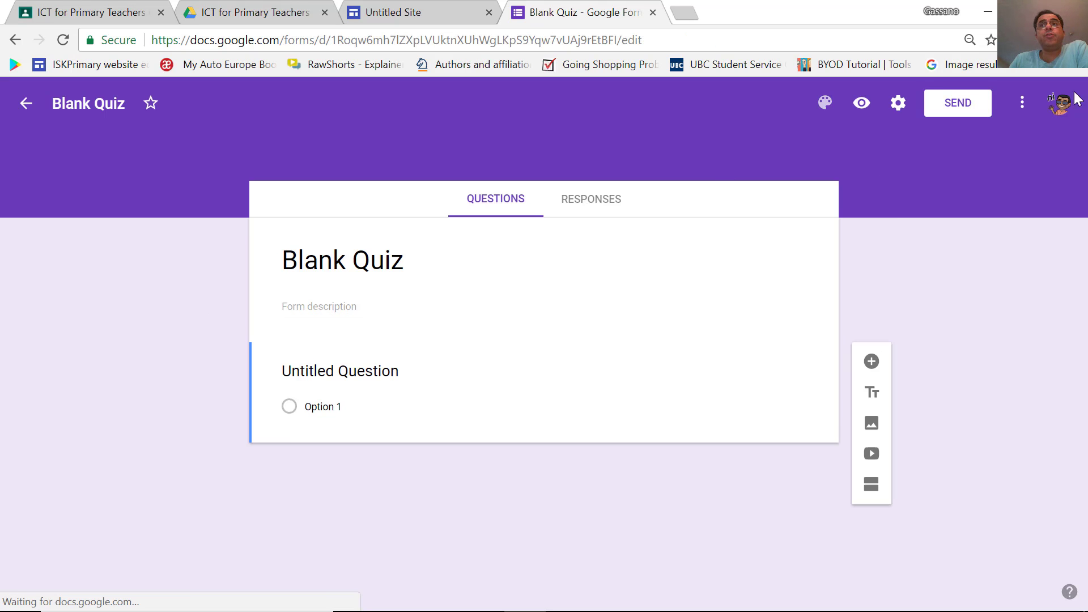
left_click(340, 371)
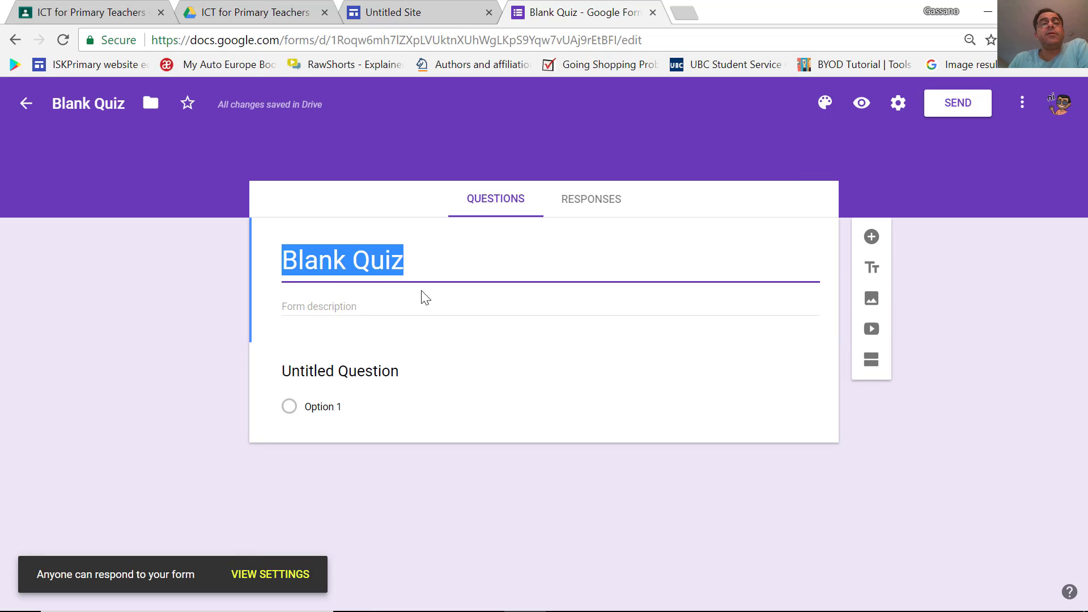
Rename the quiz to 'TEST google'
type("TES")
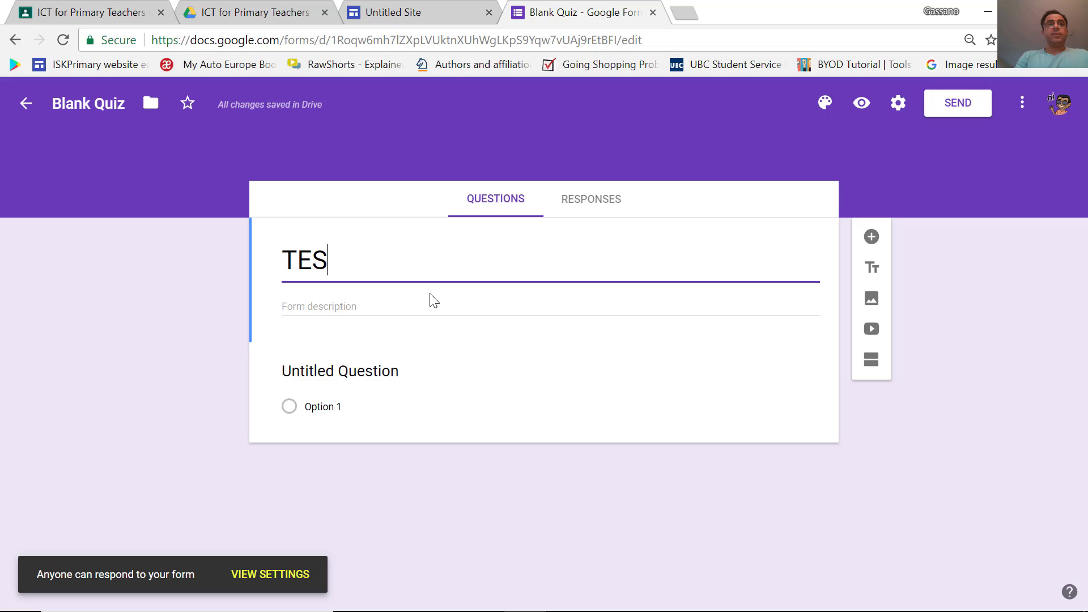
type("T")
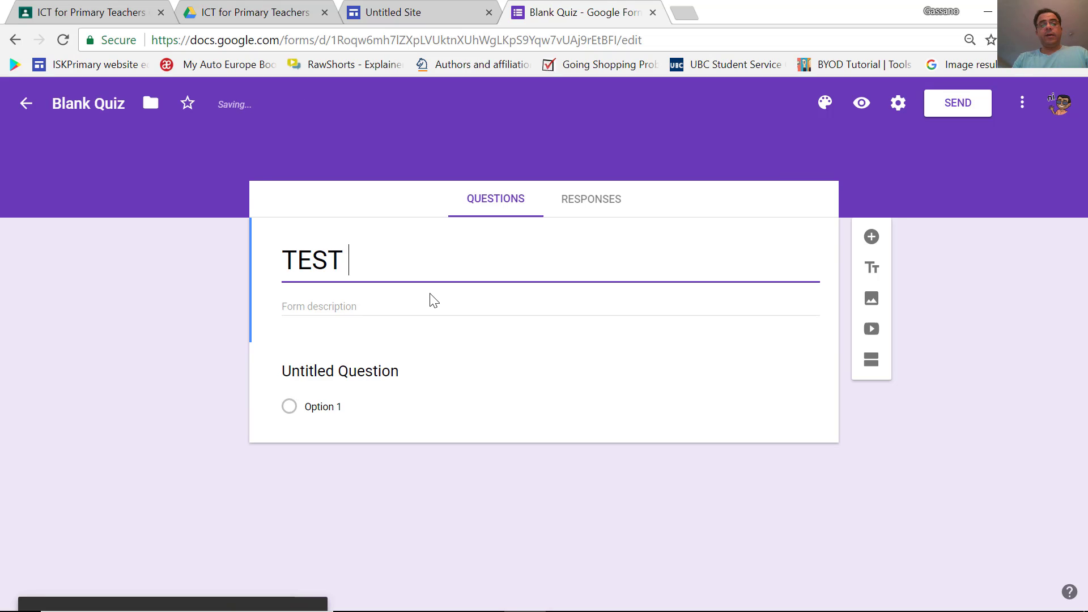
type("google")
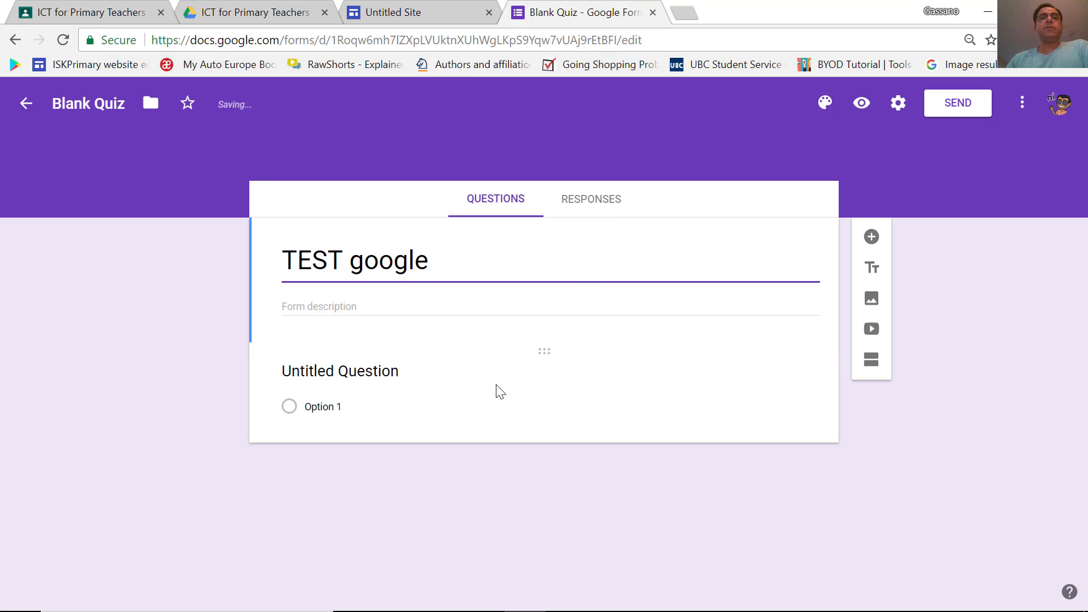
Check the question types and view the quiz's Responses page showing 0 responses
left_click(590, 199)
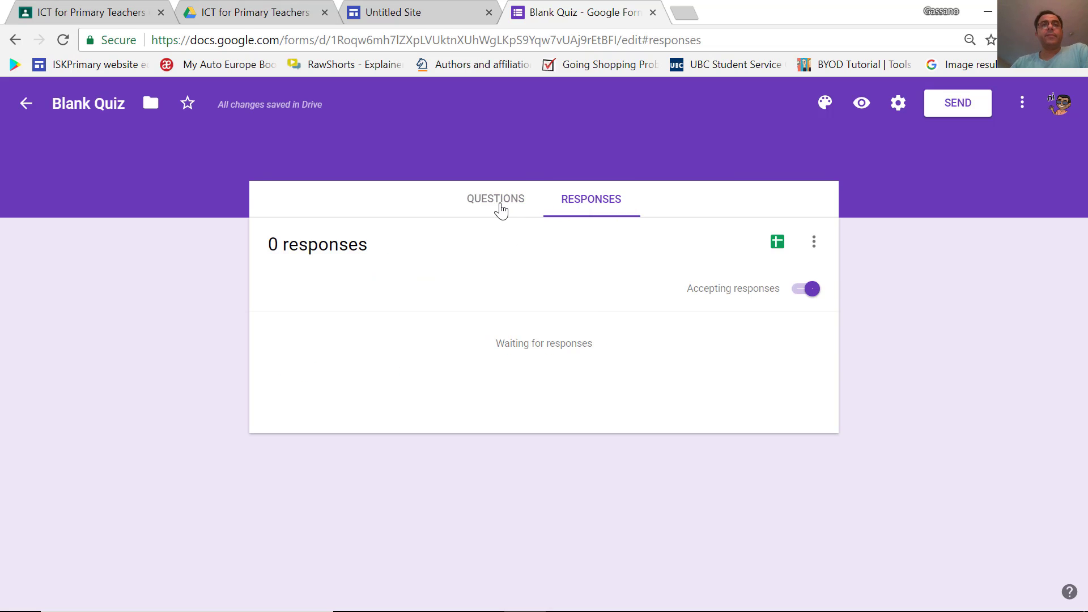
left_click(495, 200)
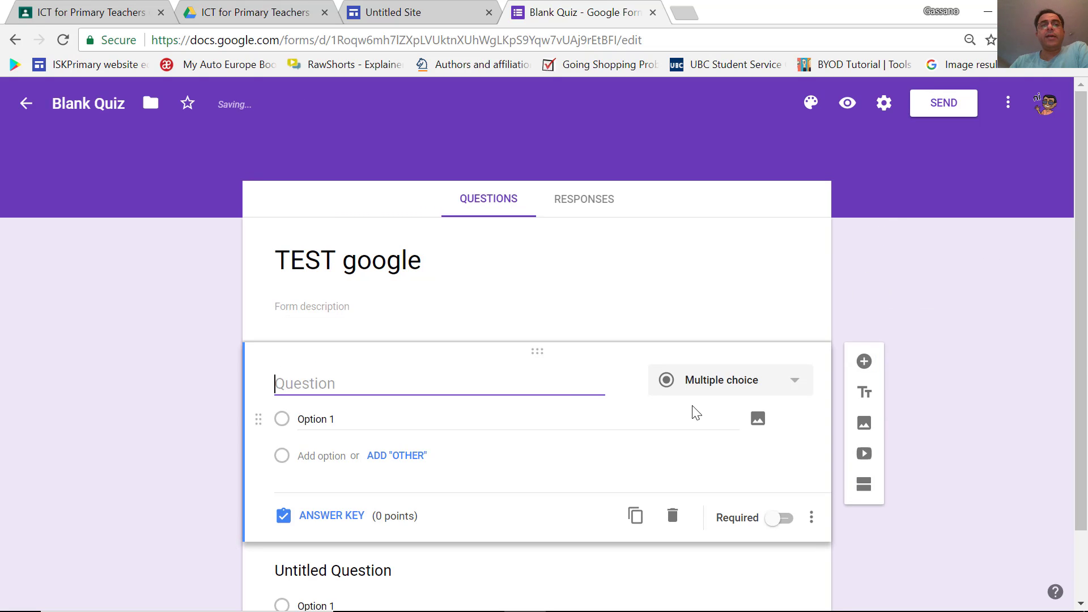
left_click(729, 380)
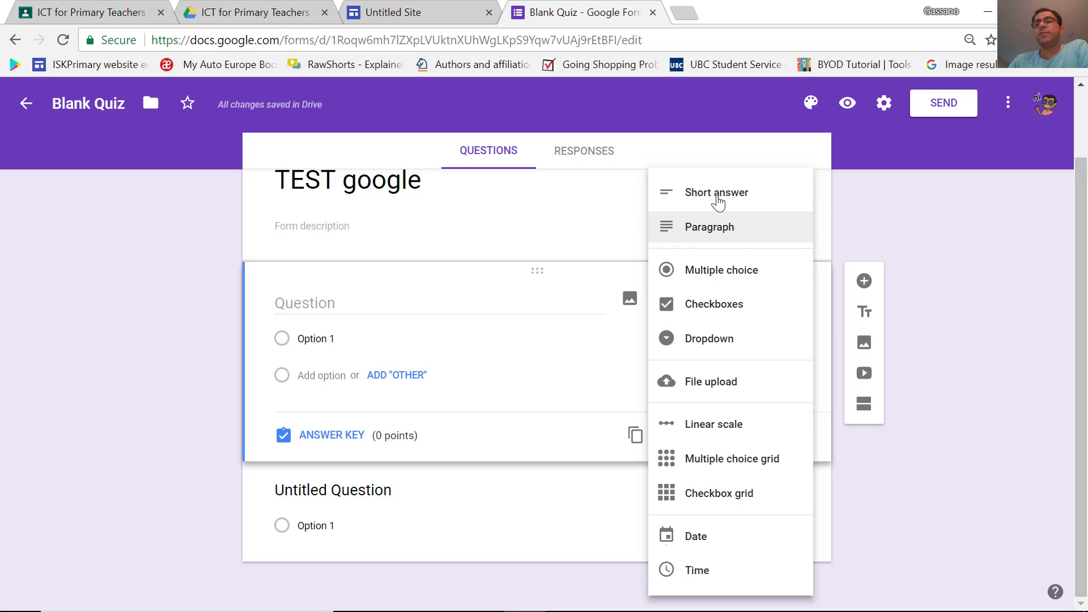
mouse_move(697, 536)
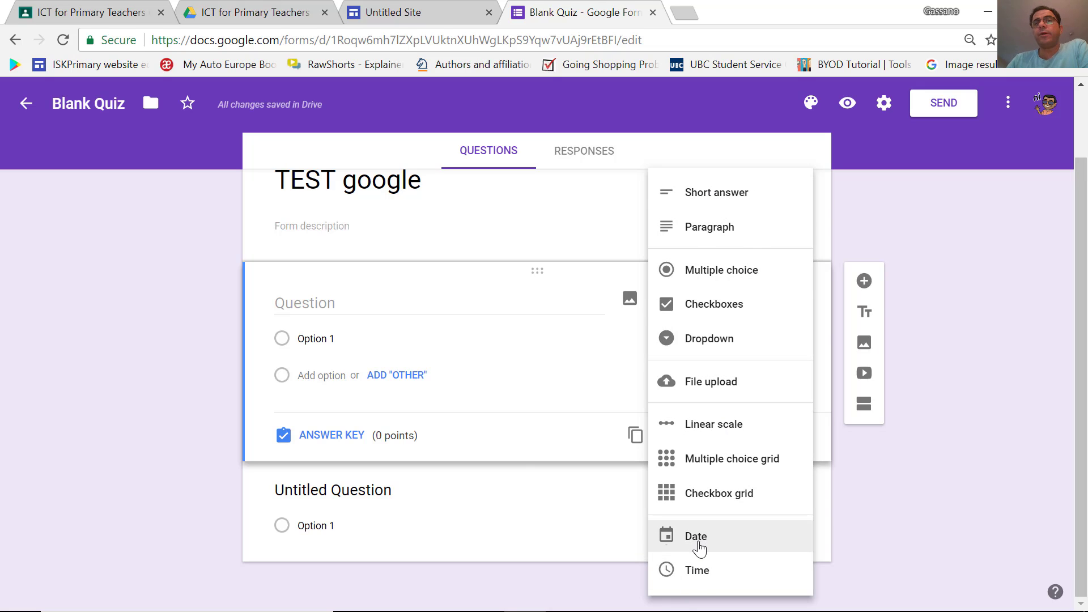
mouse_move(715, 192)
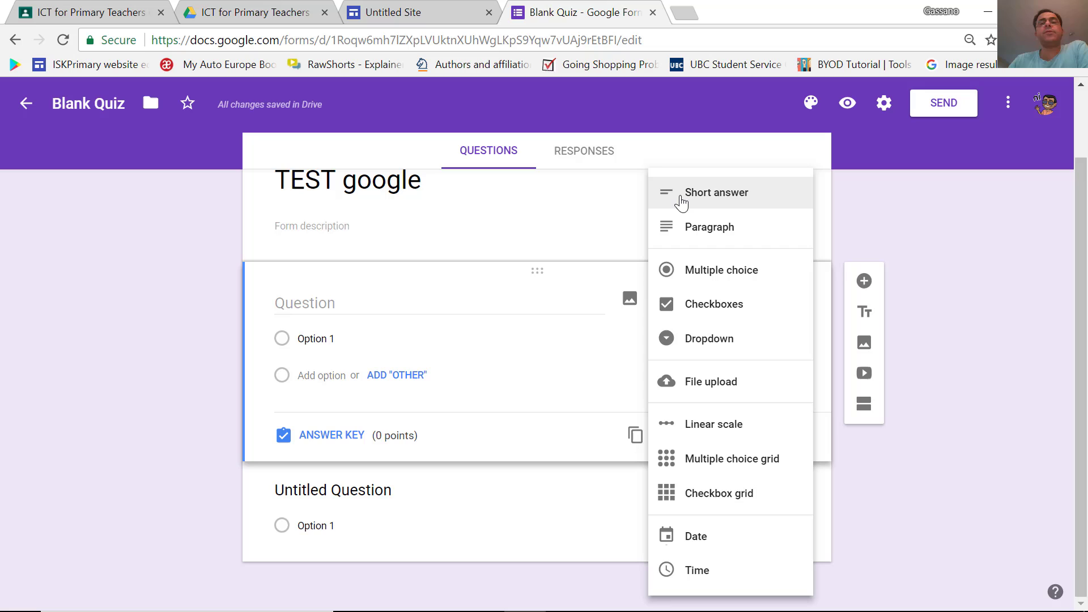
mouse_move(724, 205)
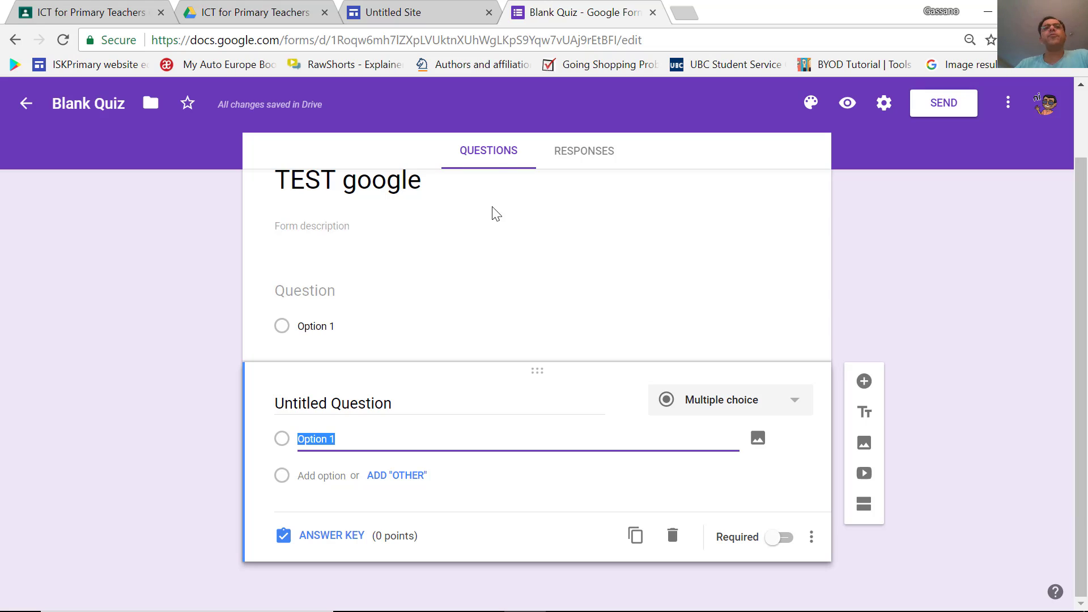
mouse_move(494, 155)
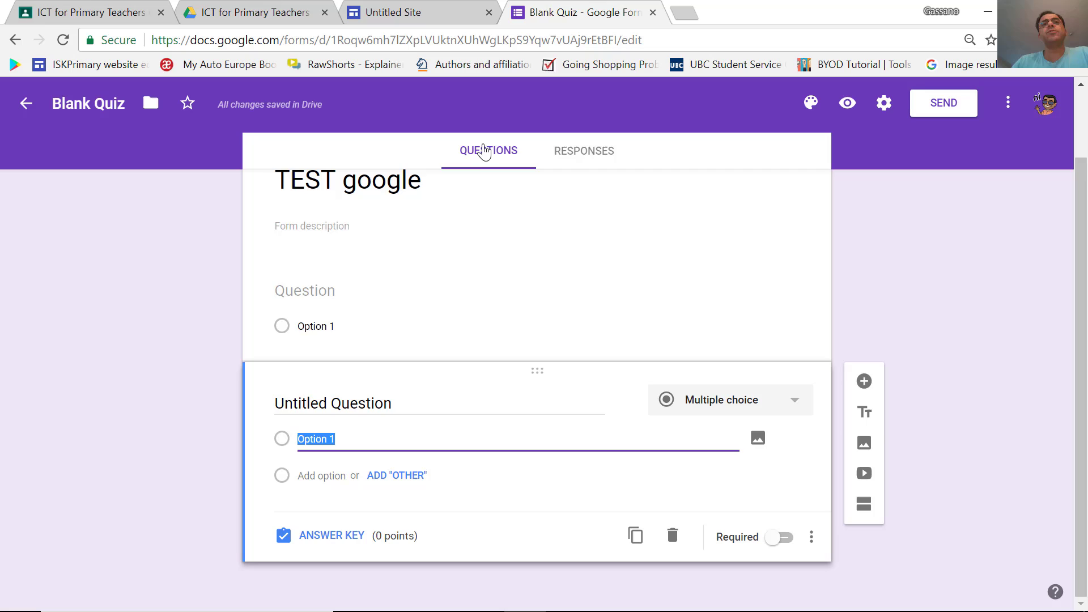
left_click(584, 151)
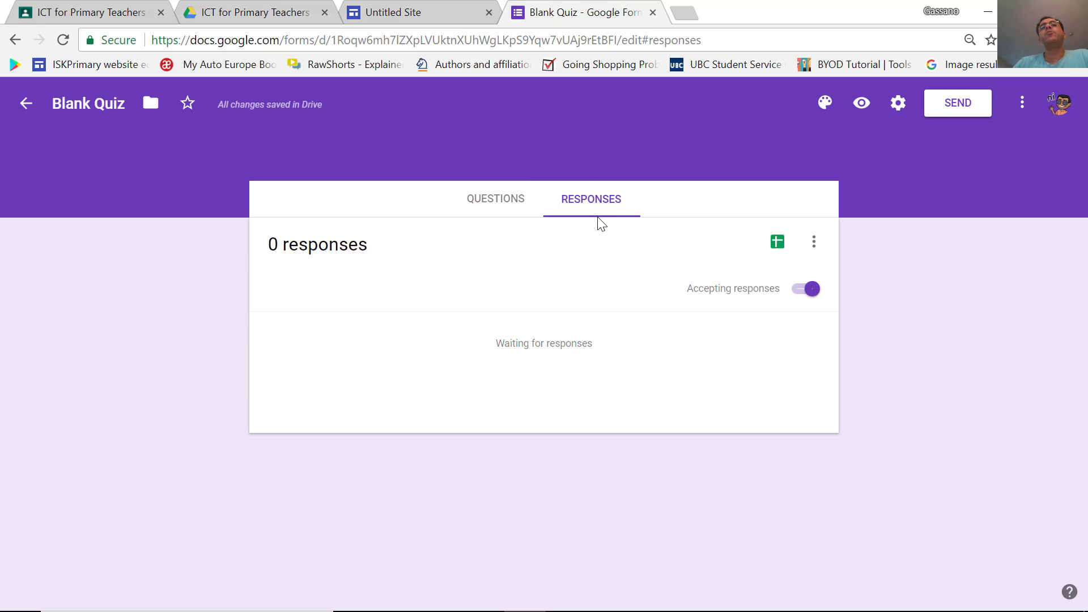
mouse_move(673, 219)
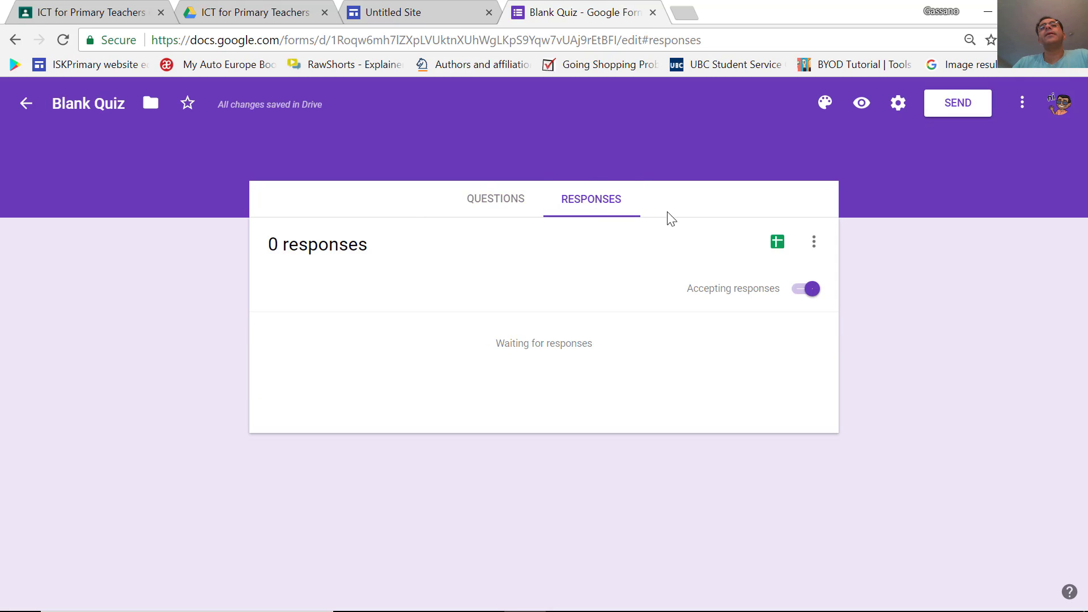
mouse_move(777, 243)
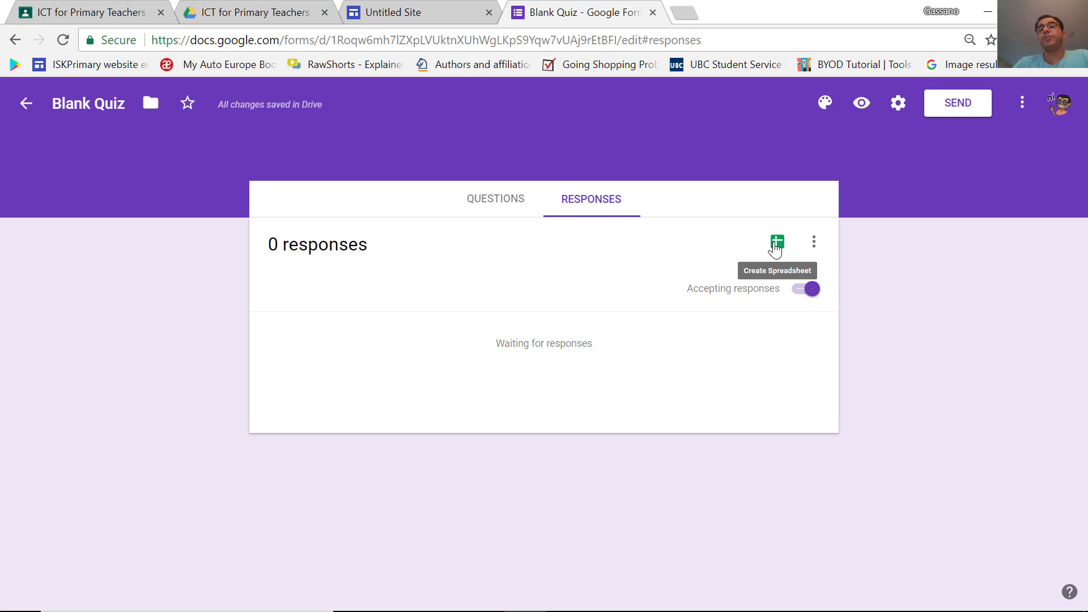
mouse_move(776, 246)
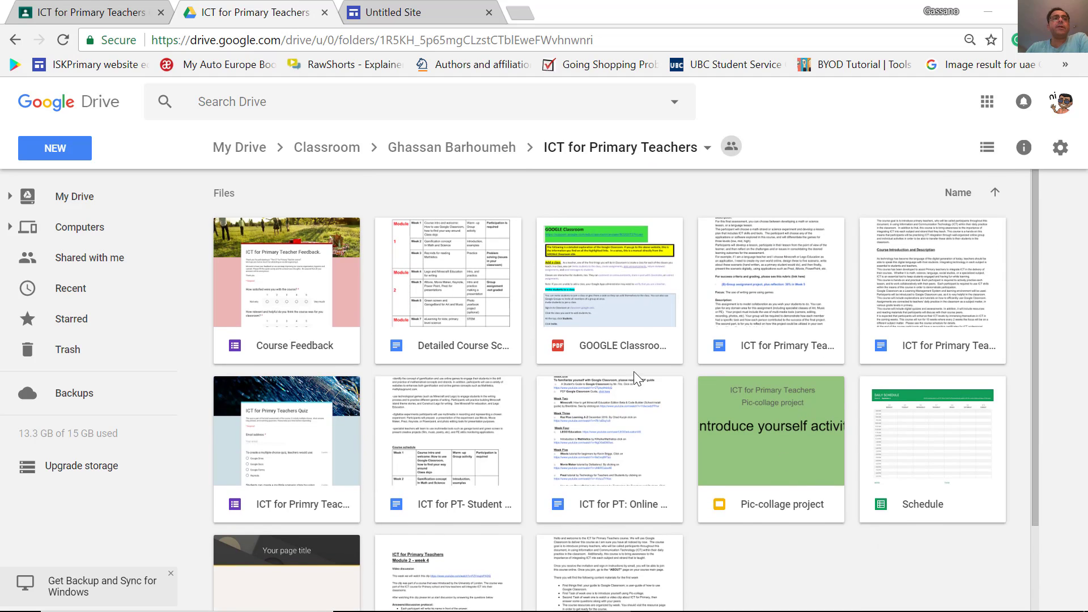
Create a new Google Site in the shared folder via More > Google Sites, confirming Create and Share
scroll("down", 3)
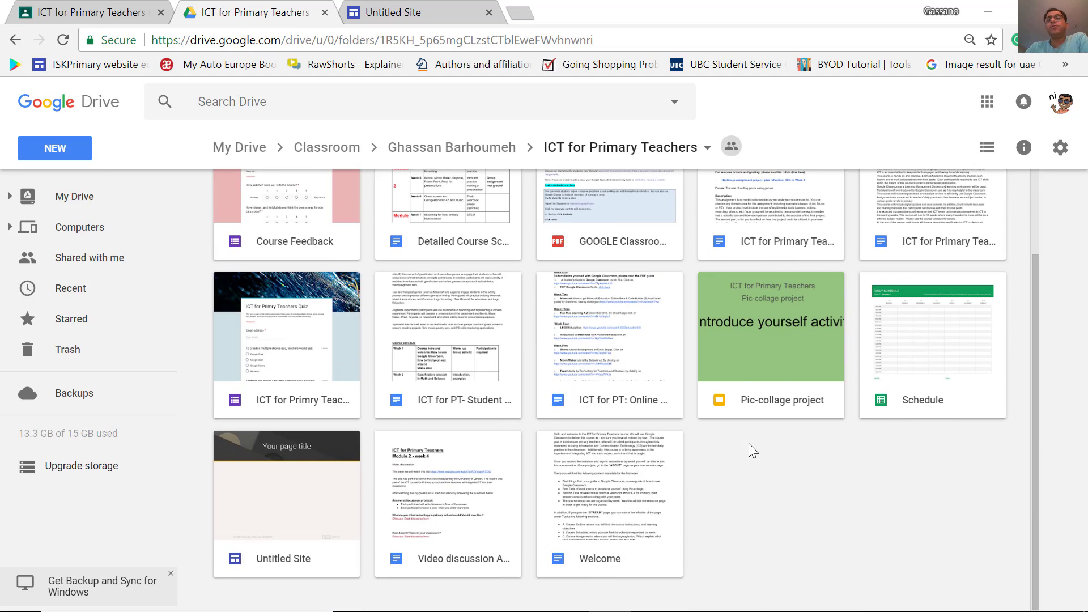
right_click(752, 450)
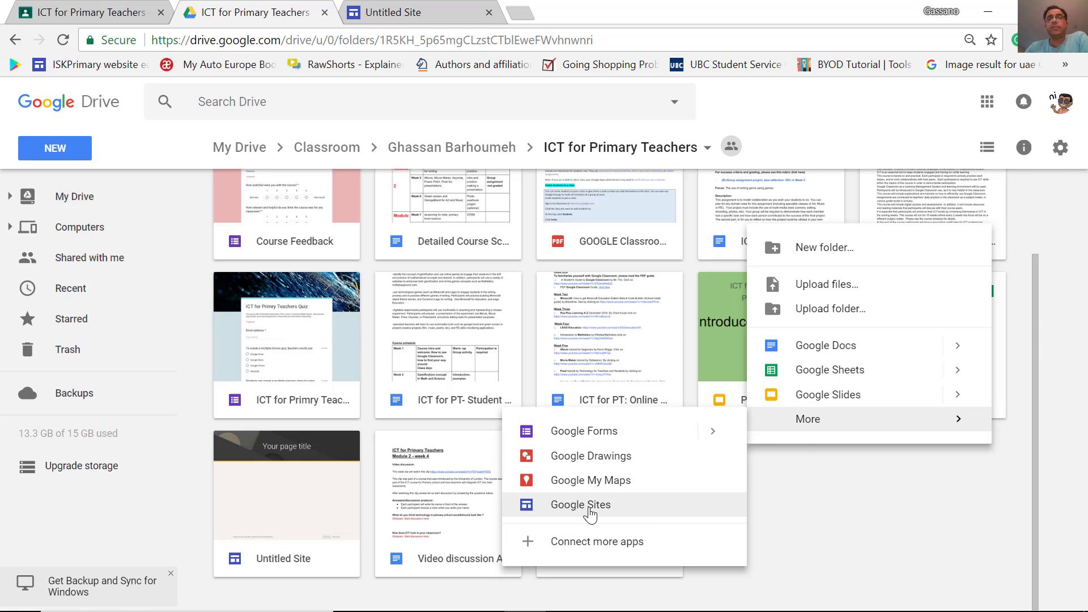
left_click(580, 504)
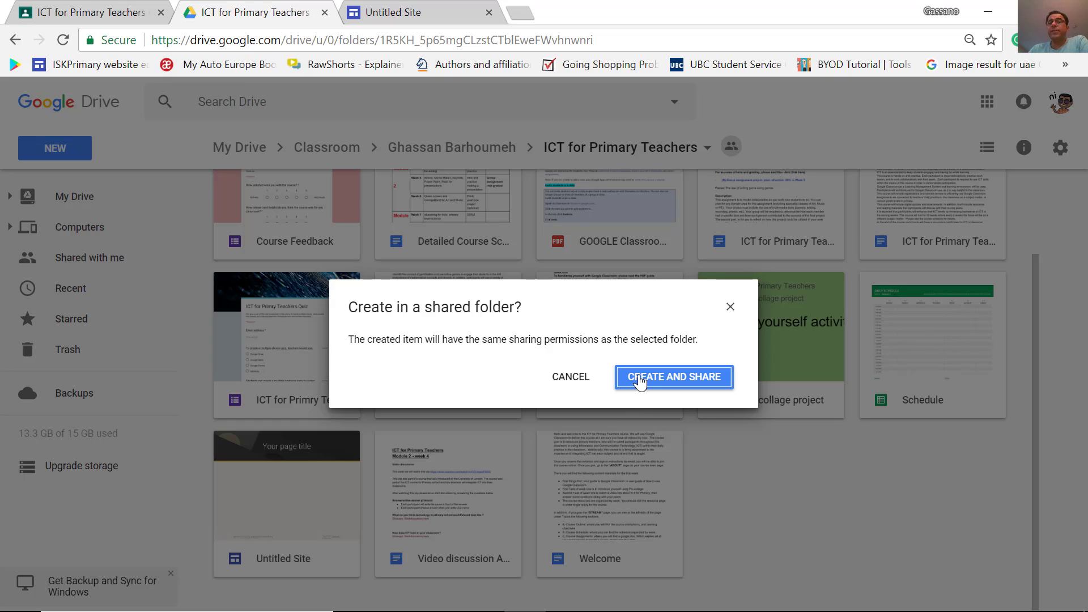
left_click(673, 377)
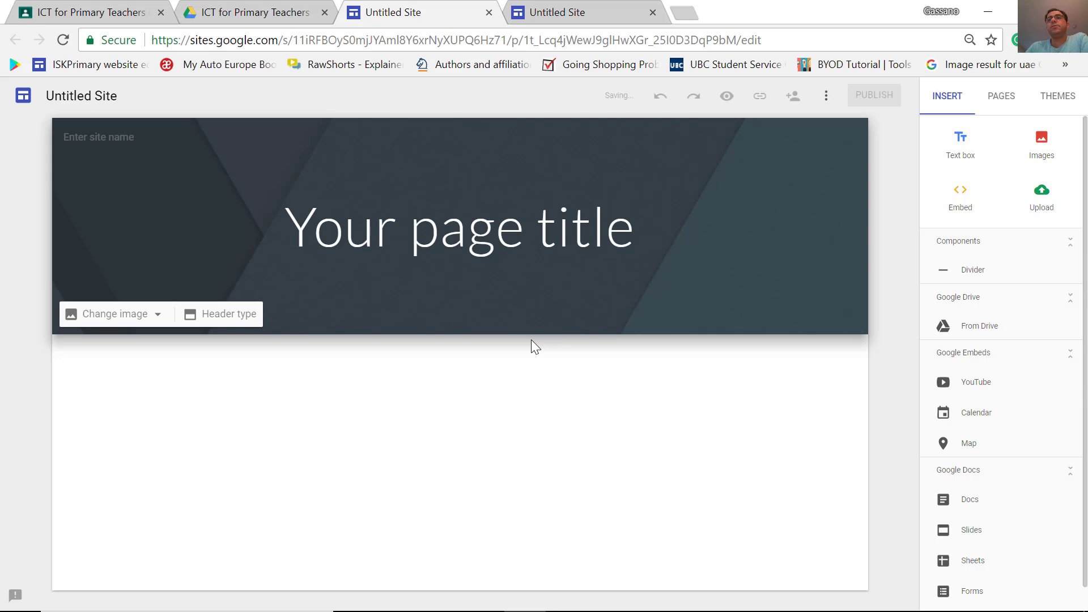
Review the Insert and Pages panels and apply the Impression theme to the new site
left_click(458, 225)
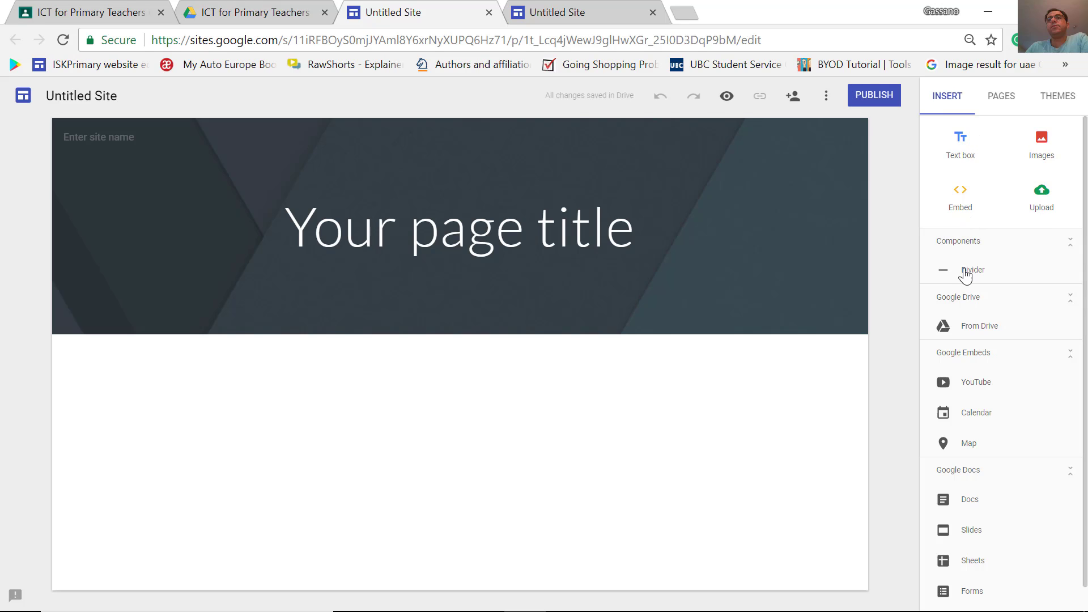
mouse_move(957, 419)
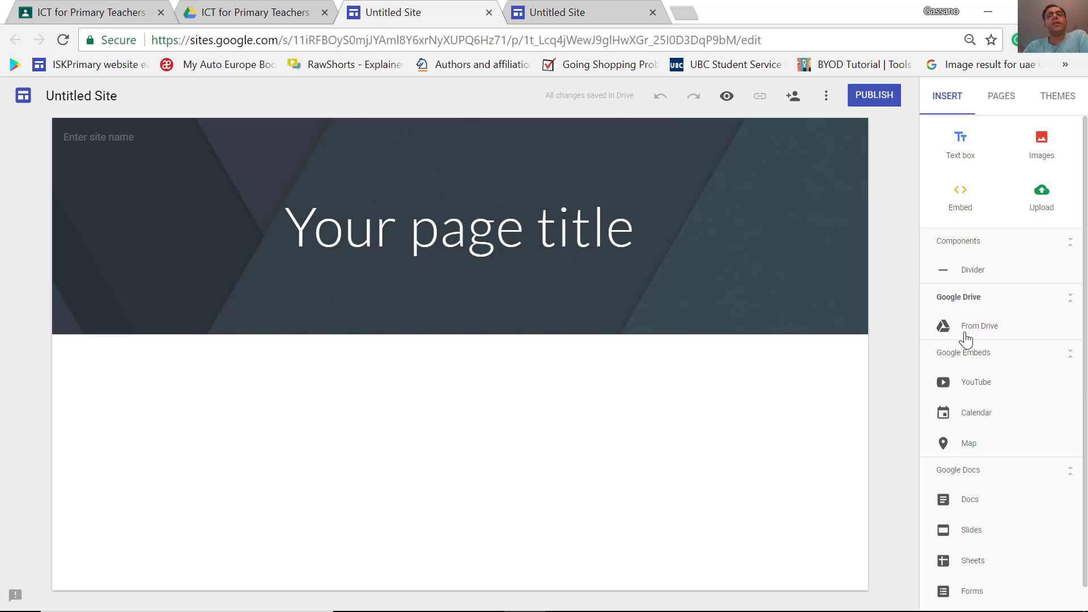
mouse_move(986, 422)
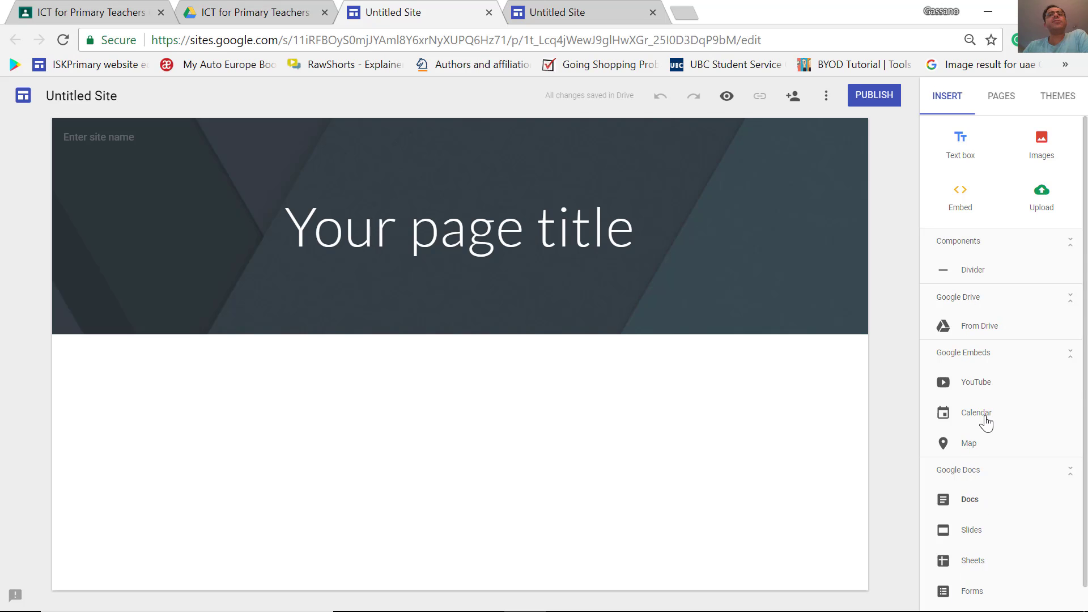
left_click(1001, 95)
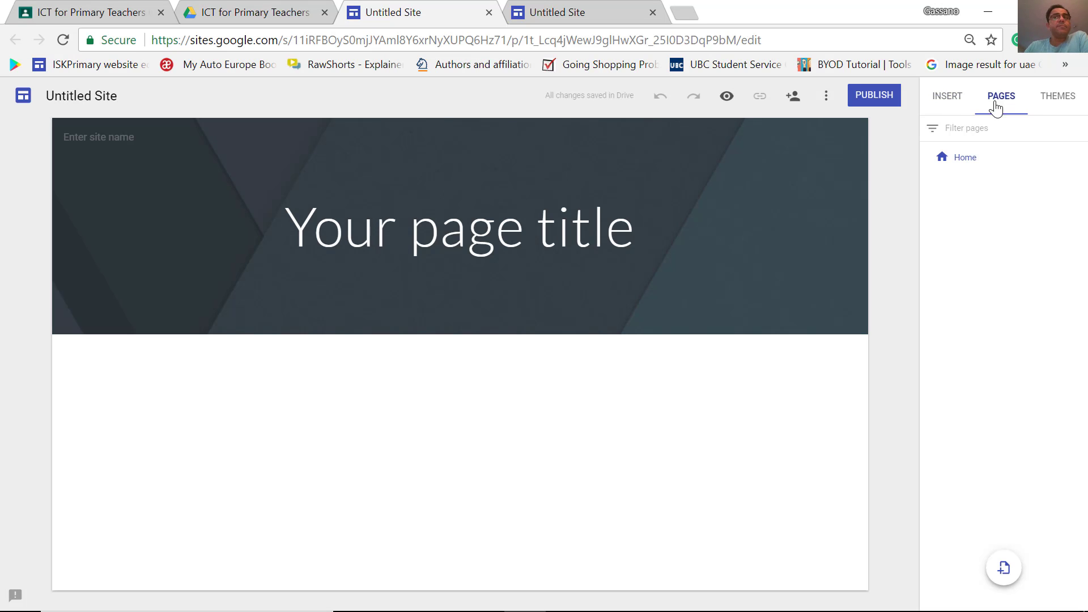
mouse_move(965, 156)
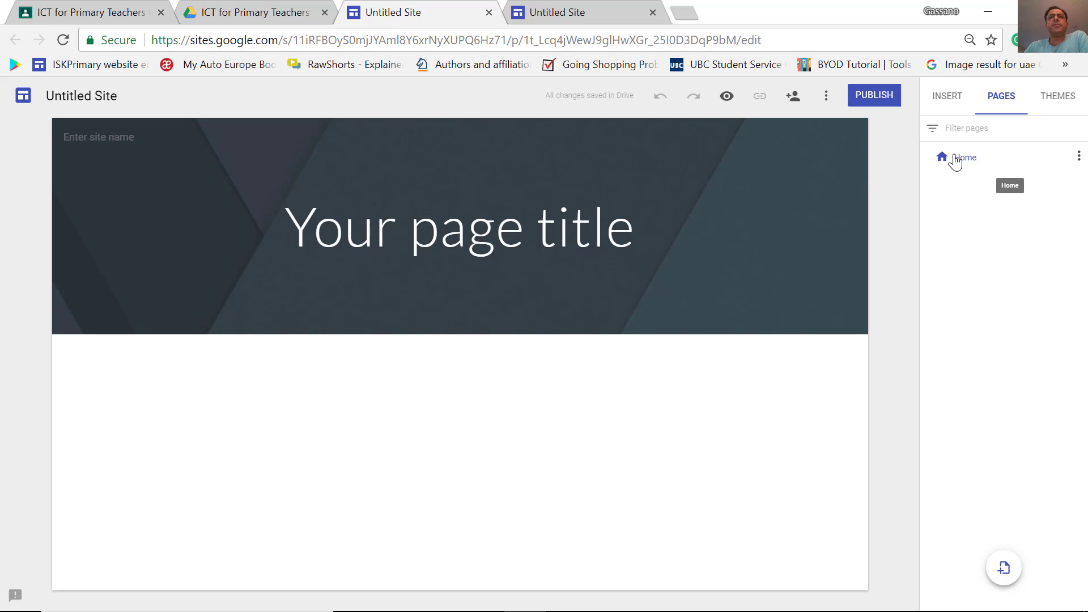
mouse_move(958, 166)
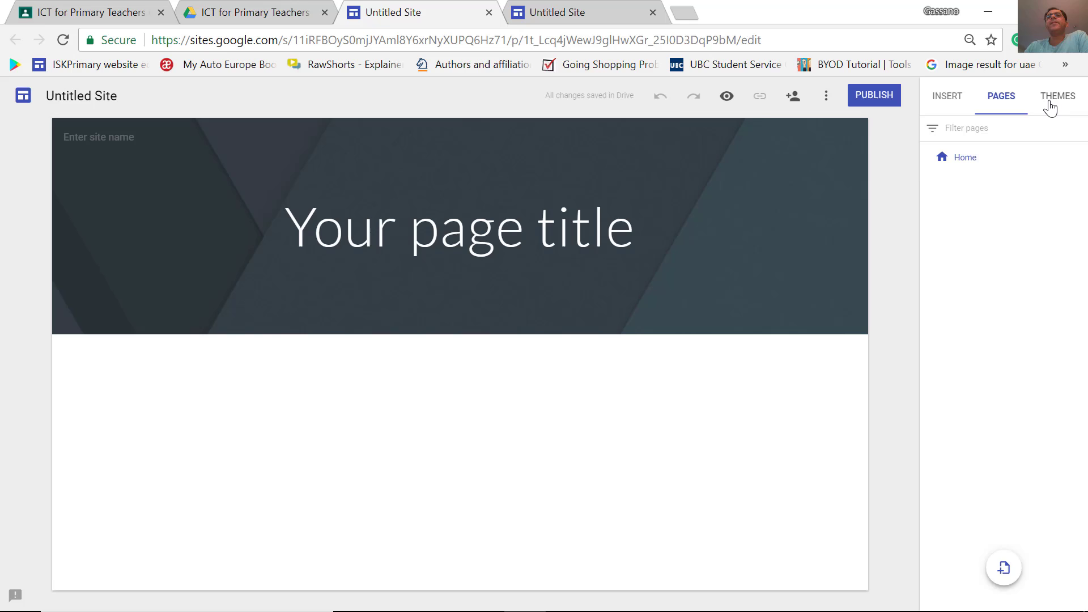
left_click(1057, 95)
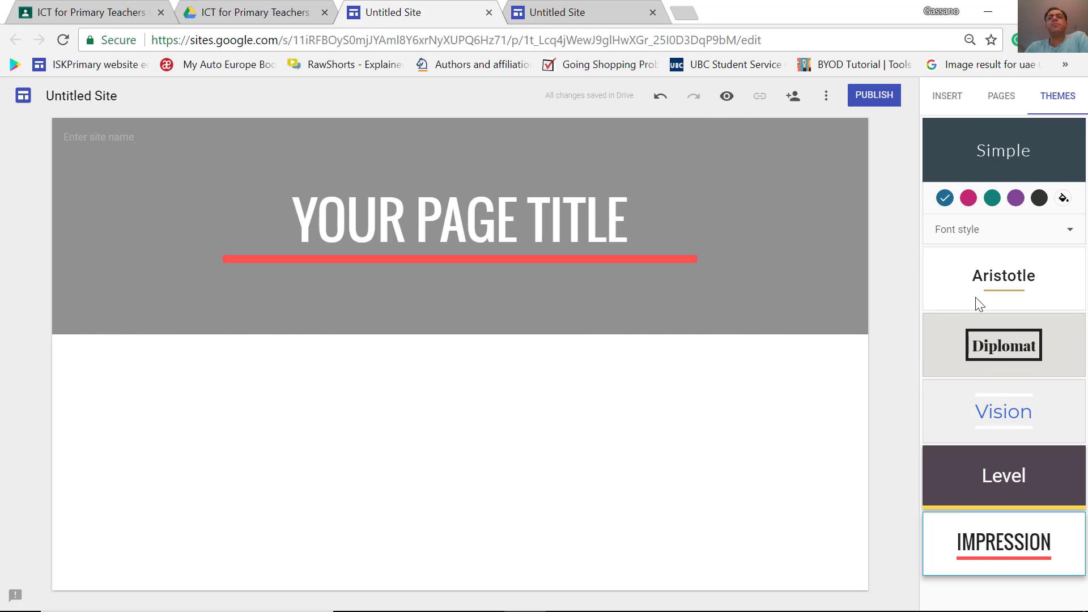
left_click(1003, 543)
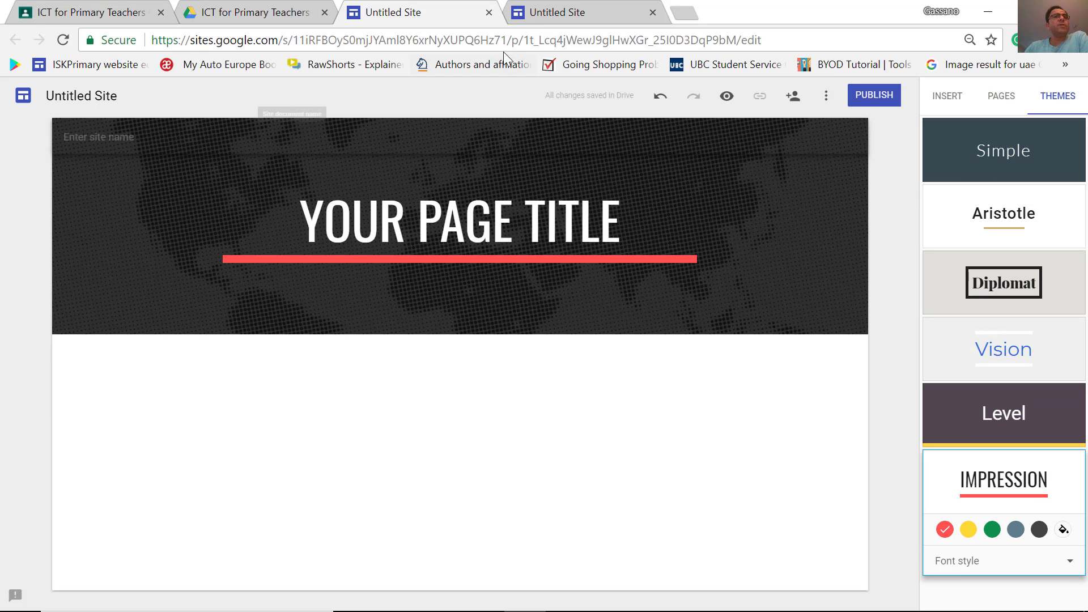
left_click(255, 13)
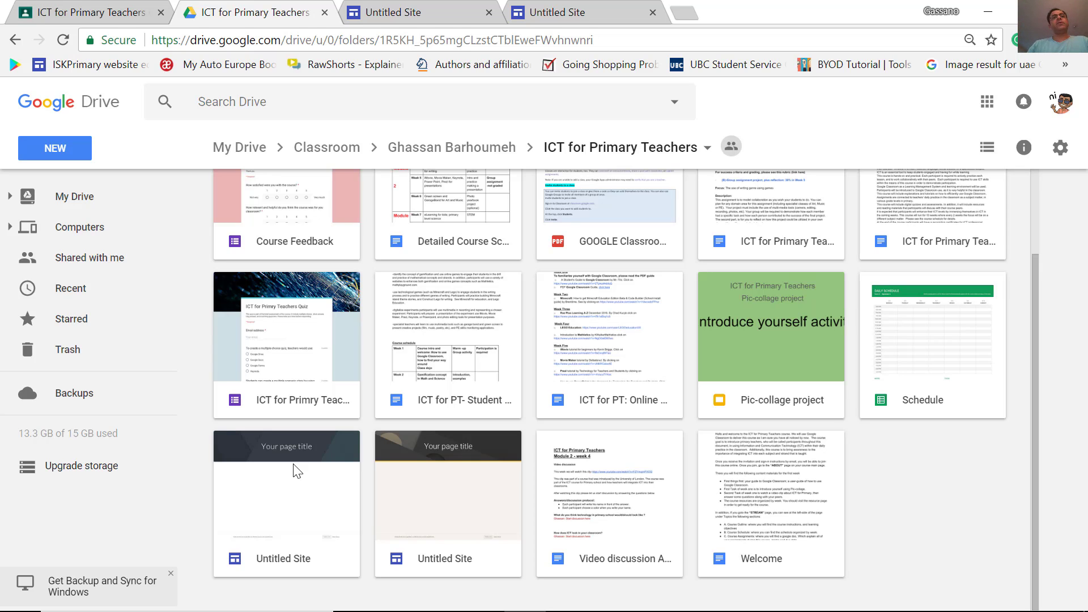
mouse_move(301, 448)
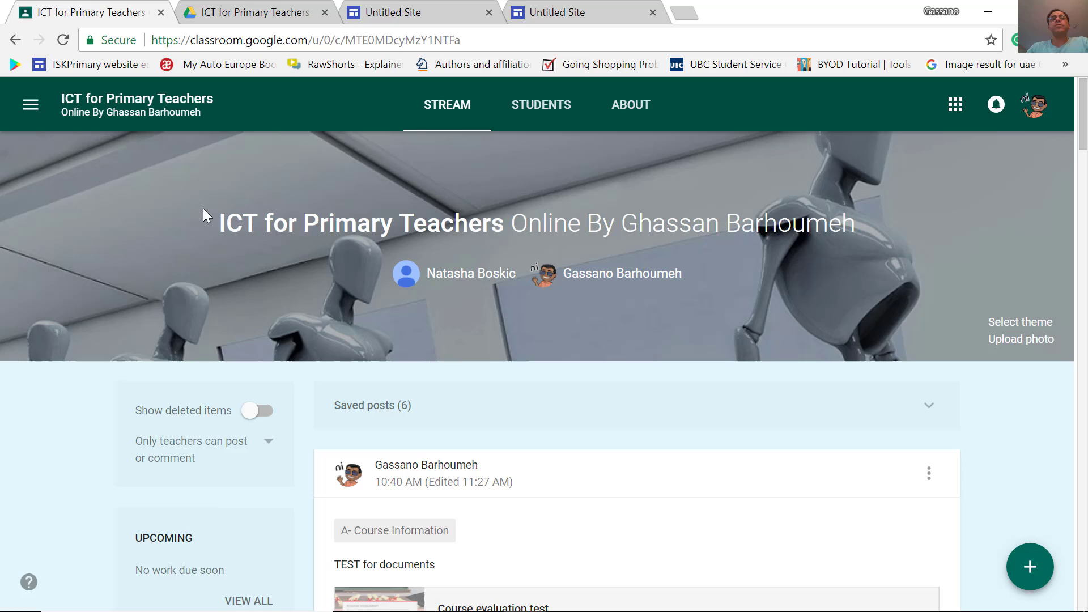
scroll("down", 3)
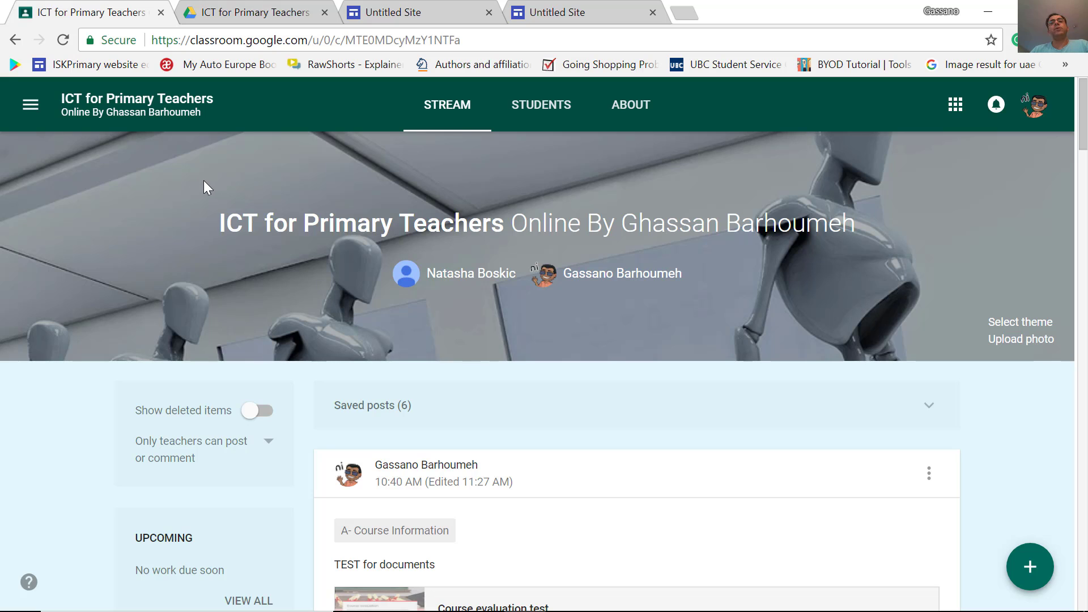
mouse_move(210, 173)
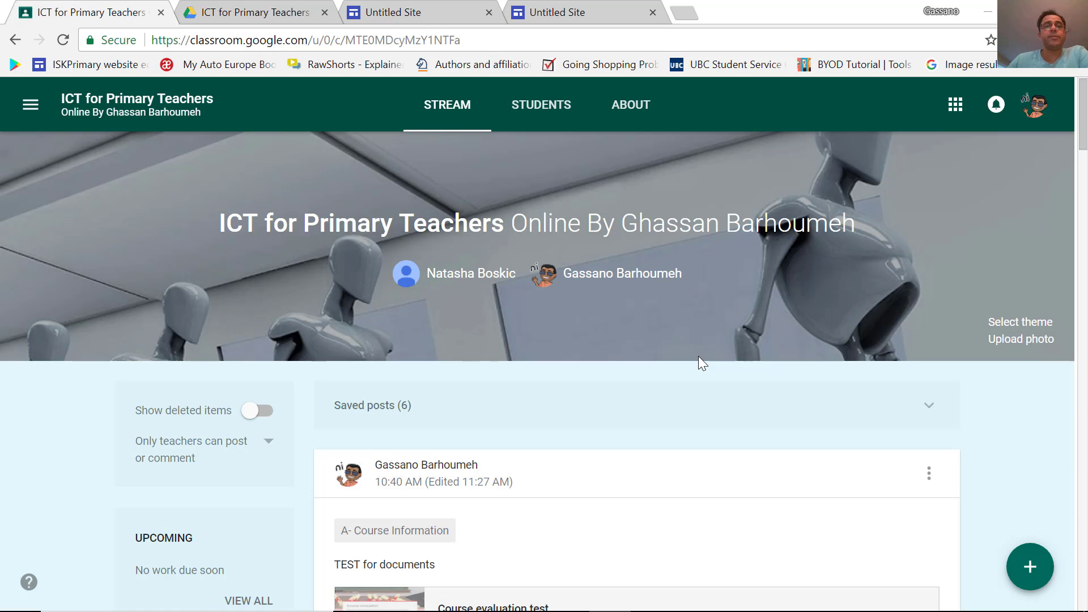
scroll("down", 3)
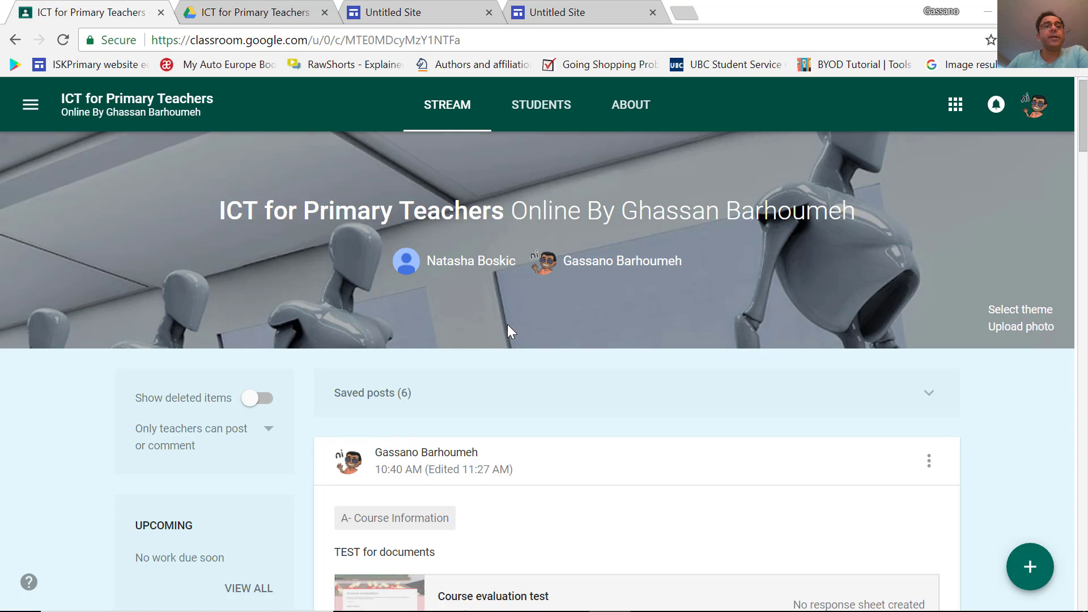
scroll("down", 3)
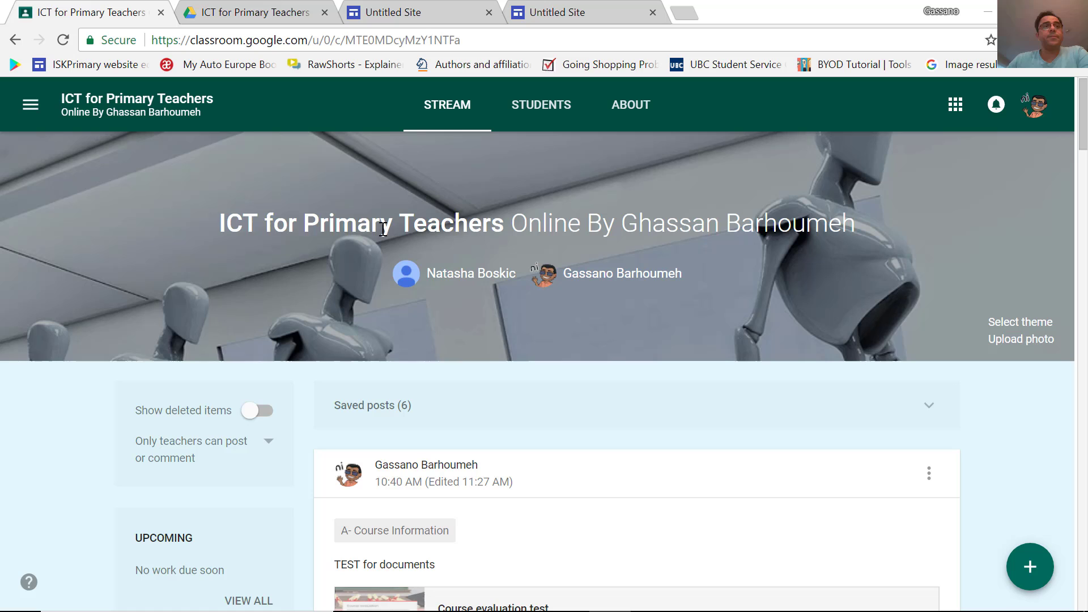
scroll("down", 3)
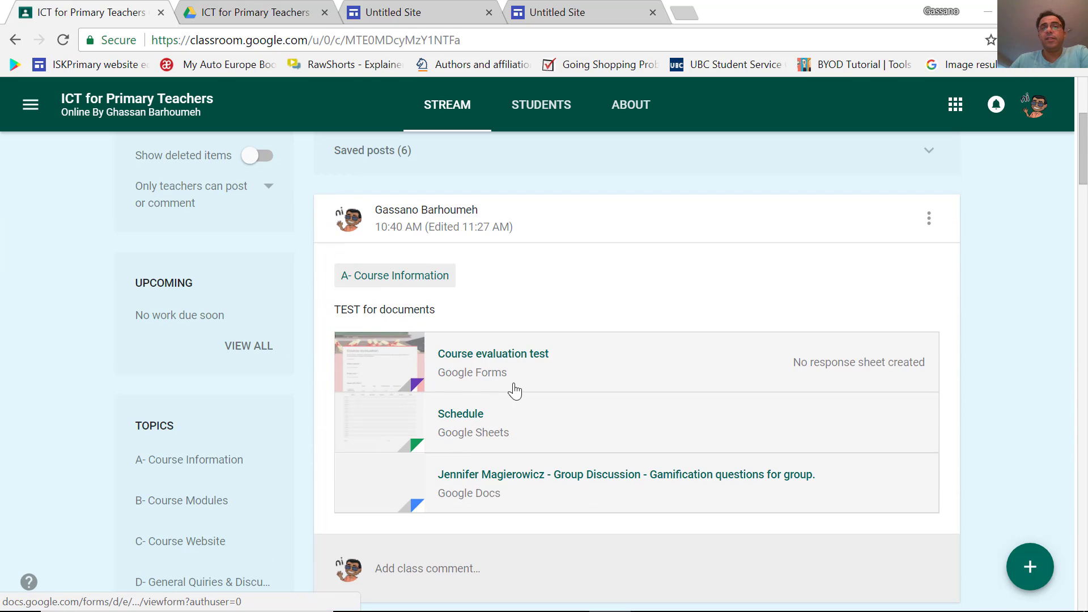
mouse_move(475, 506)
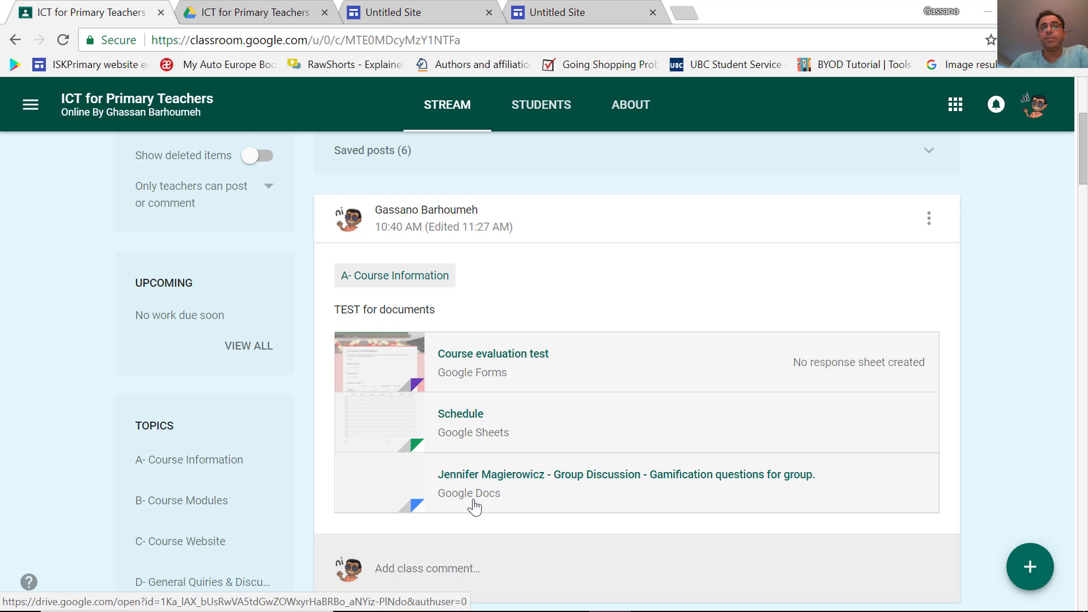
scroll("down", 3)
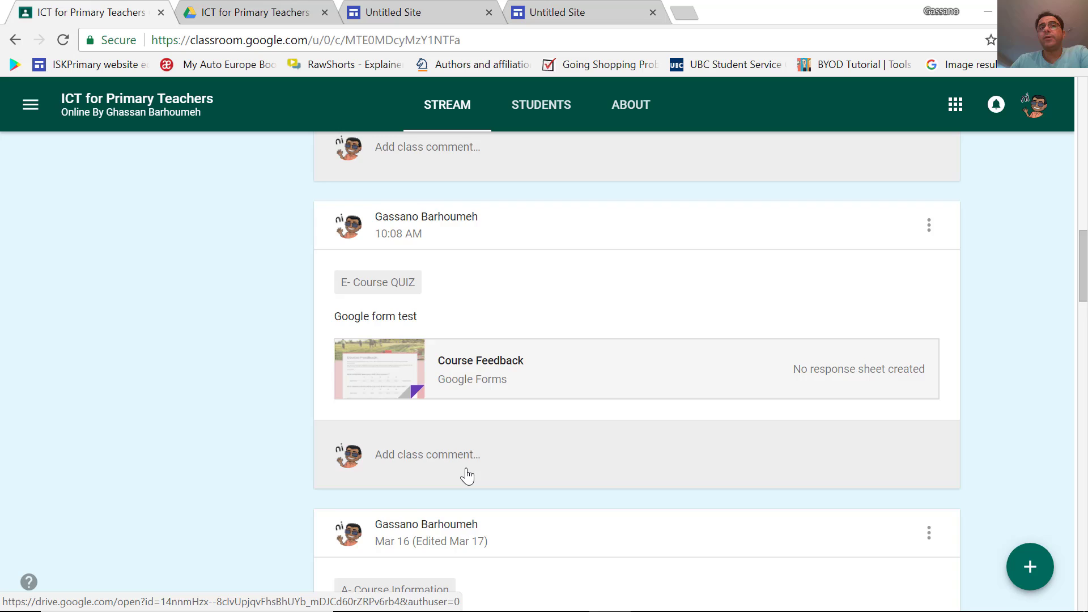
scroll("down", 3)
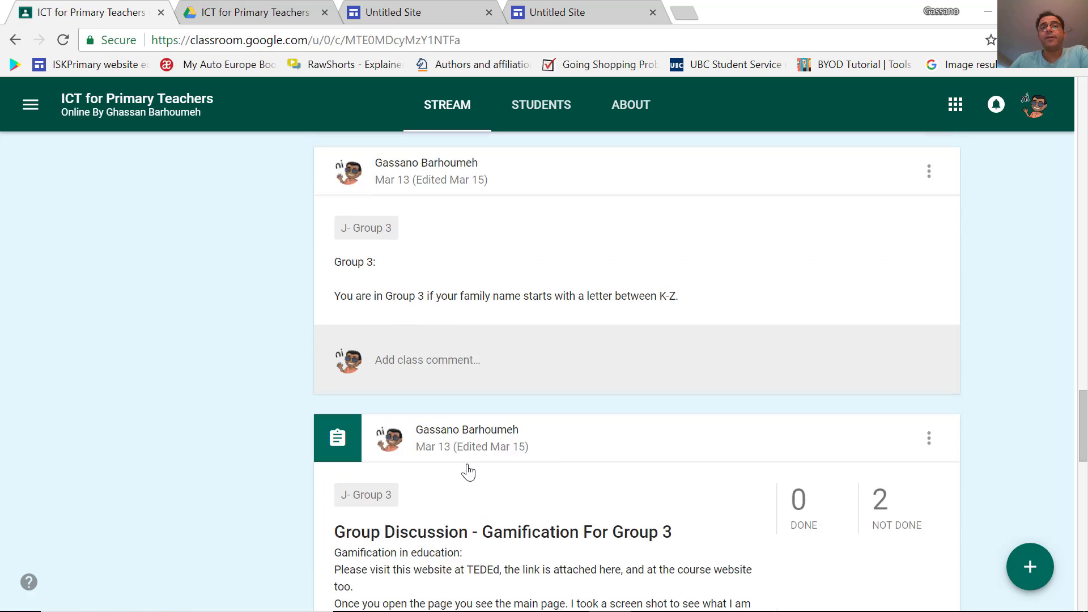
scroll("down", 3)
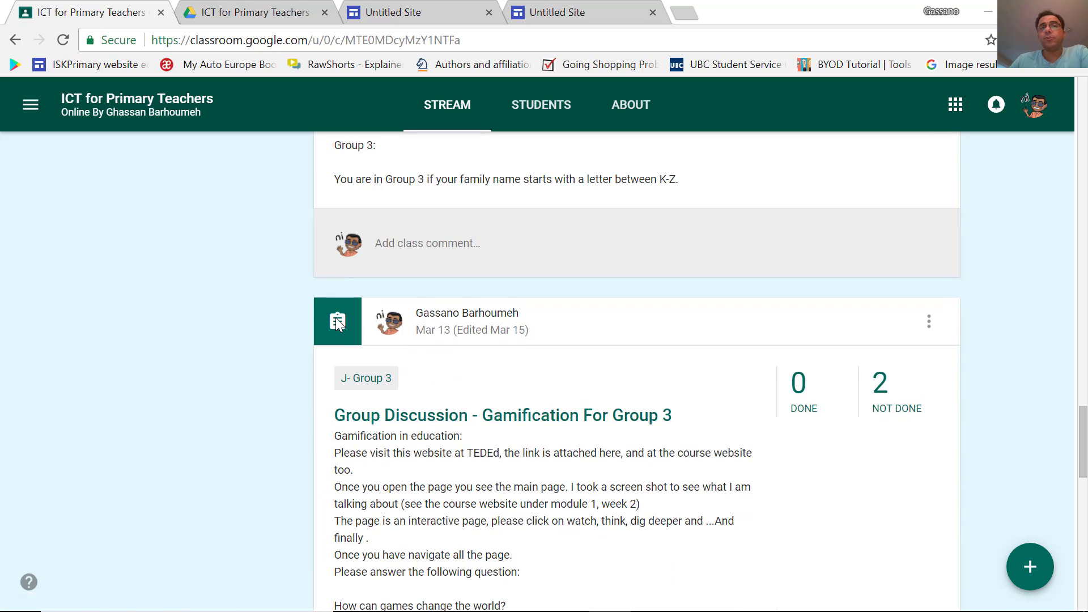
left_click(1030, 566)
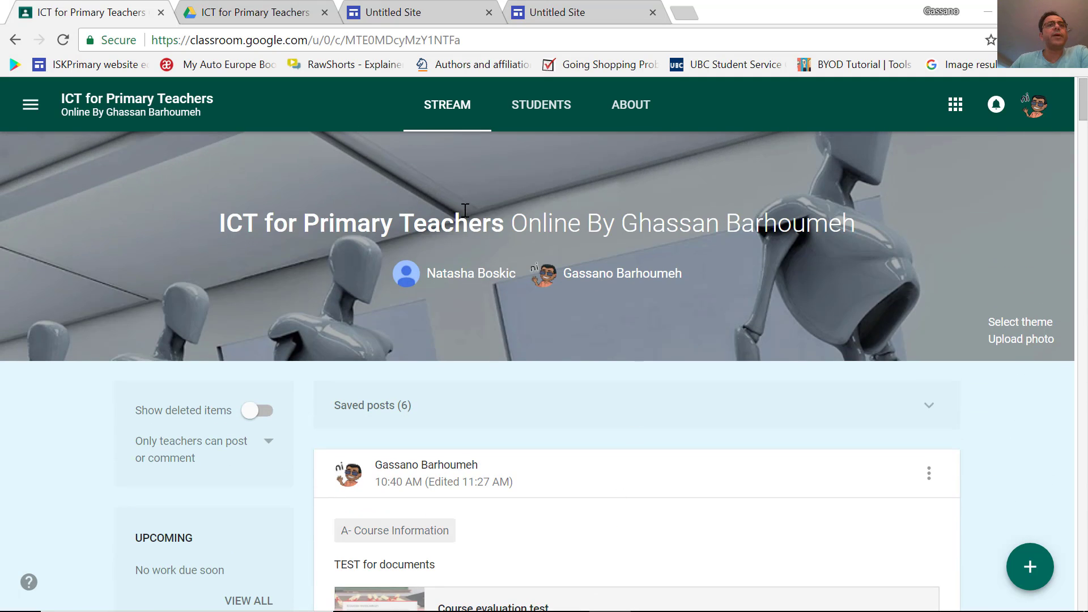
scroll("down", 3)
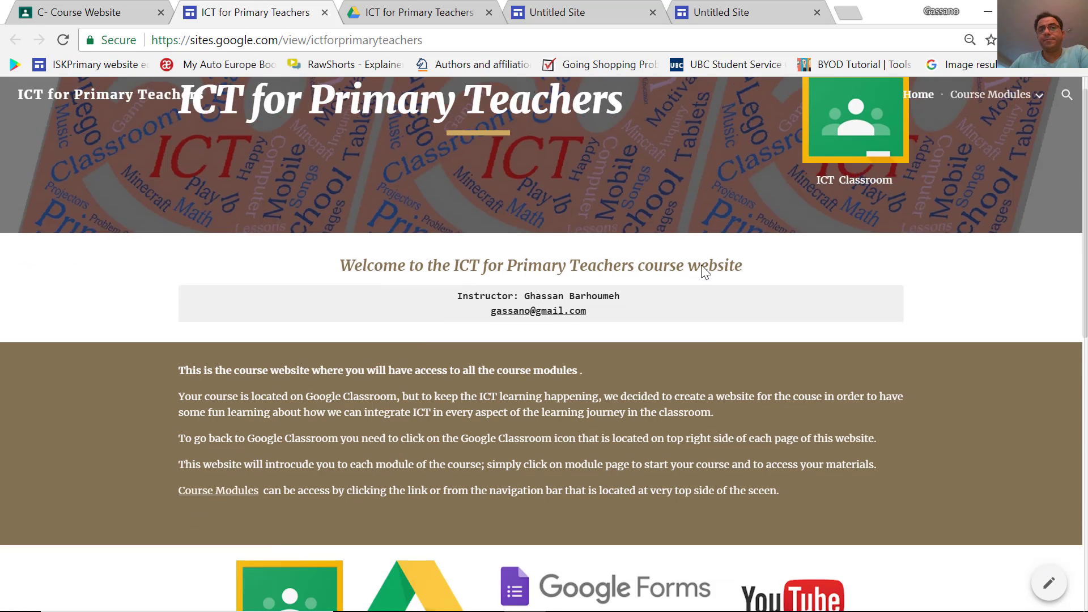
Browse the course site home and launch the Kahoot and ClassDojo tiles in new tabs
scroll("down", 3)
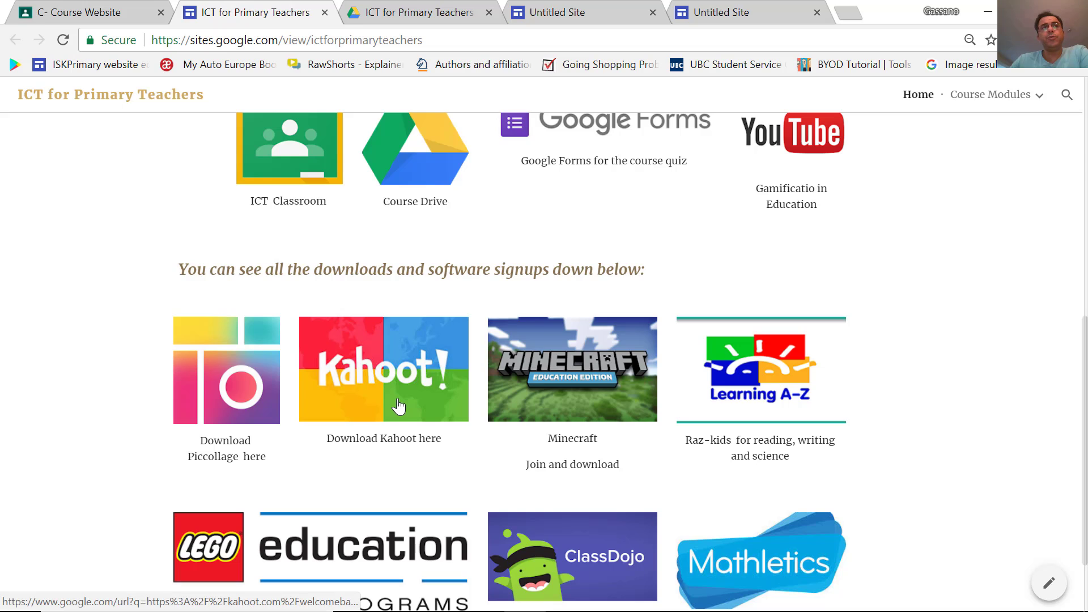
mouse_move(397, 472)
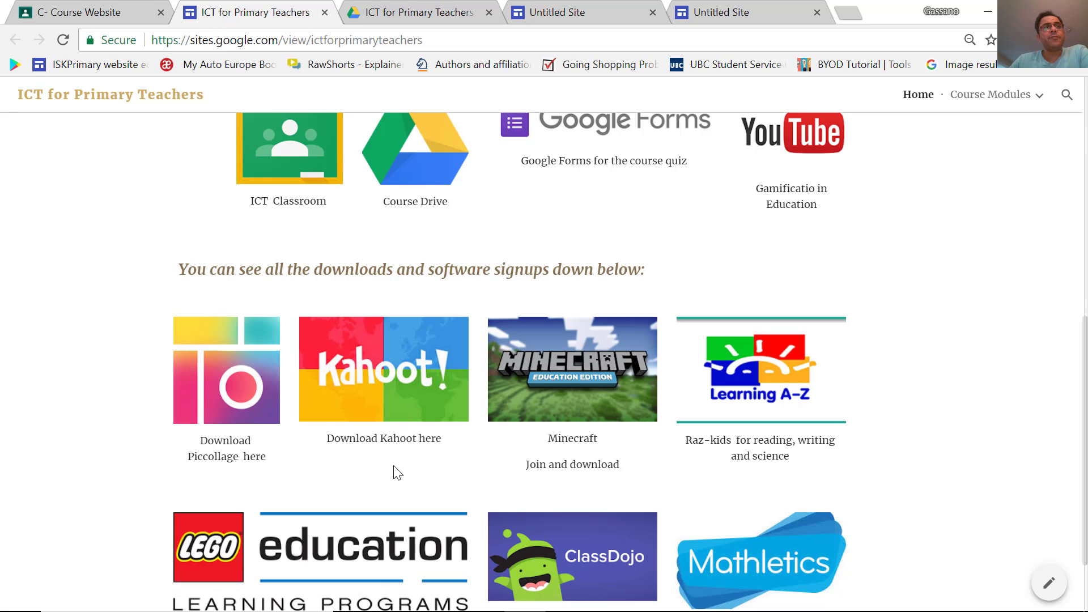
mouse_move(229, 395)
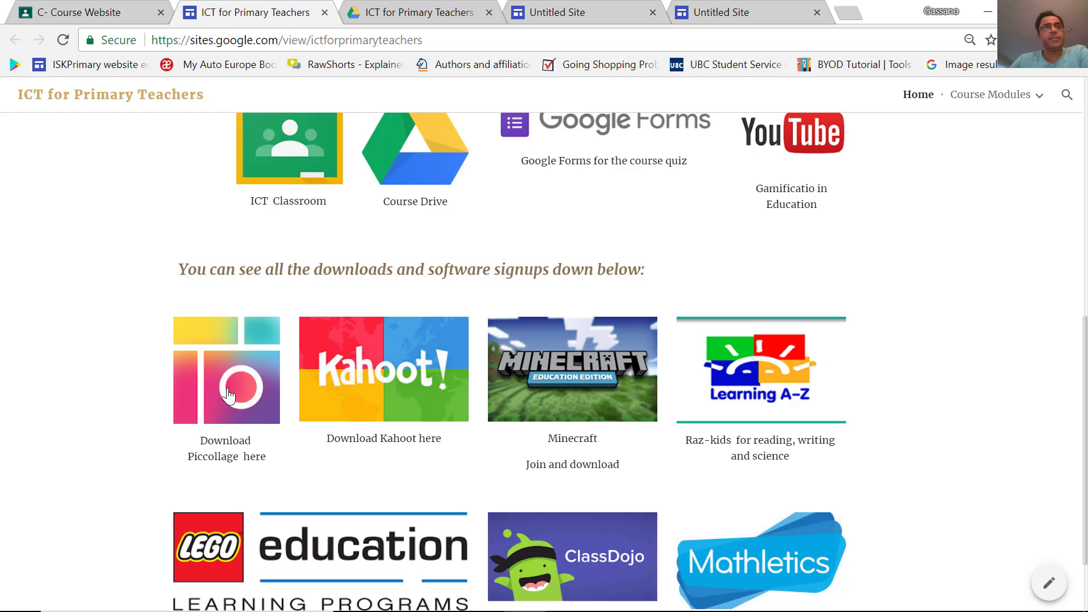
scroll("down", 3)
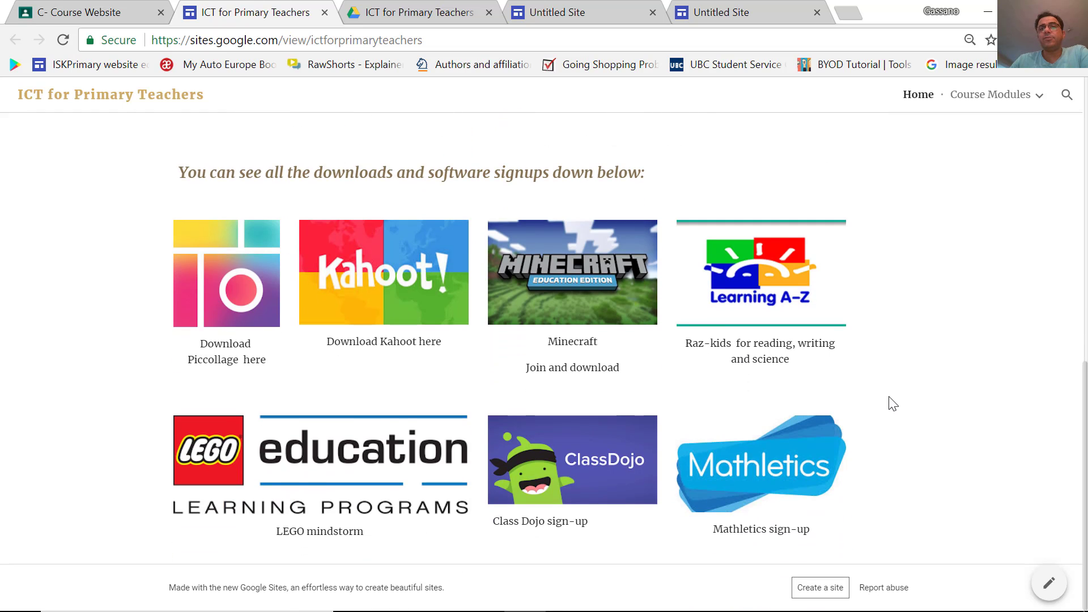
left_click(384, 271)
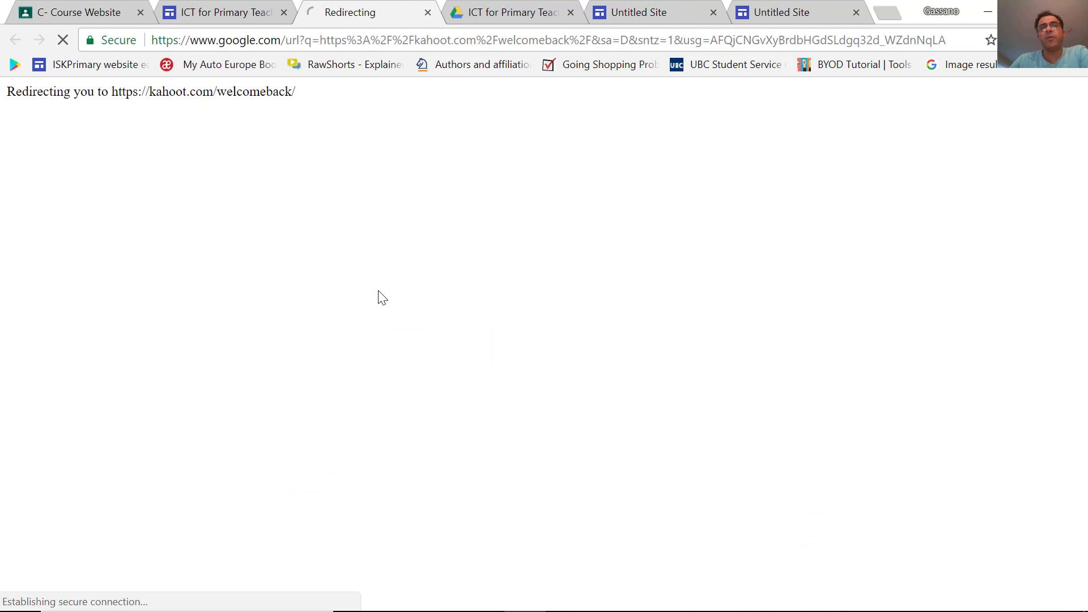
mouse_move(371, 283)
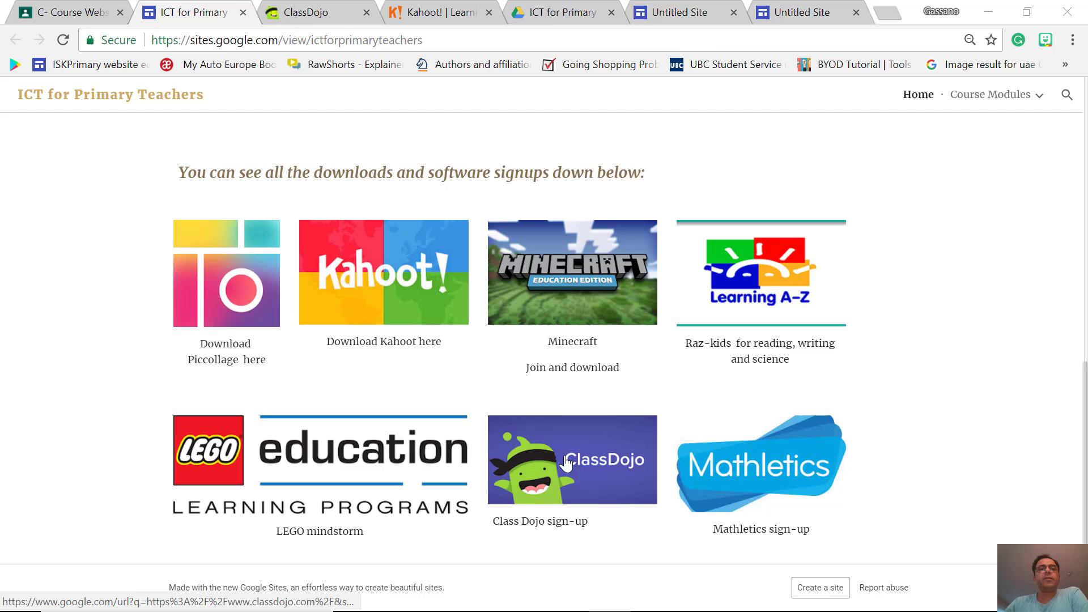
left_click(571, 461)
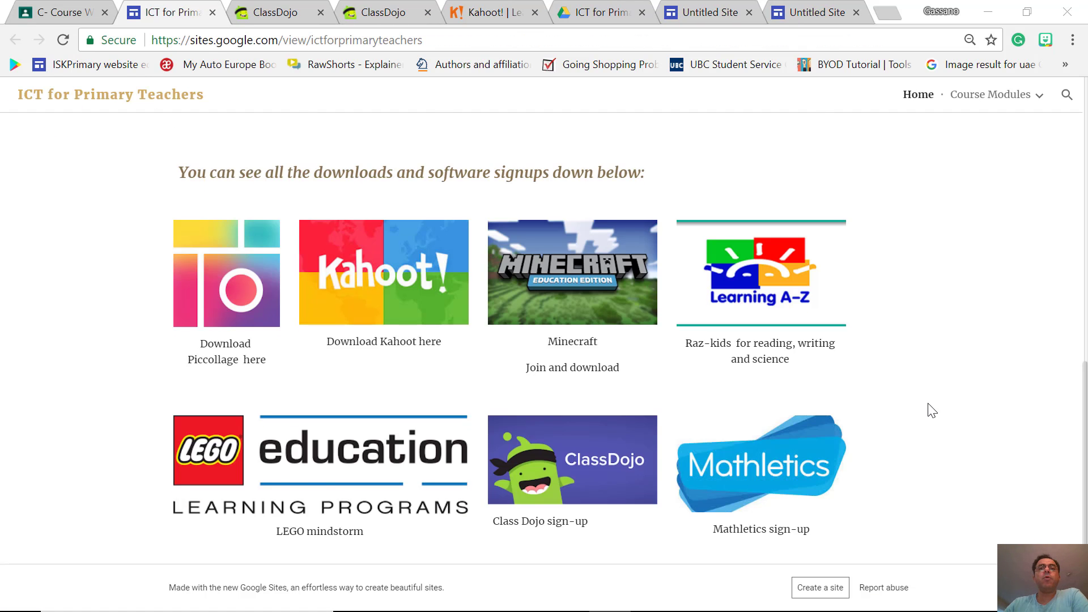
Visit the Course Module 1 page and read through it
left_click(917, 94)
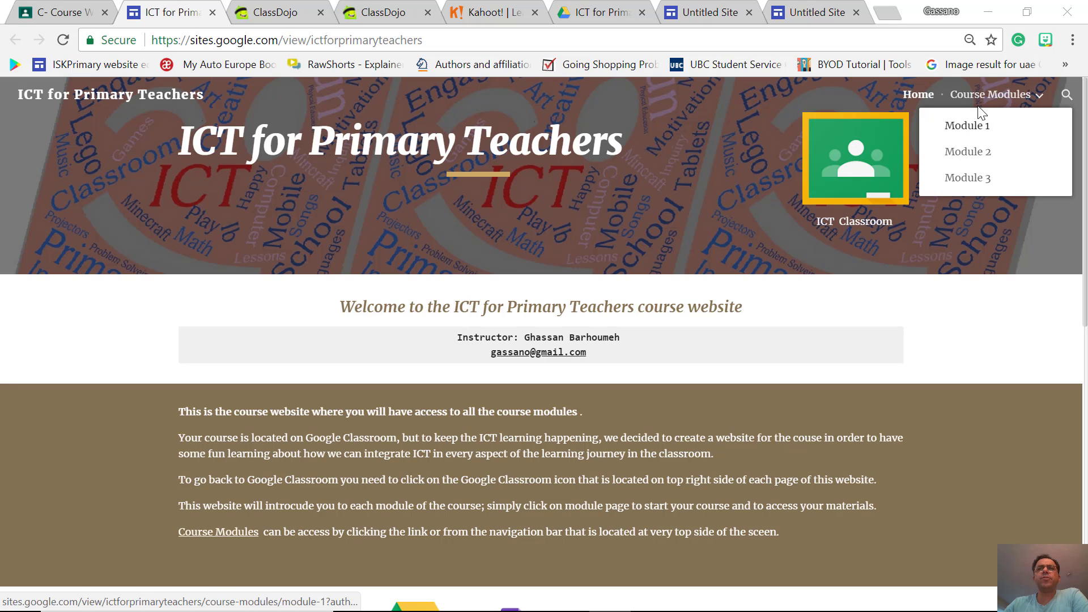
left_click(966, 125)
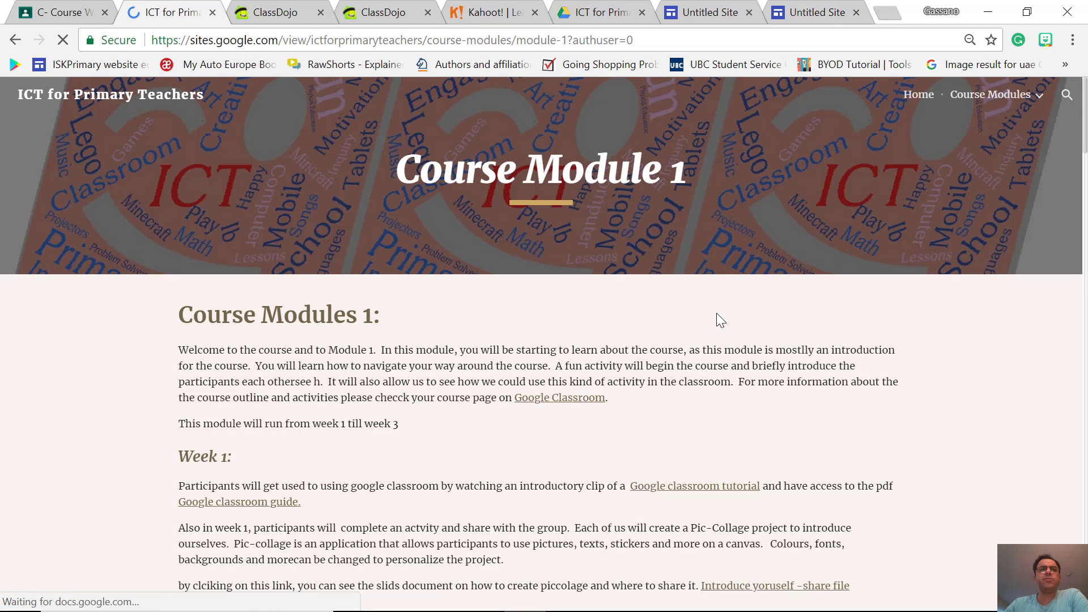
scroll("down", 3)
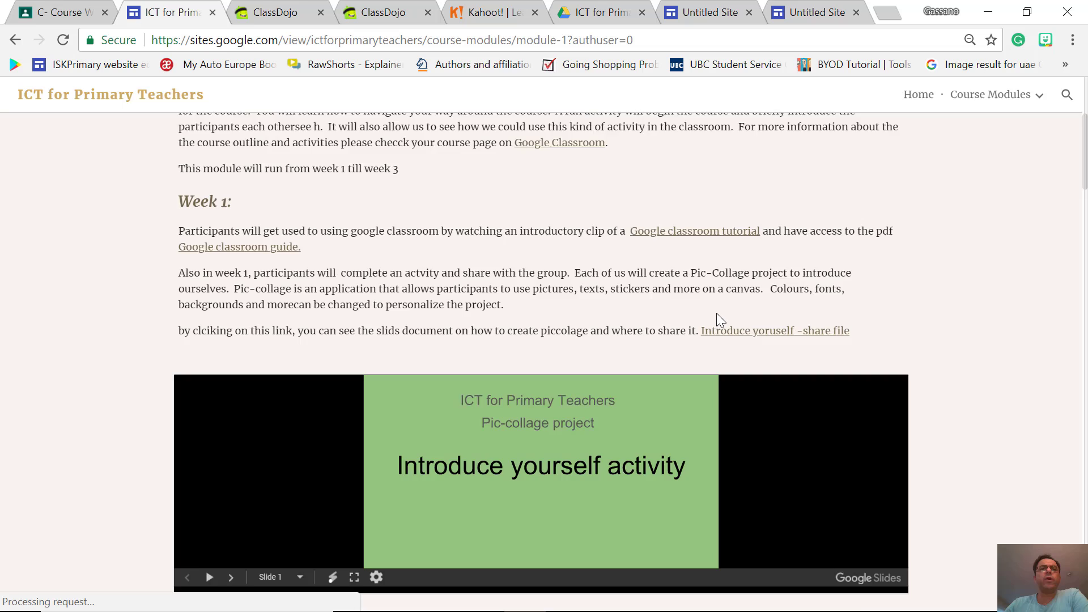
scroll("down", 3)
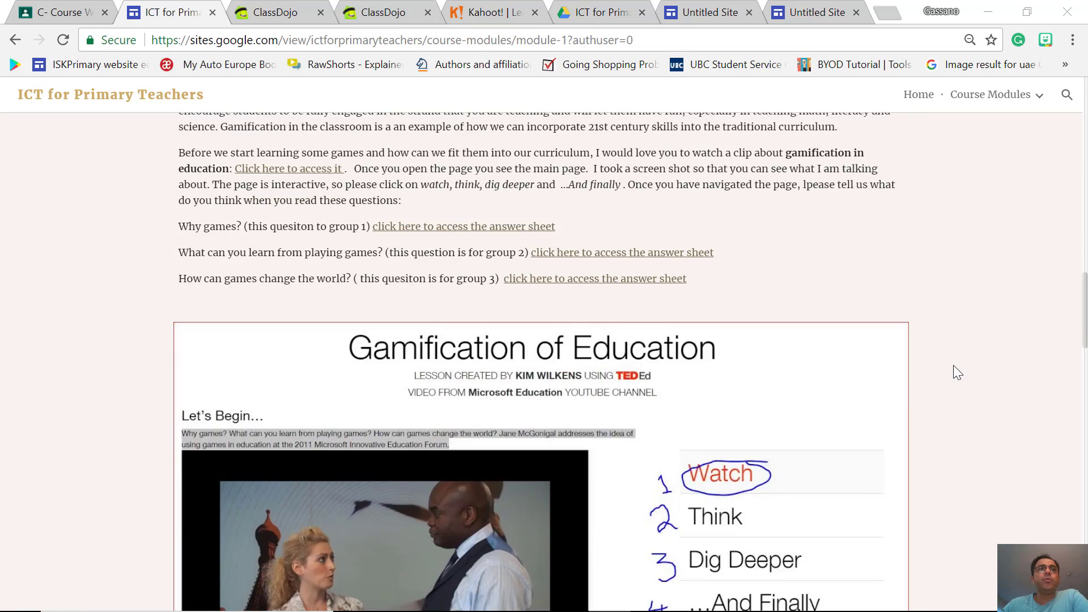
scroll("down", 3)
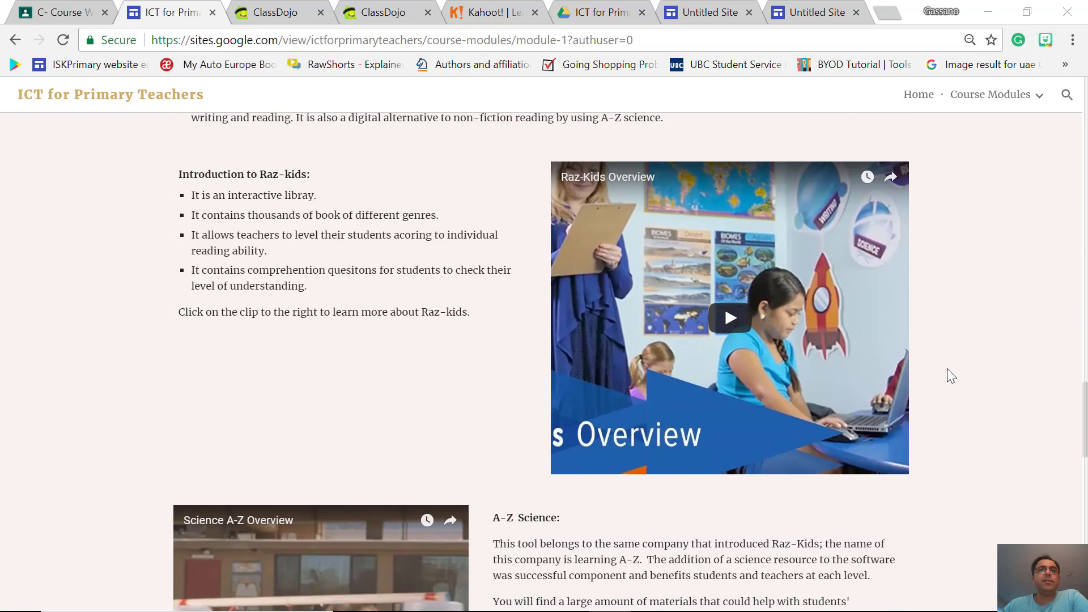
Visit the Course Module 2 page, then return to the site's home page
left_click(990, 94)
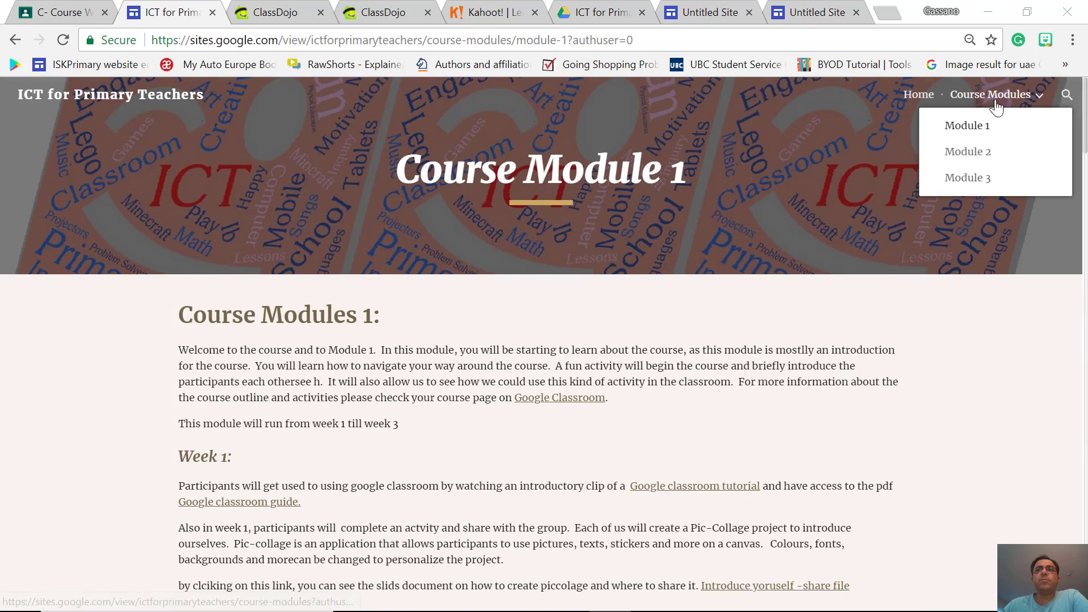
left_click(967, 151)
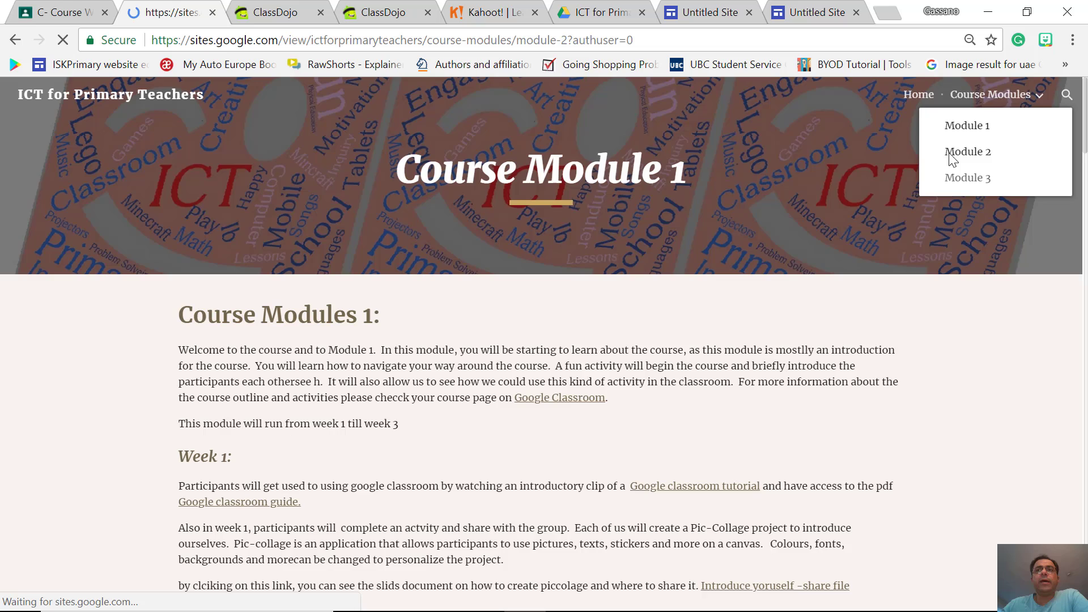
left_click(969, 152)
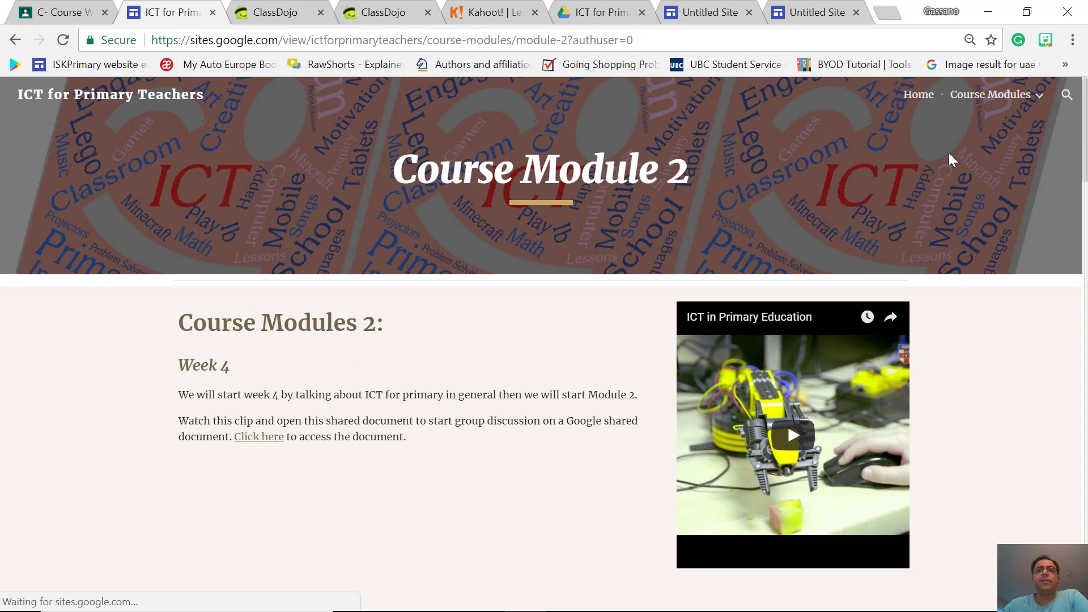
left_click(918, 94)
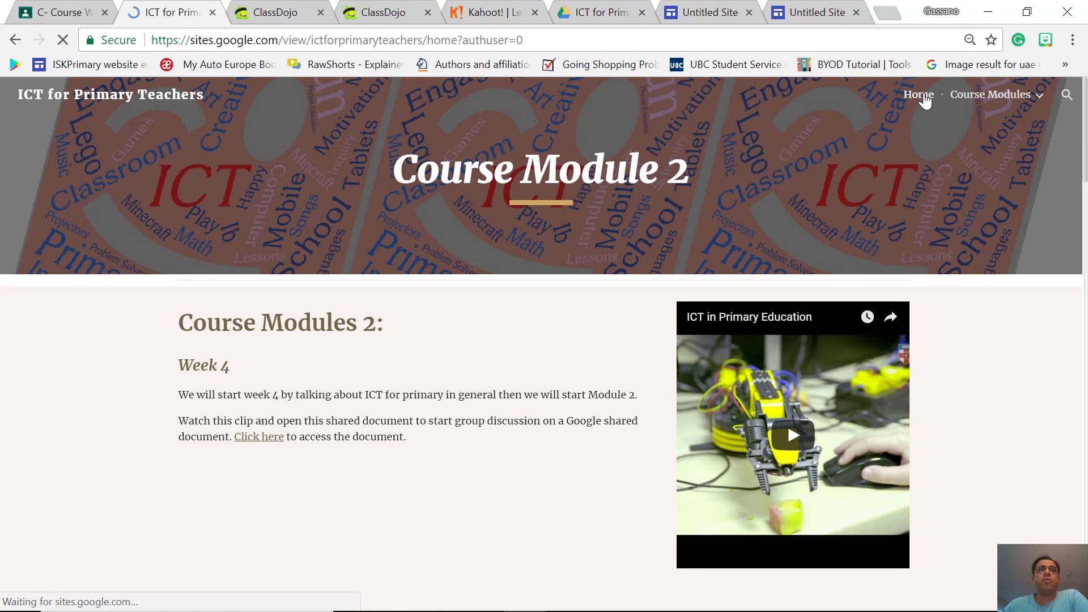
left_click(917, 94)
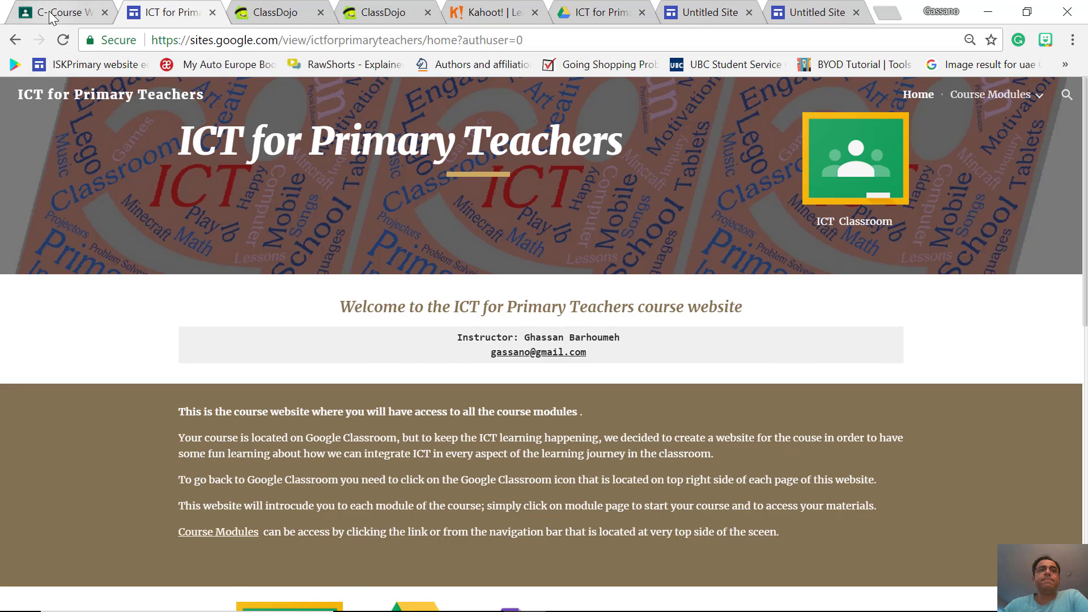
Return to the Course Website tab and switch to the Chrome window showing the class Stream
left_click(59, 13)
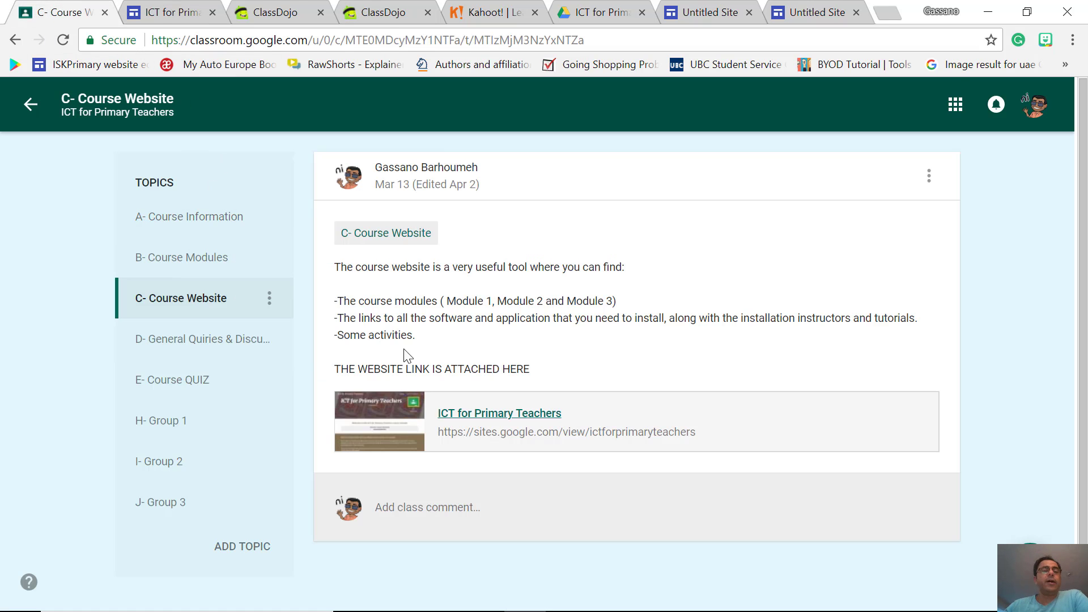
mouse_move(296, 202)
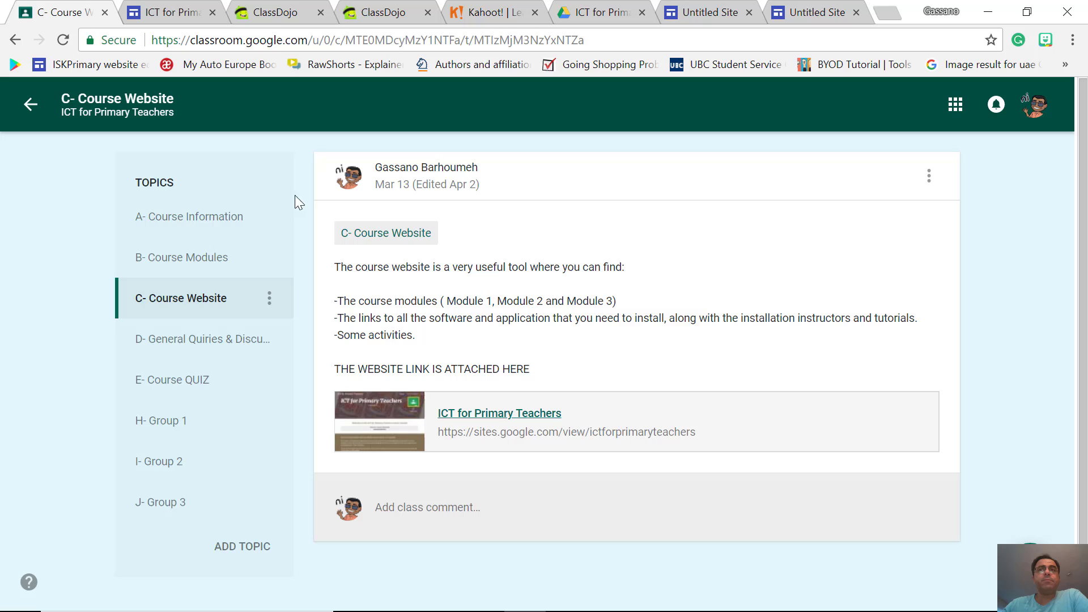
mouse_move(651, 346)
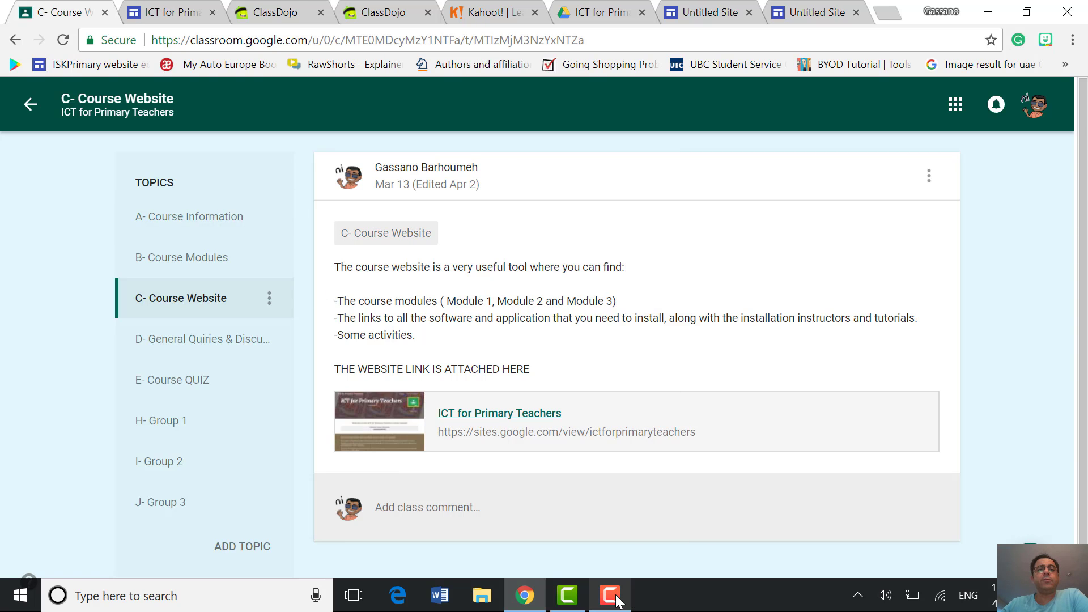
left_click(609, 595)
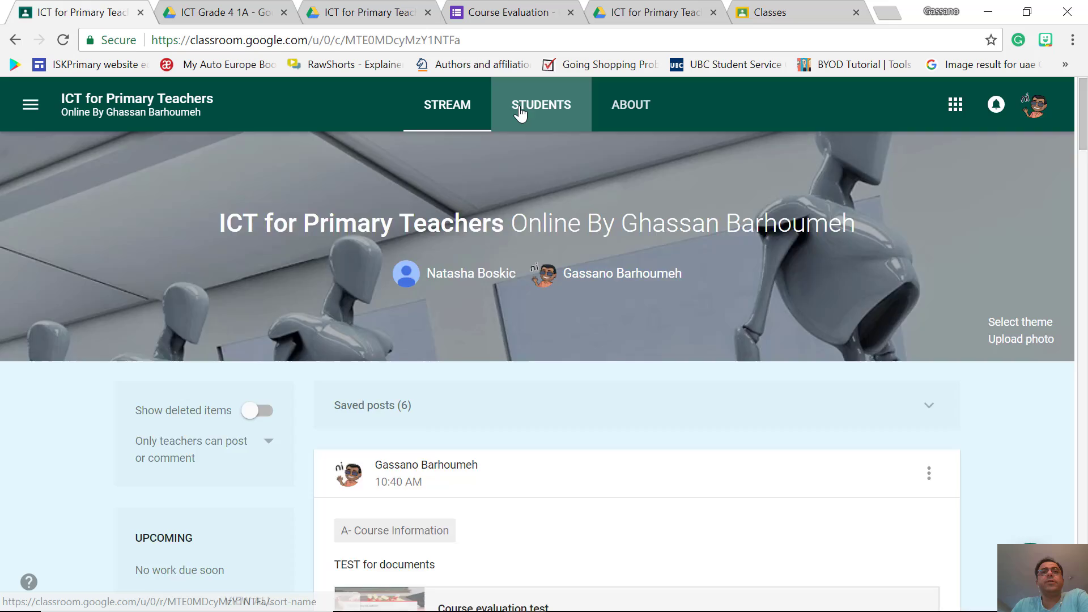
View Student ETEC565A's work from the class student list
left_click(541, 104)
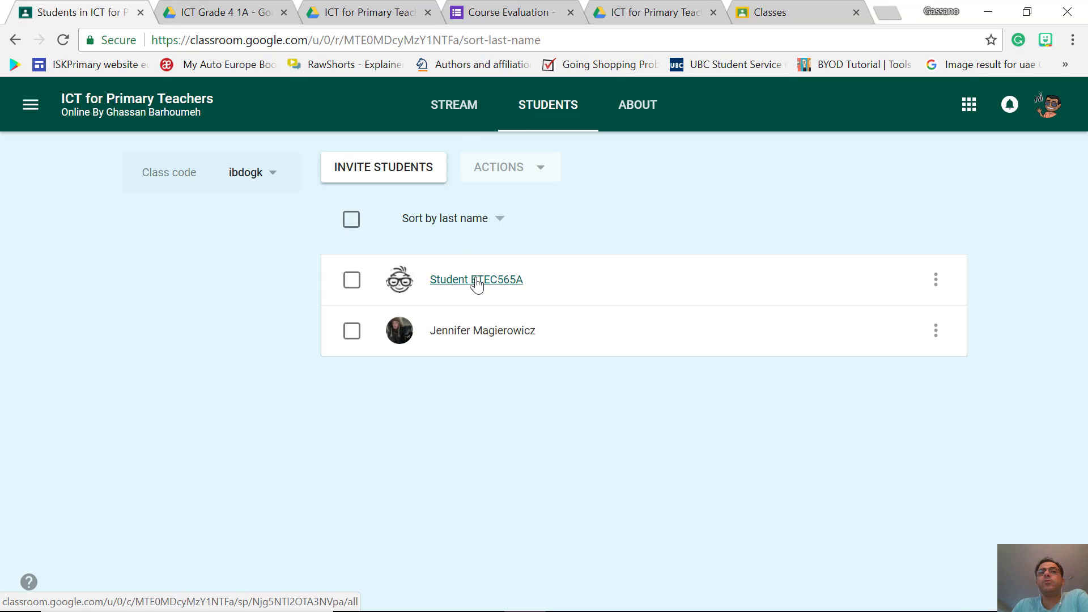
left_click(475, 280)
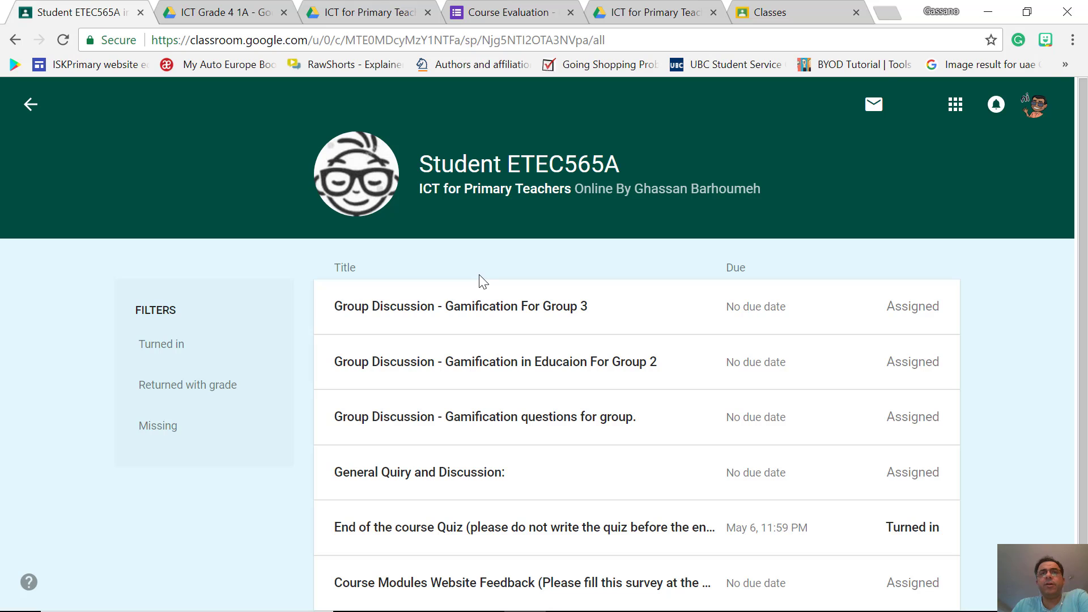
scroll("down", 3)
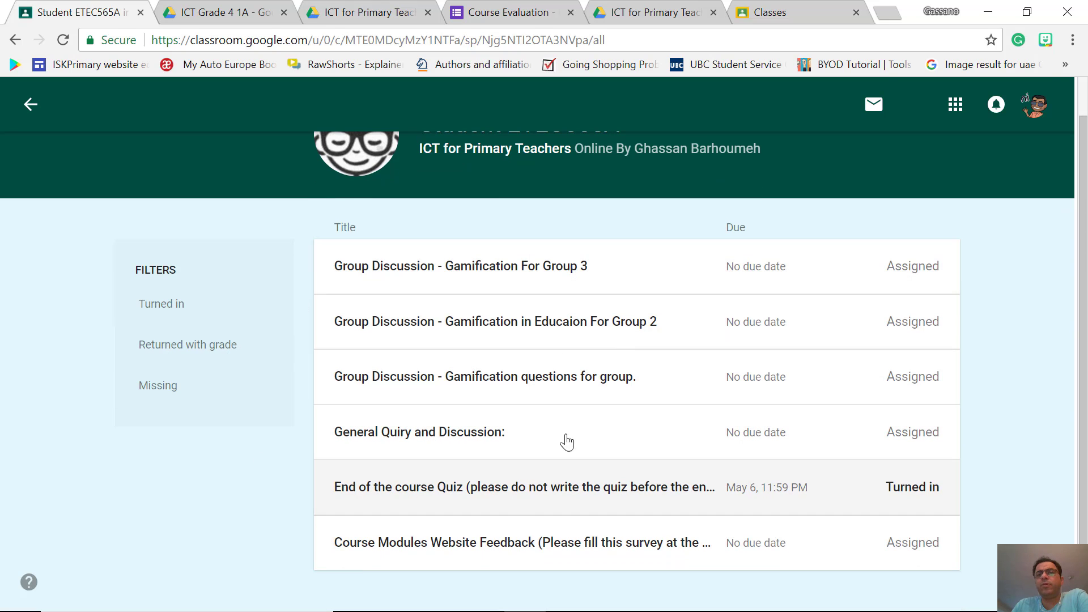
mouse_move(863, 299)
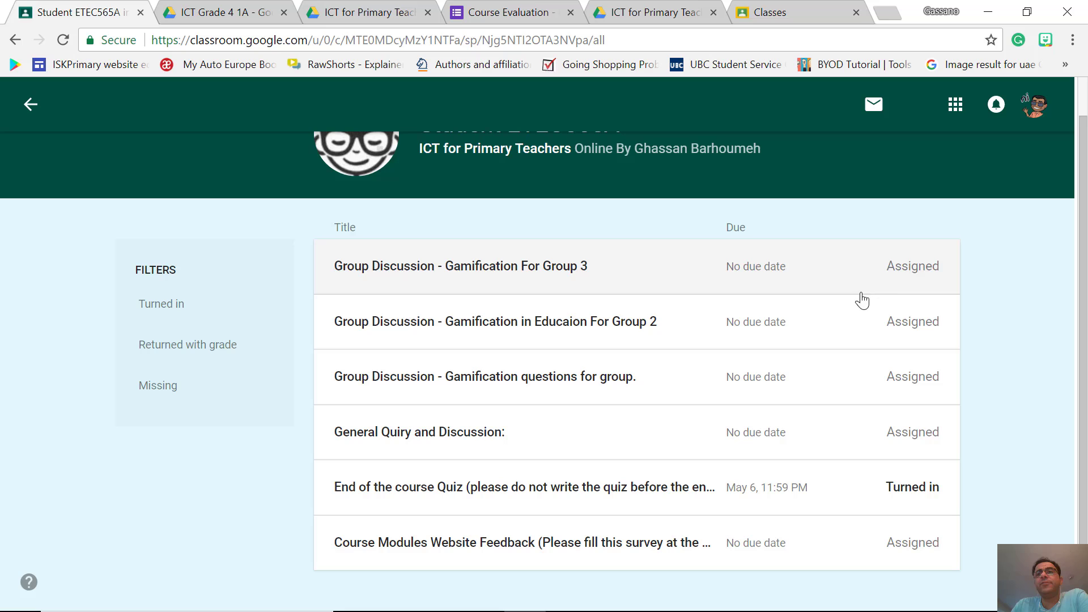
mouse_move(375, 277)
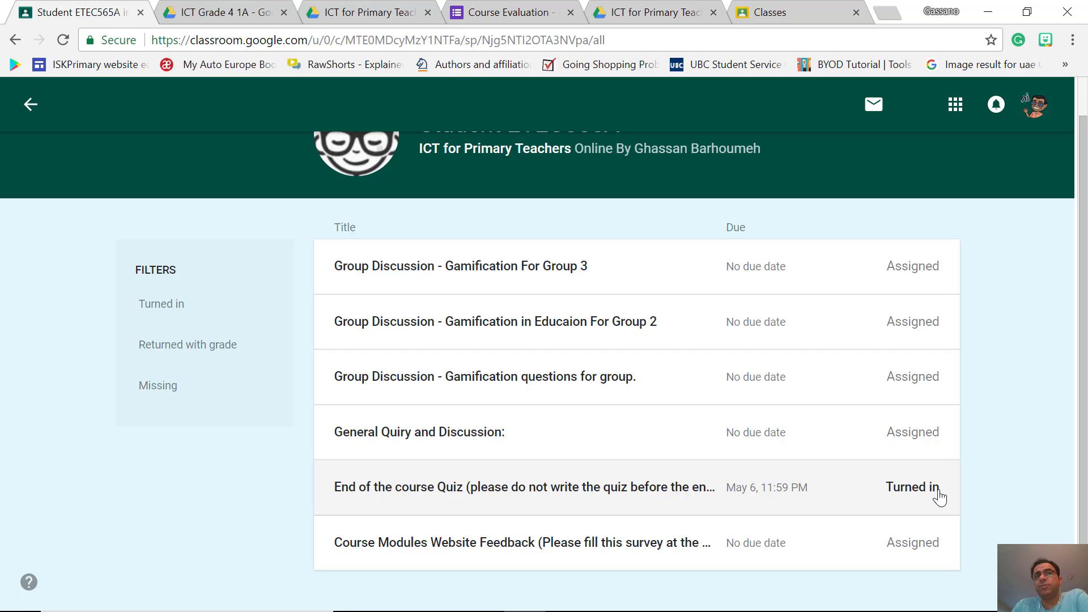
mouse_move(502, 546)
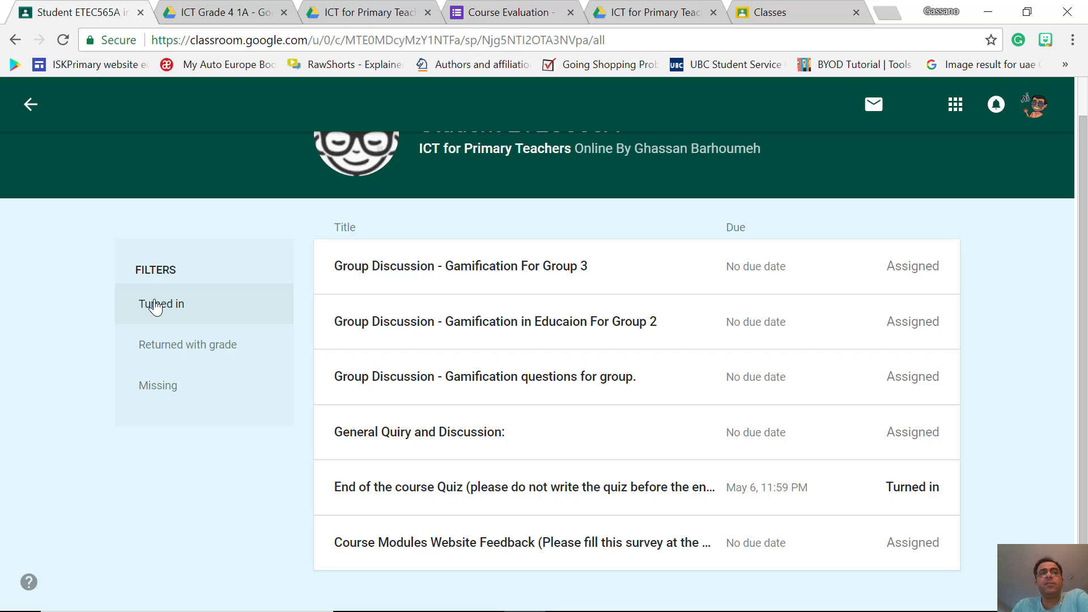
Filter the work by Turned in and Returned with grade, then return to the student list
left_click(161, 303)
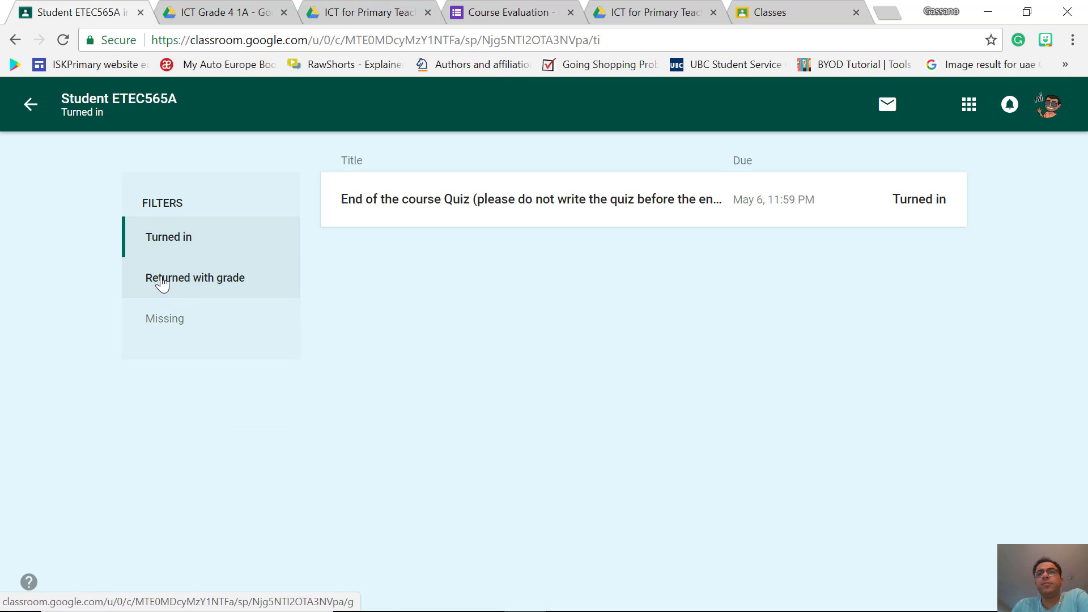
left_click(166, 318)
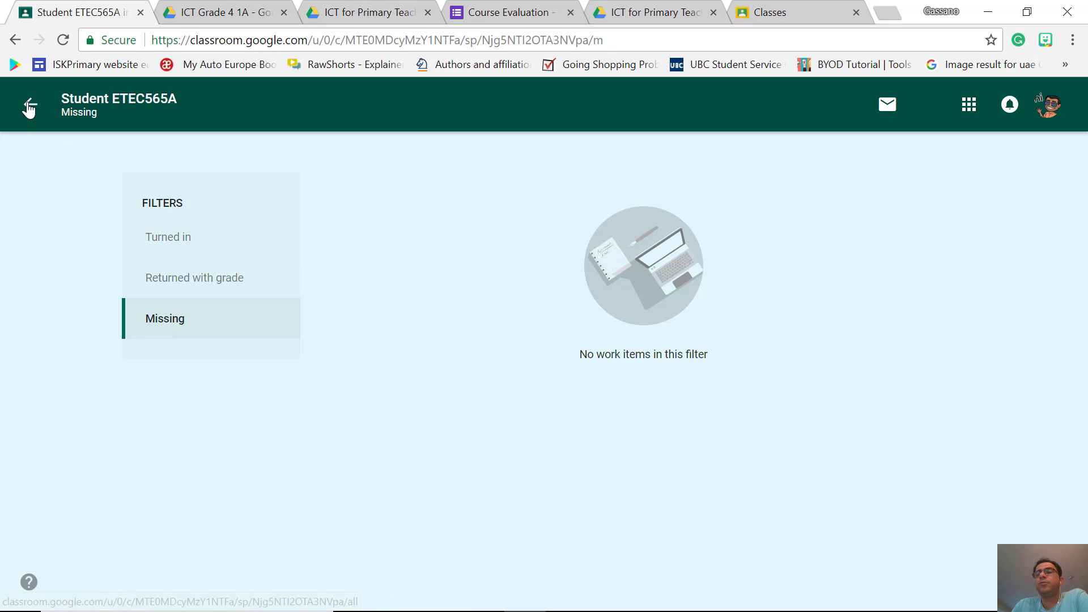
left_click(28, 105)
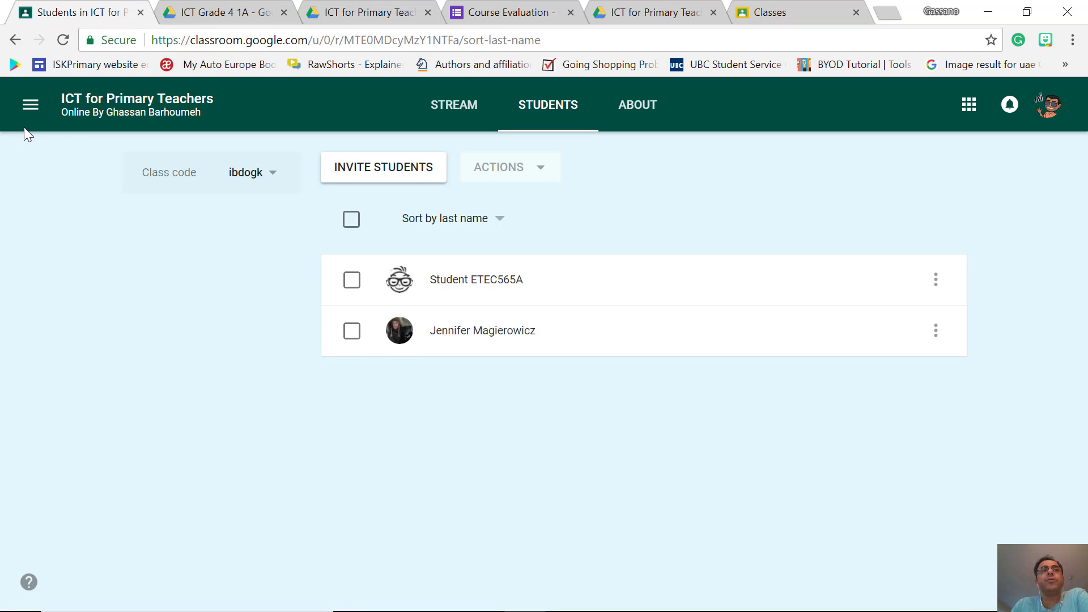
mouse_move(115, 178)
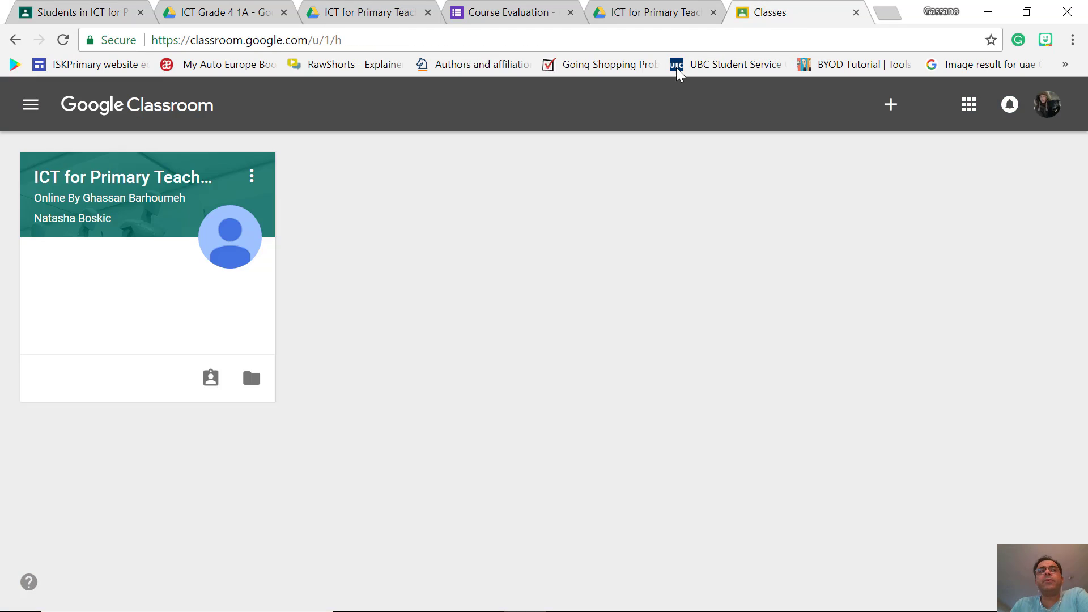
mouse_move(287, 184)
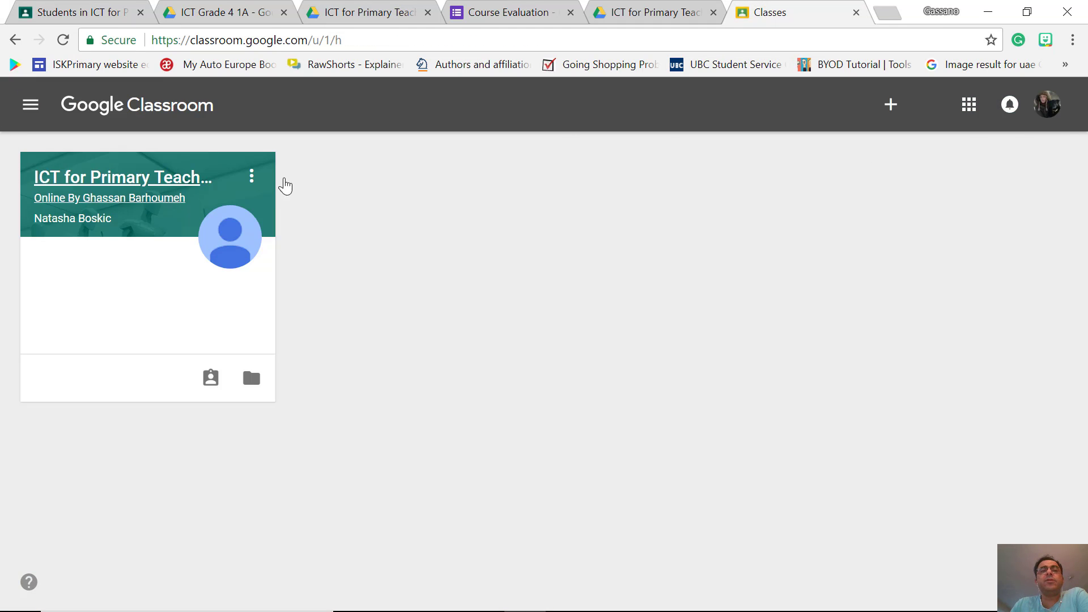
As a student, view the course's classmates and its About page with goals and teachers
left_click(123, 177)
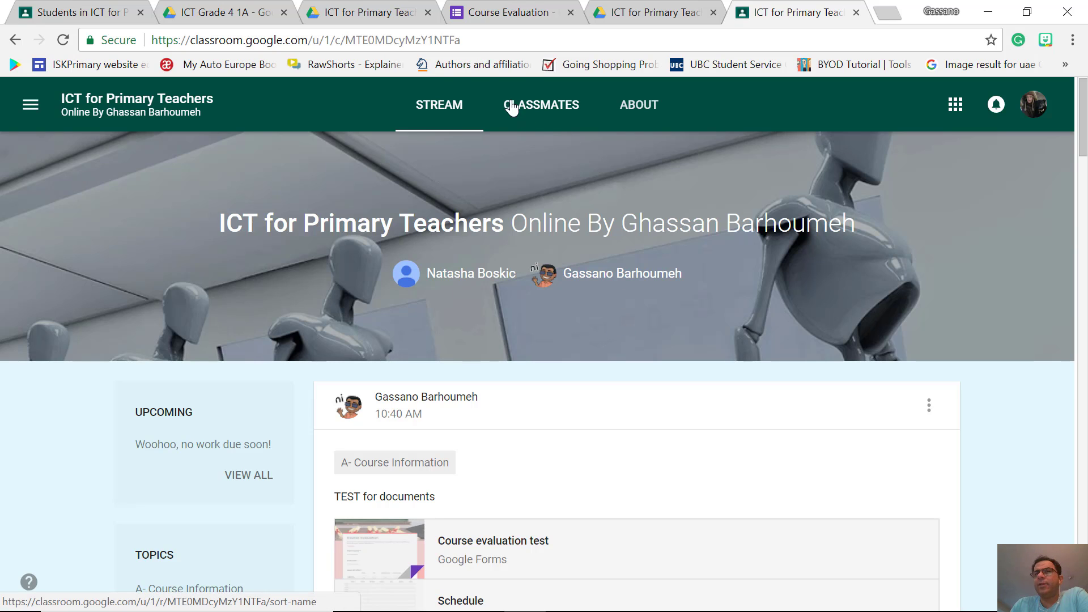
mouse_move(547, 109)
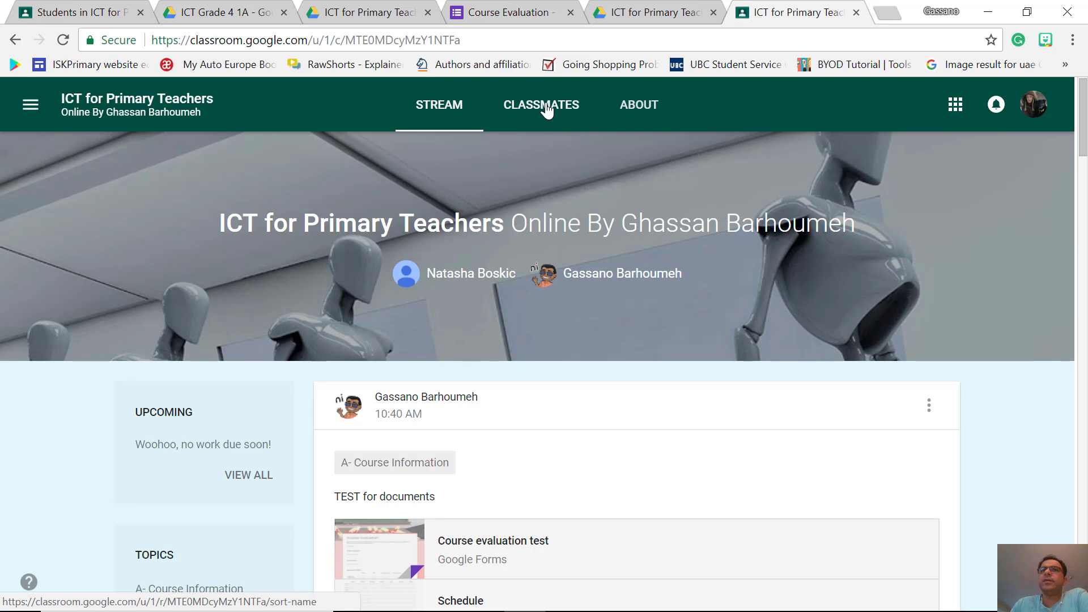
left_click(541, 104)
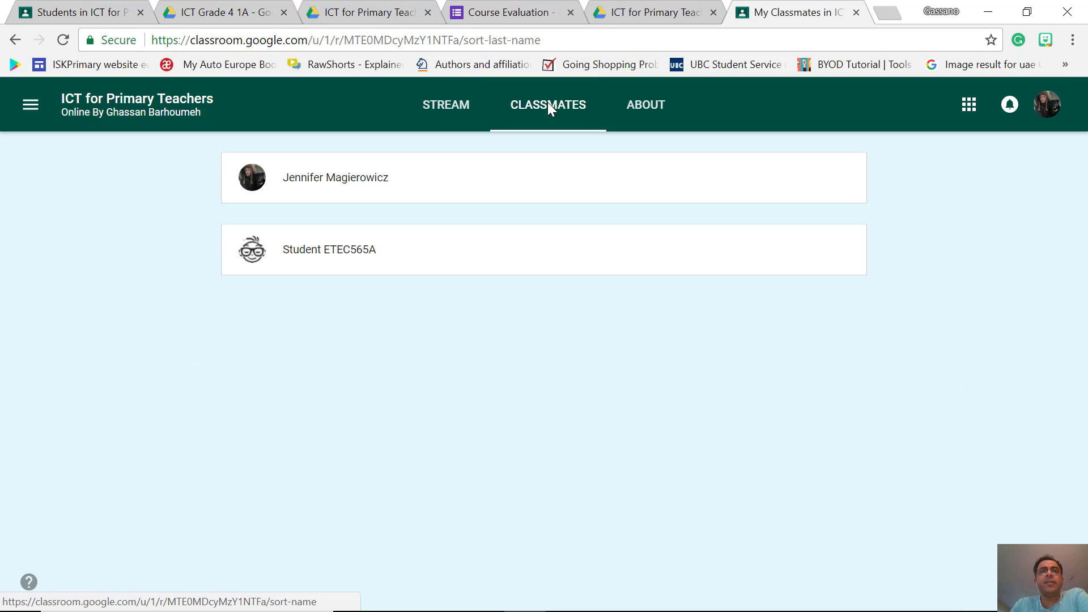
left_click(637, 104)
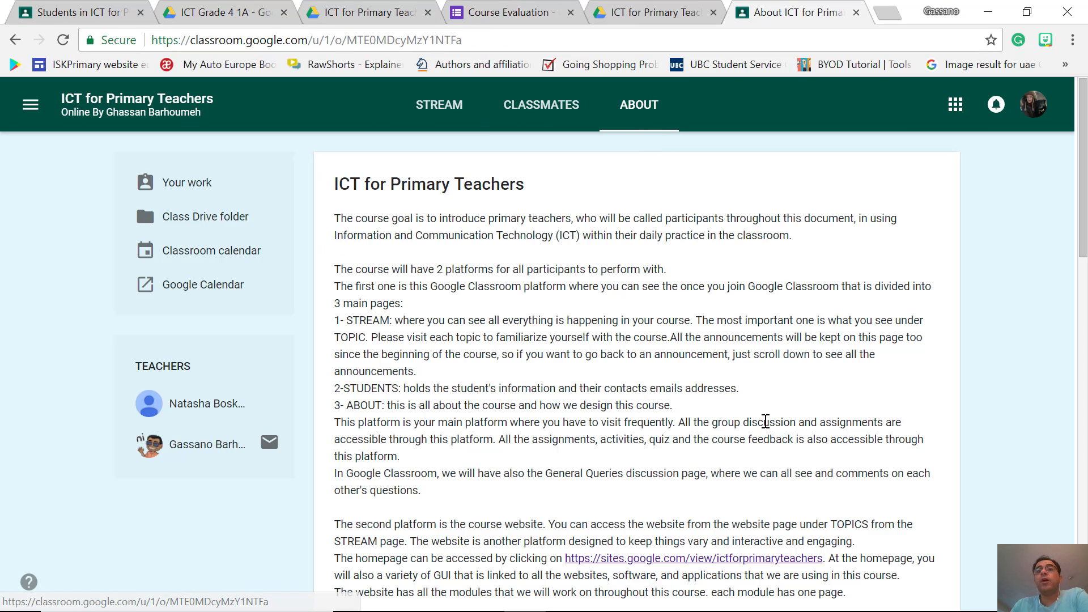
mouse_move(802, 392)
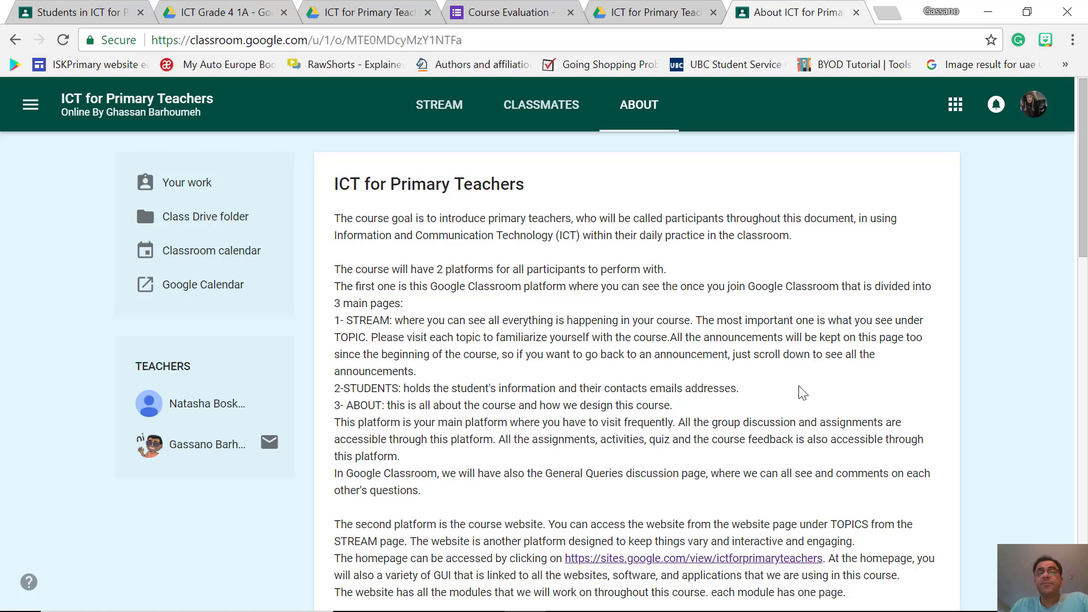
scroll("down", 3)
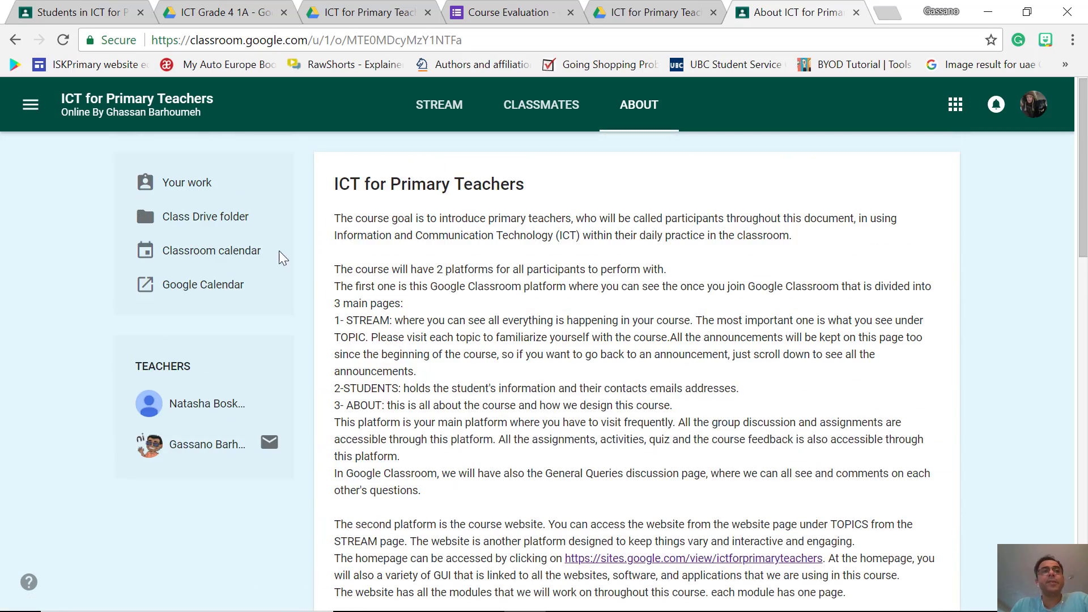
left_click(186, 182)
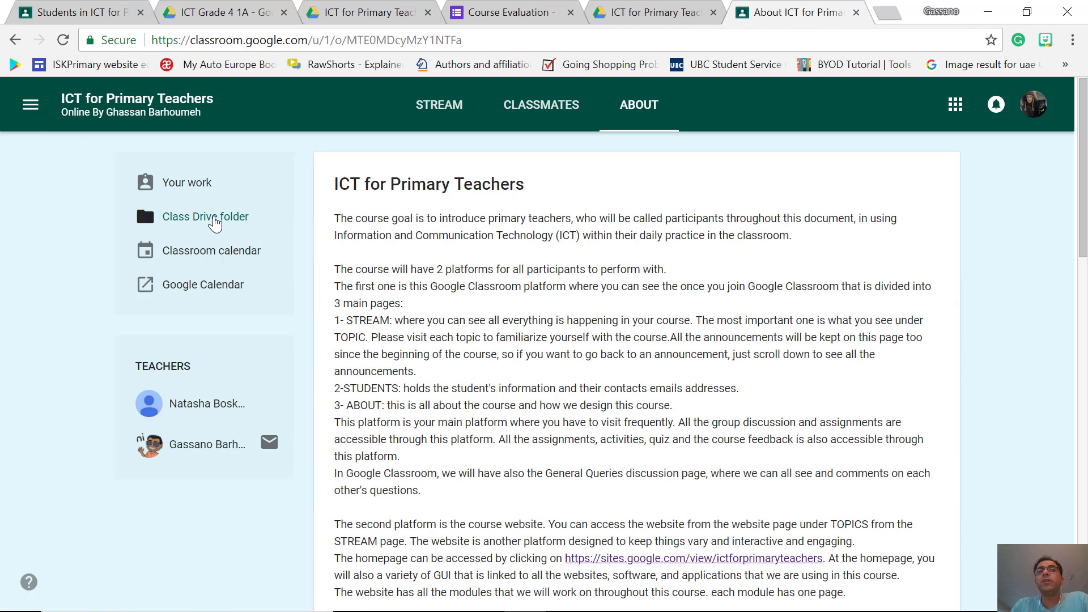
From the class Drive folder, go to My Drive and edit the ICT for Primry Teachers Quiz
left_click(206, 217)
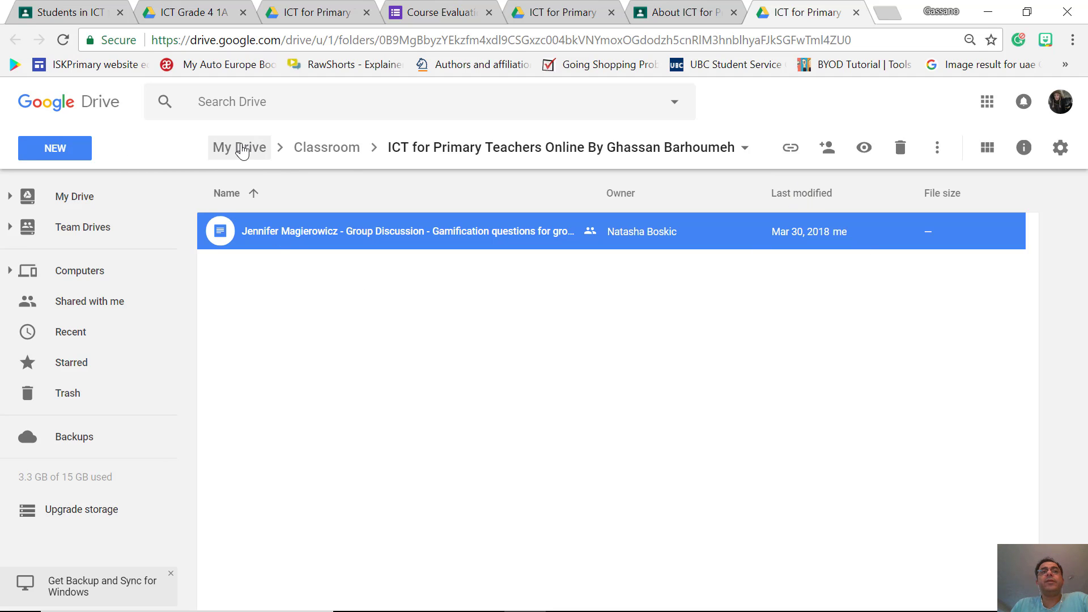
left_click(327, 147)
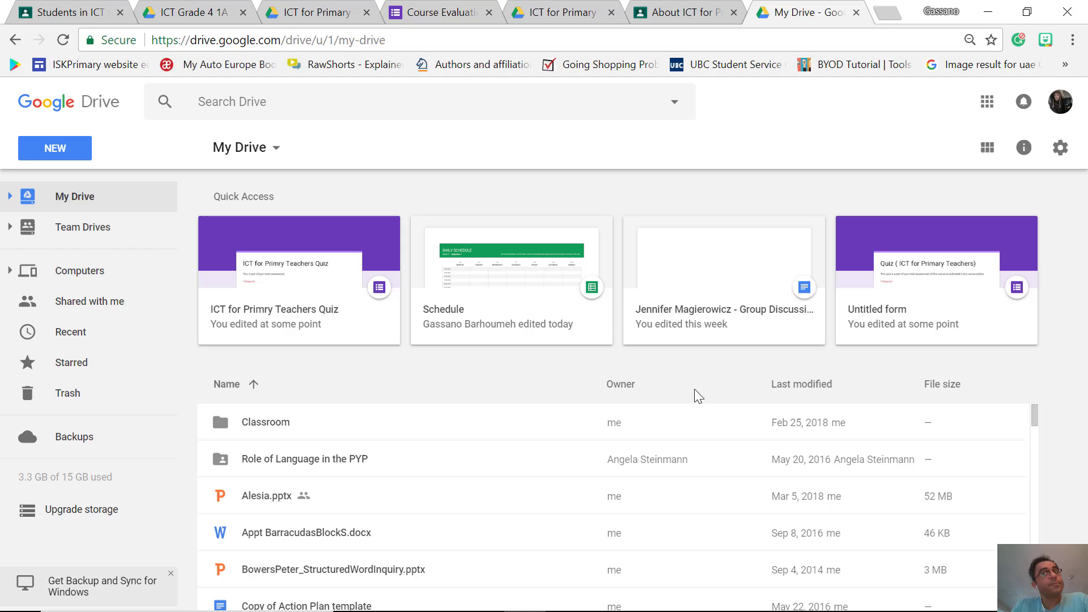
mouse_move(450, 391)
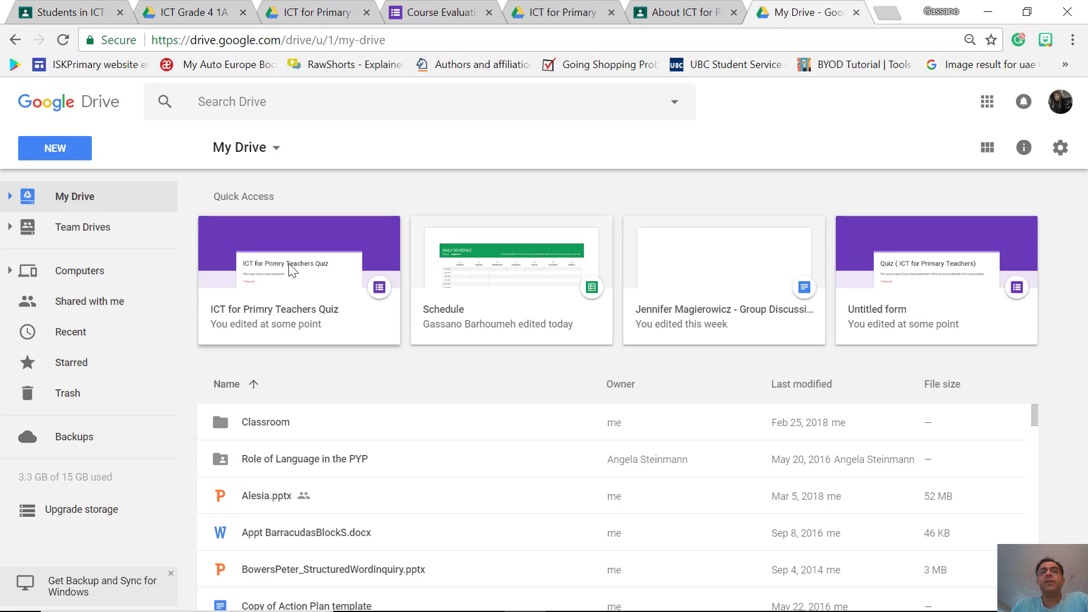
double_click(298, 252)
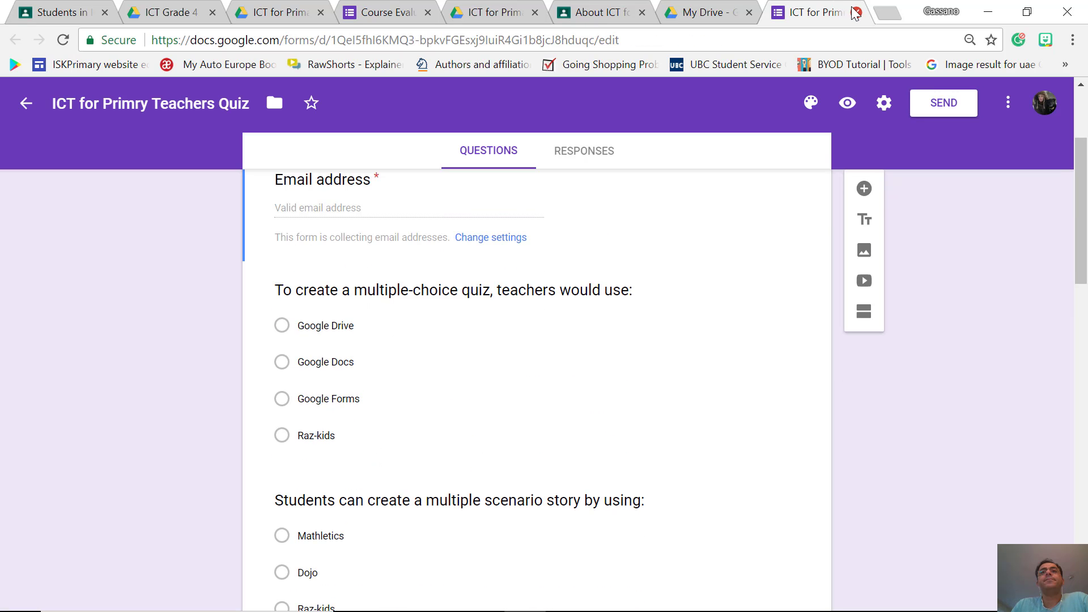
Close the quiz form, returning to the teacher's Classroom view
left_click(706, 12)
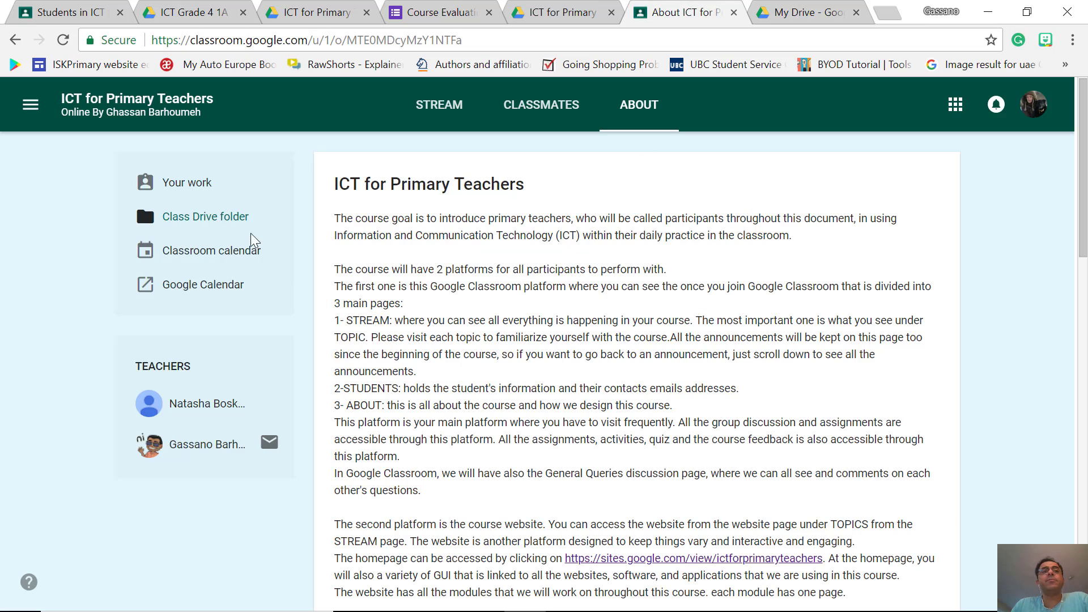
mouse_move(186, 182)
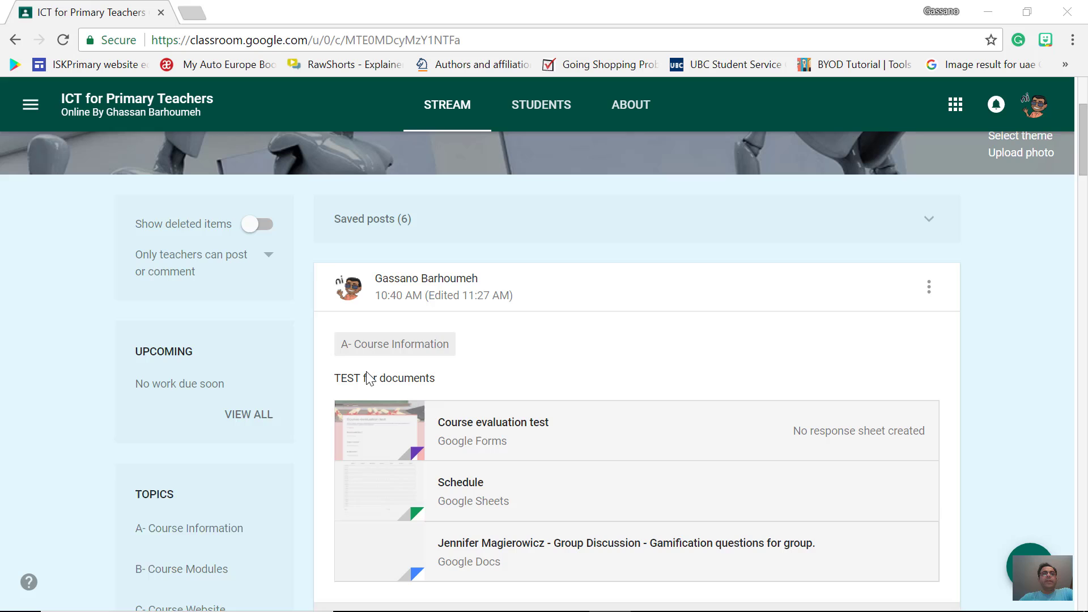
Read through the Course evaluation test form attached to the stream
left_click(493, 422)
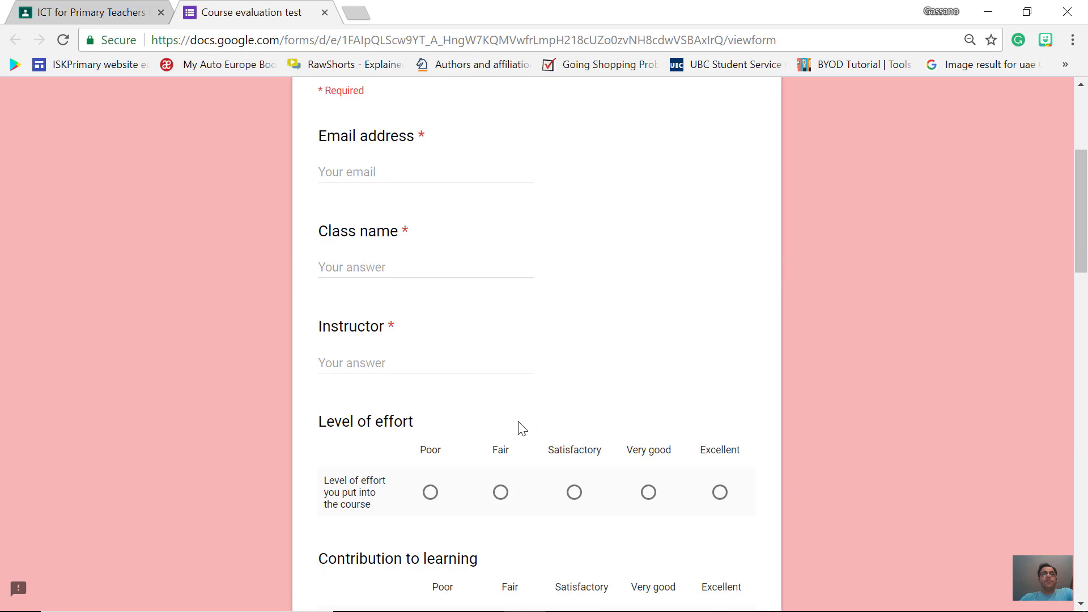
scroll("down", 3)
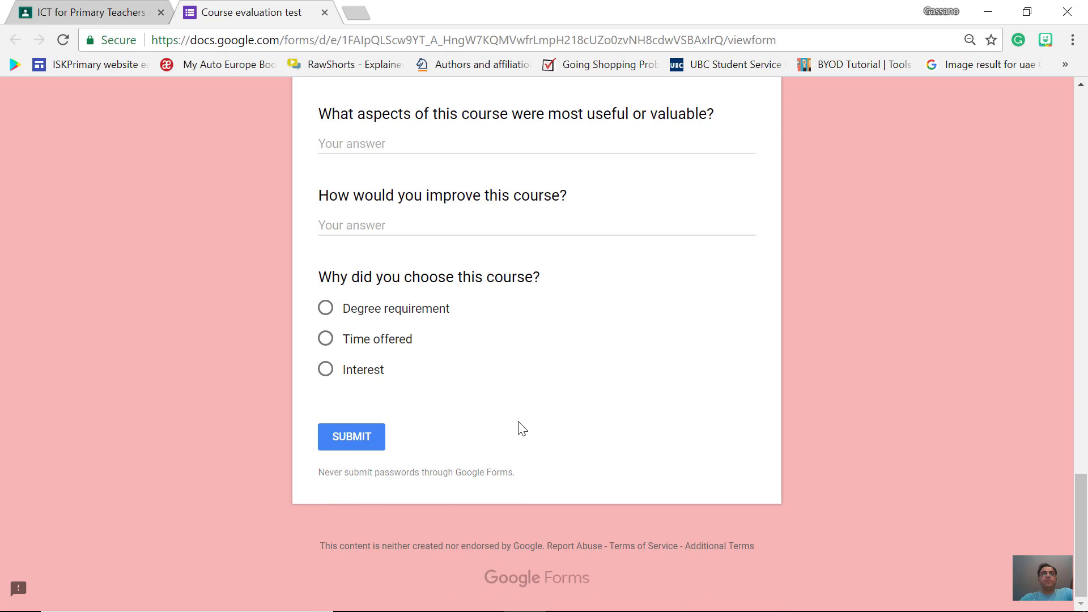
scroll("up", 3)
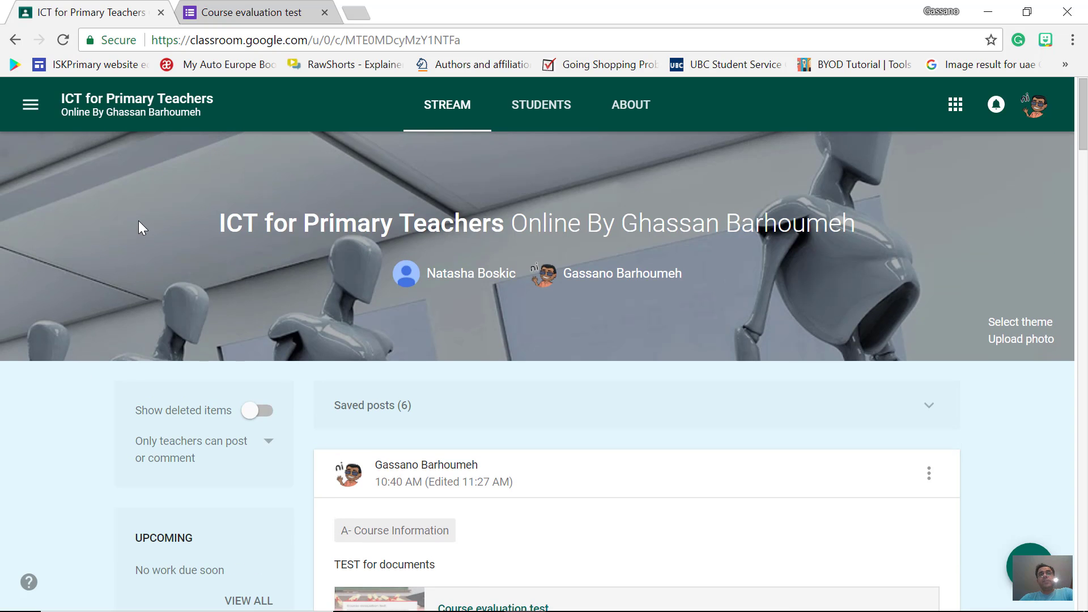
mouse_move(631, 350)
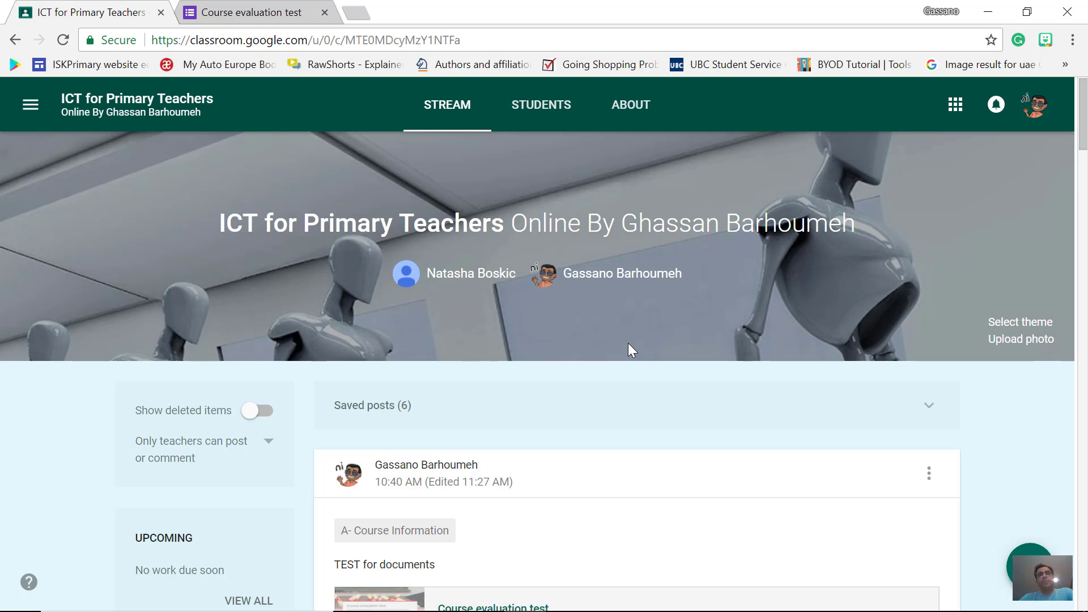
scroll("down", 3)
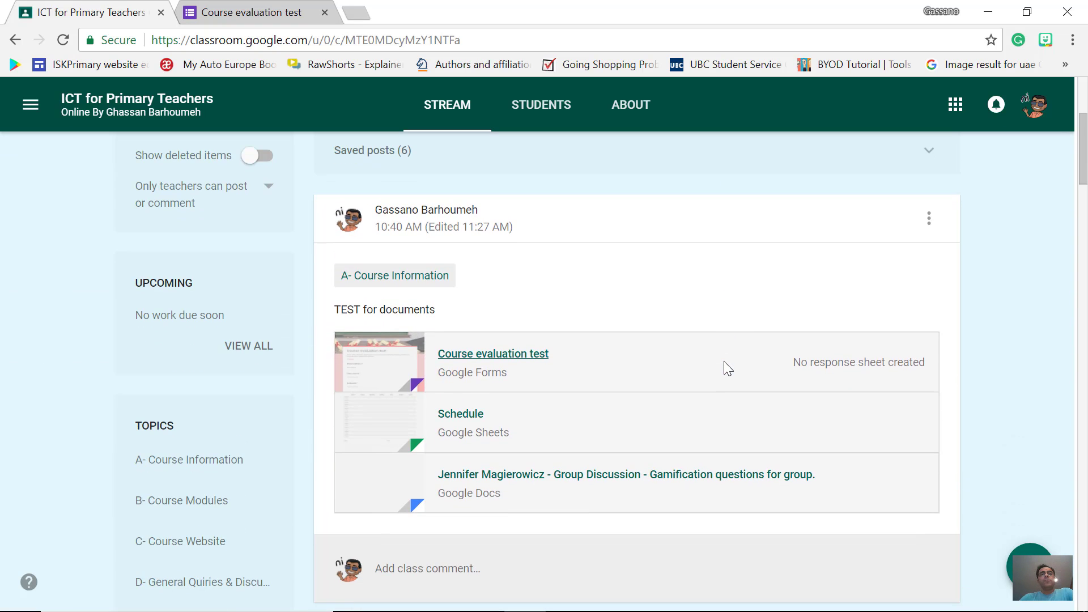